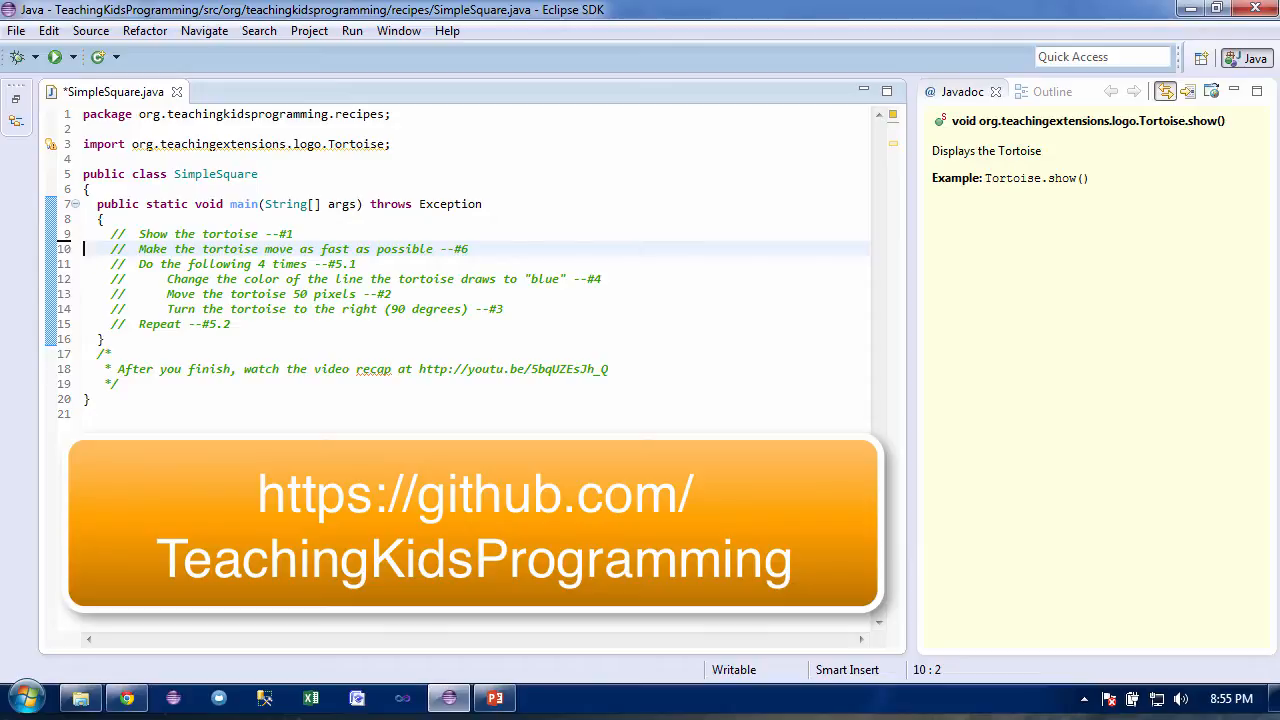
# Add a line below the 'Show the tortoise' comment and start typing 'Tor' for Tortoise
pyautogui.click(295, 233)
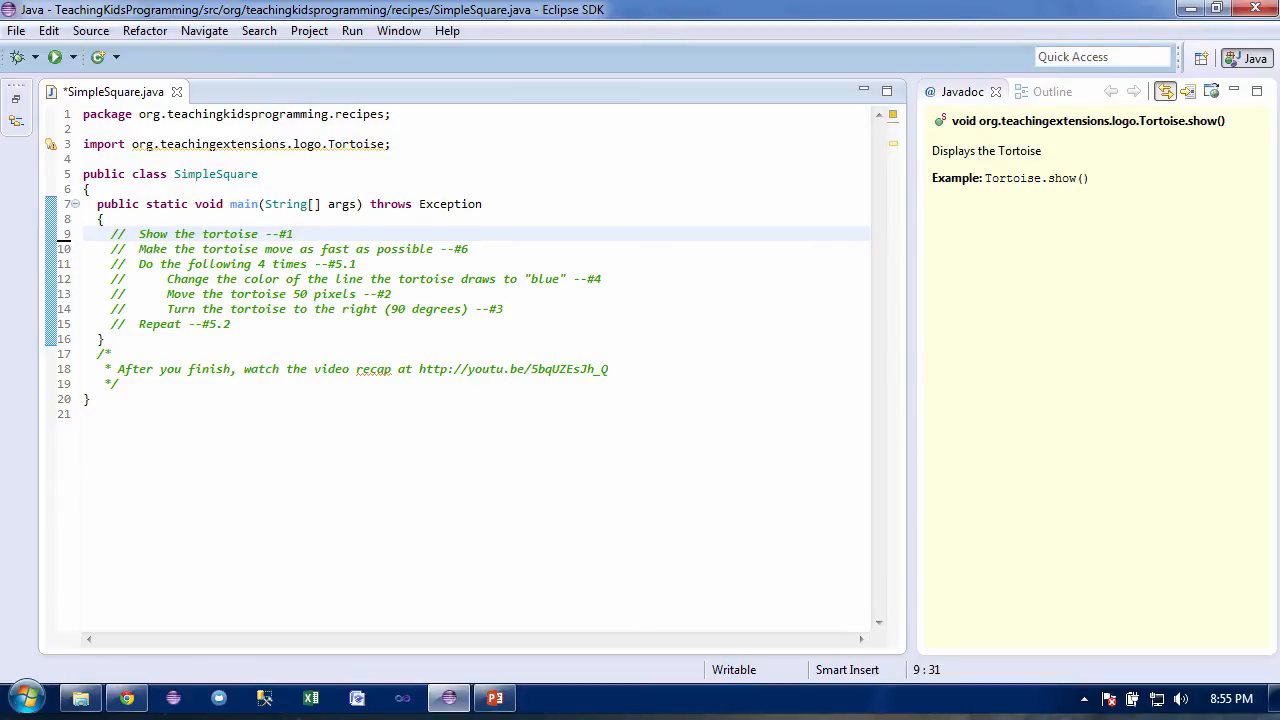
pyautogui.press('Return')
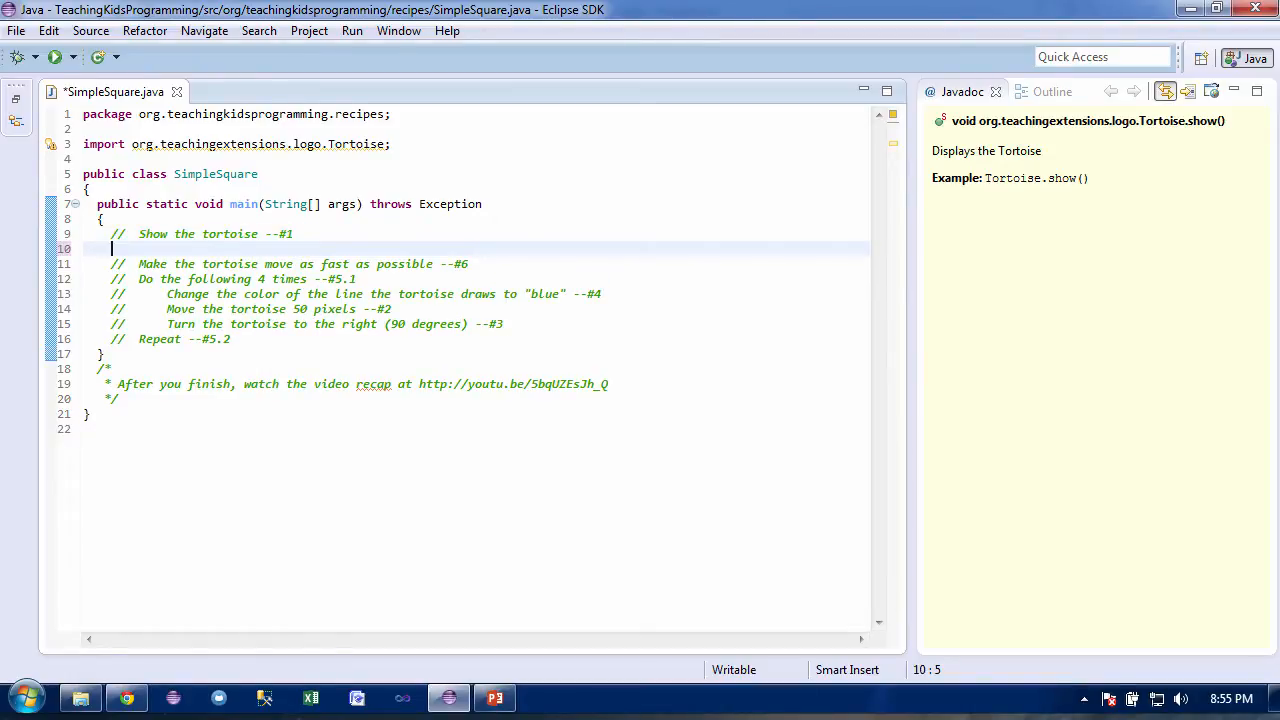
pyautogui.write('Tortoise')
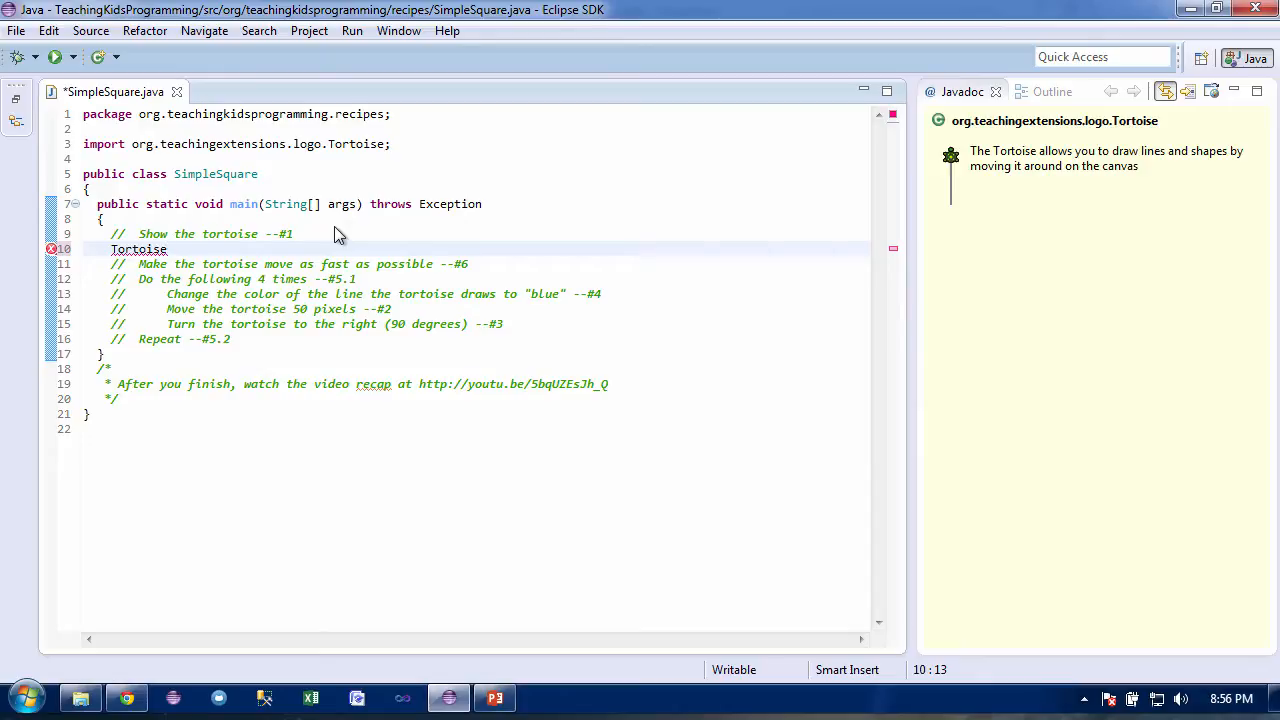
# Extend the line to 'Tortoise.show()' through content assist, leaving the semicolon missing
pyautogui.write('.')
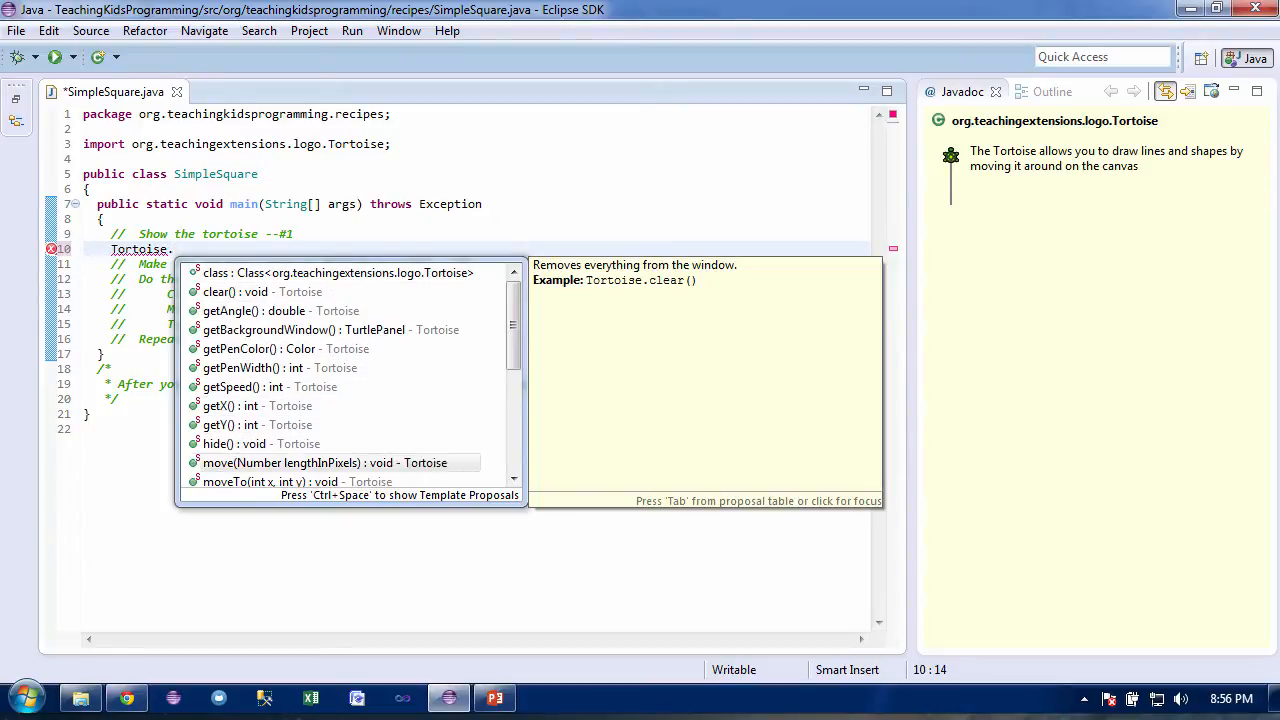
pyautogui.scroll(-3)
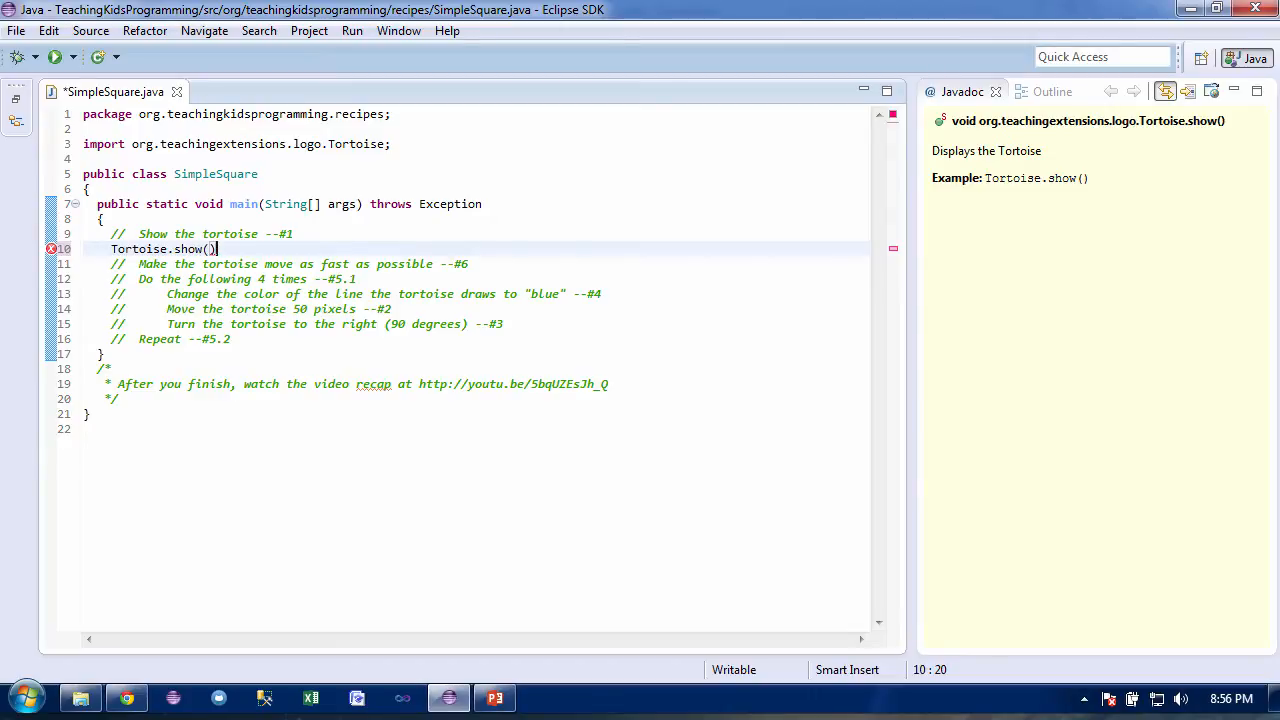
pyautogui.moveTo(54, 278)
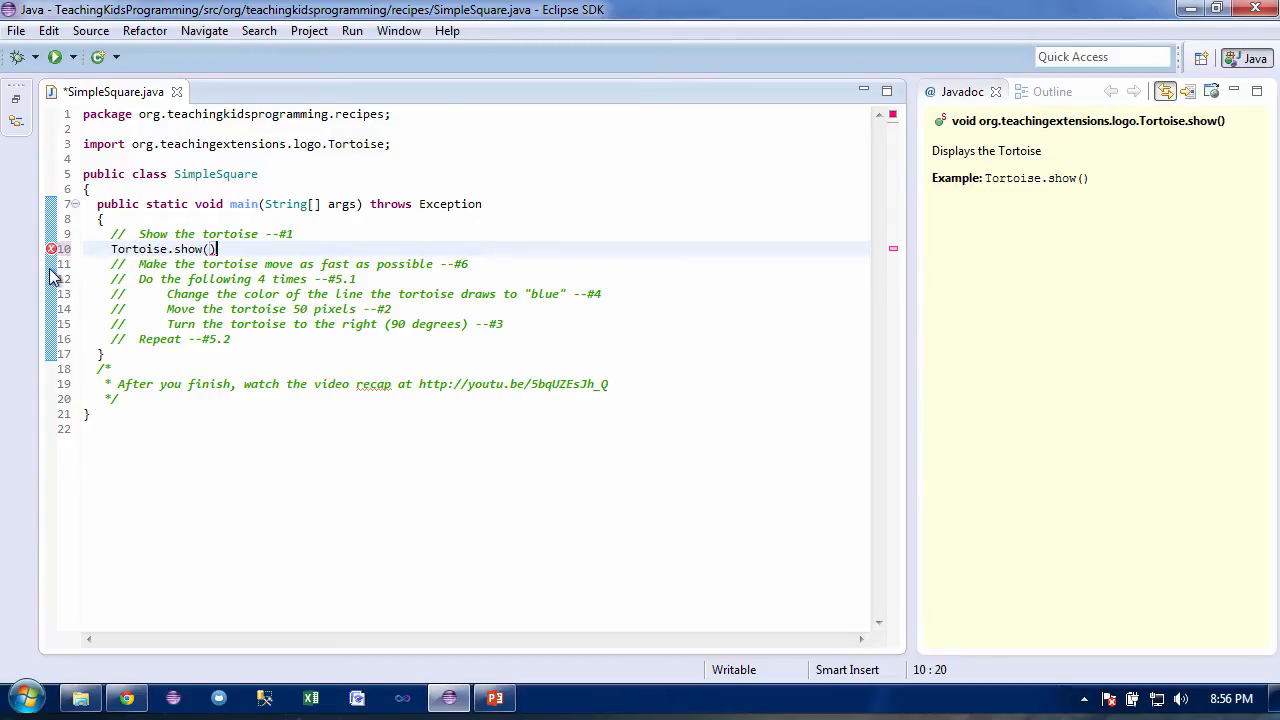
pyautogui.moveTo(52, 249)
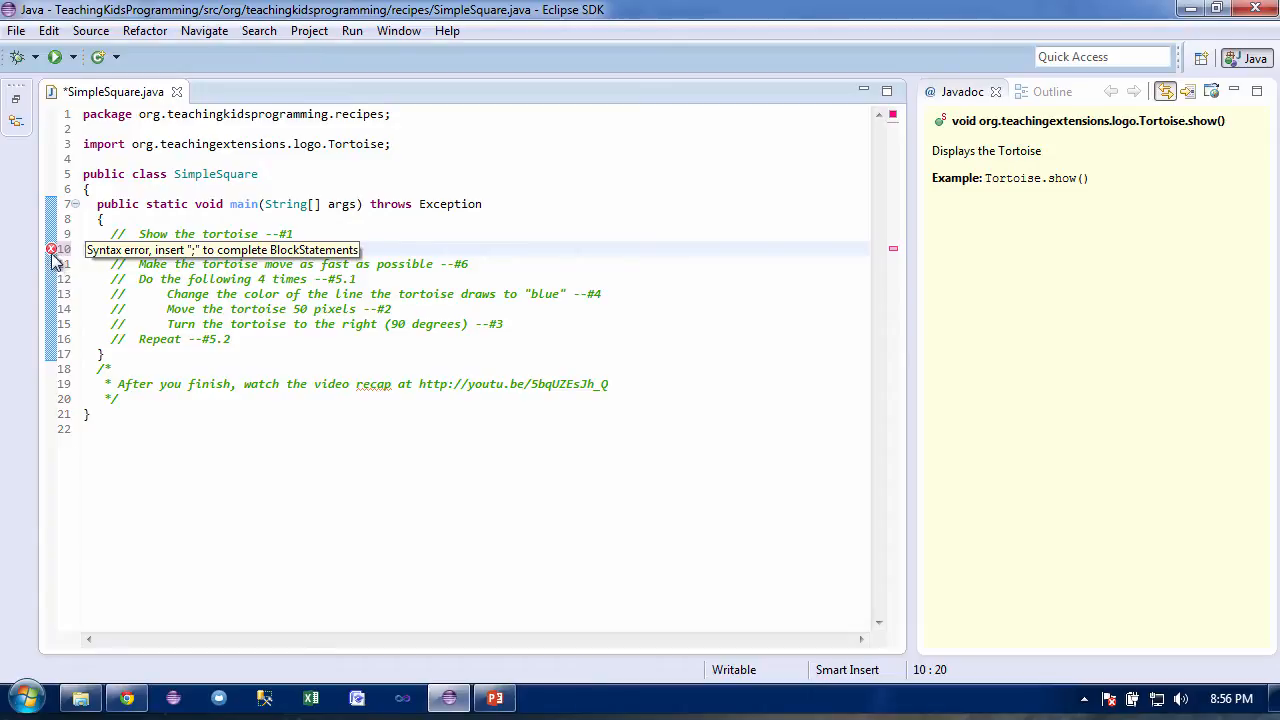
# Complete 'Tortoise.show();', run SimpleSquare to display the tortoise, and close its window
pyautogui.write('Tortoise.show()')
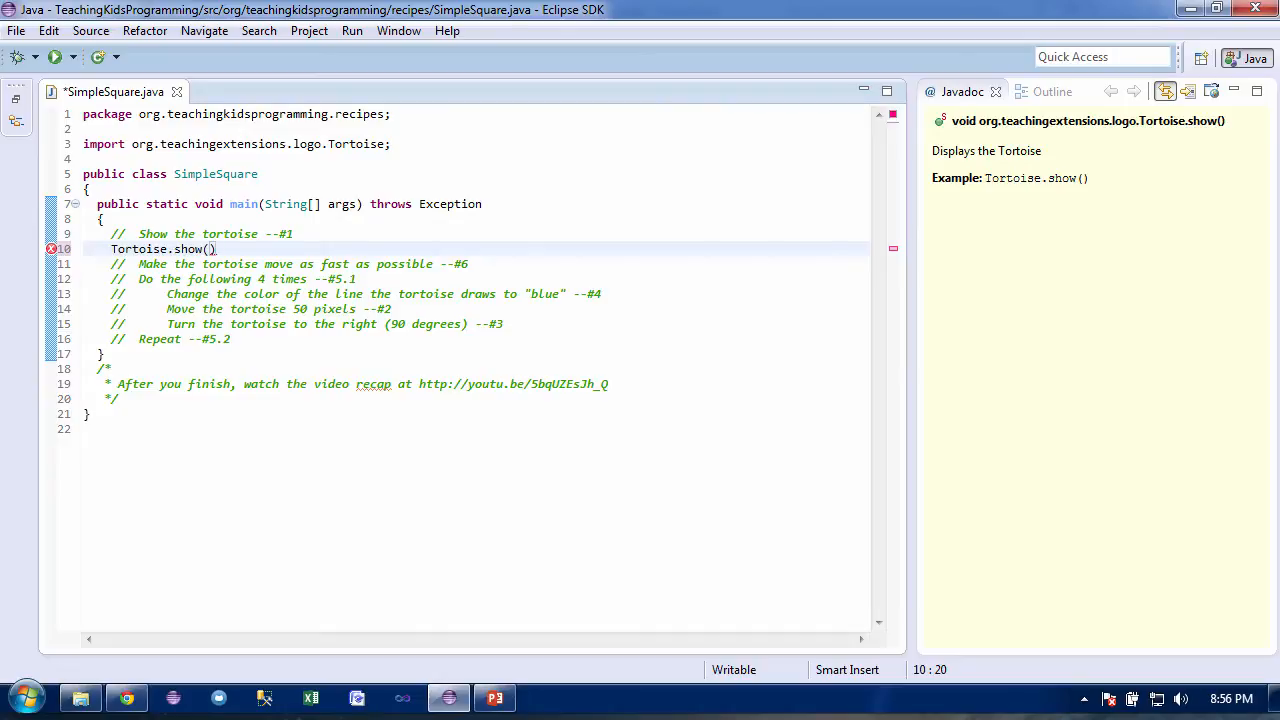
pyautogui.write(';')
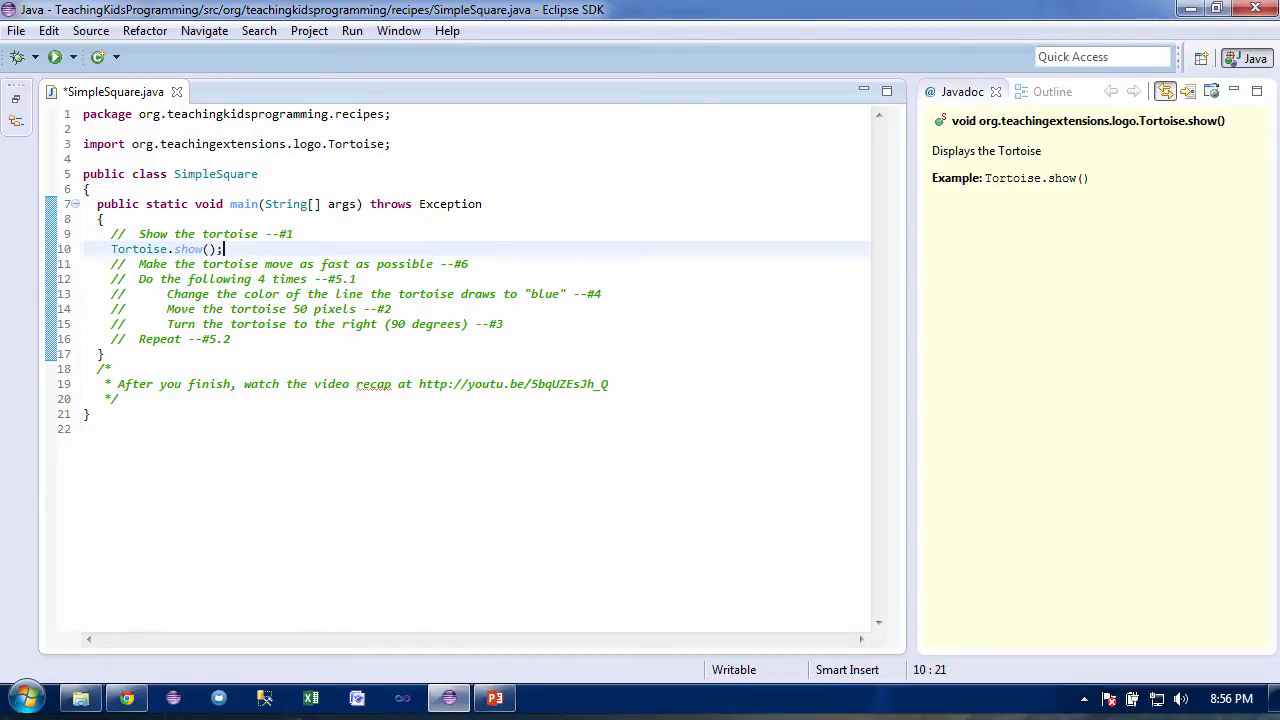
pyautogui.moveTo(56, 56)
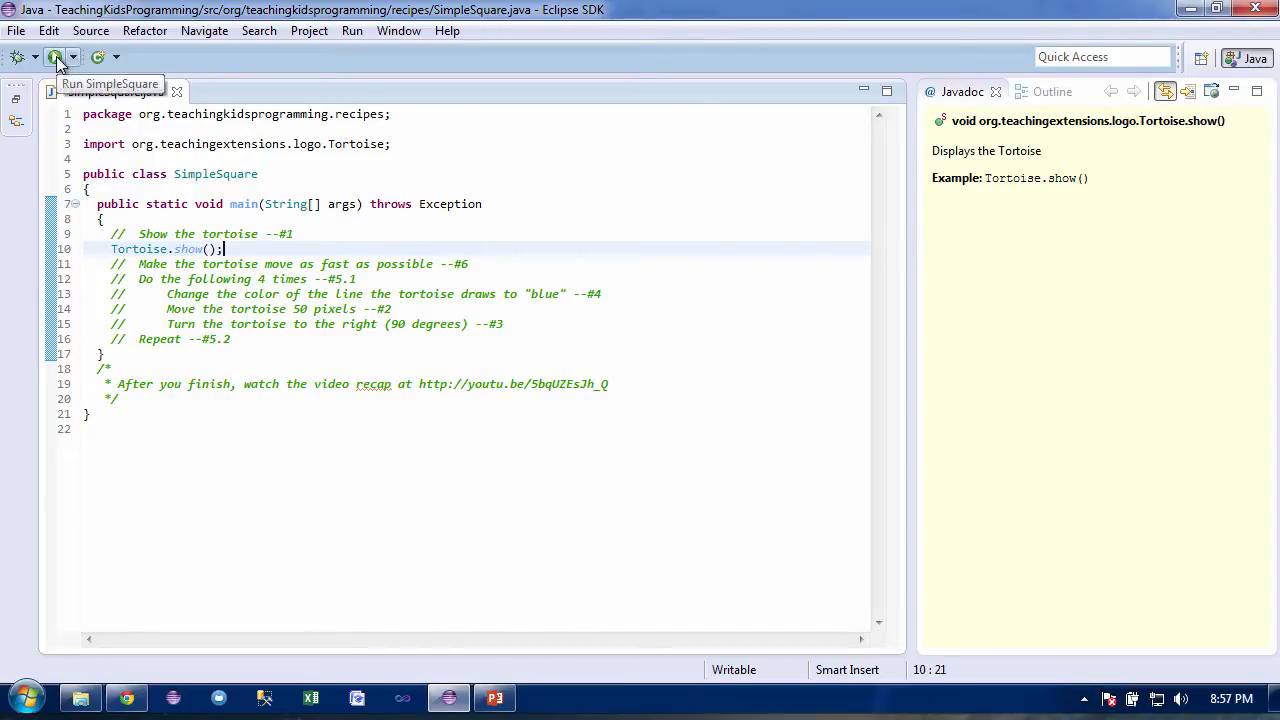
pyautogui.click(55, 57)
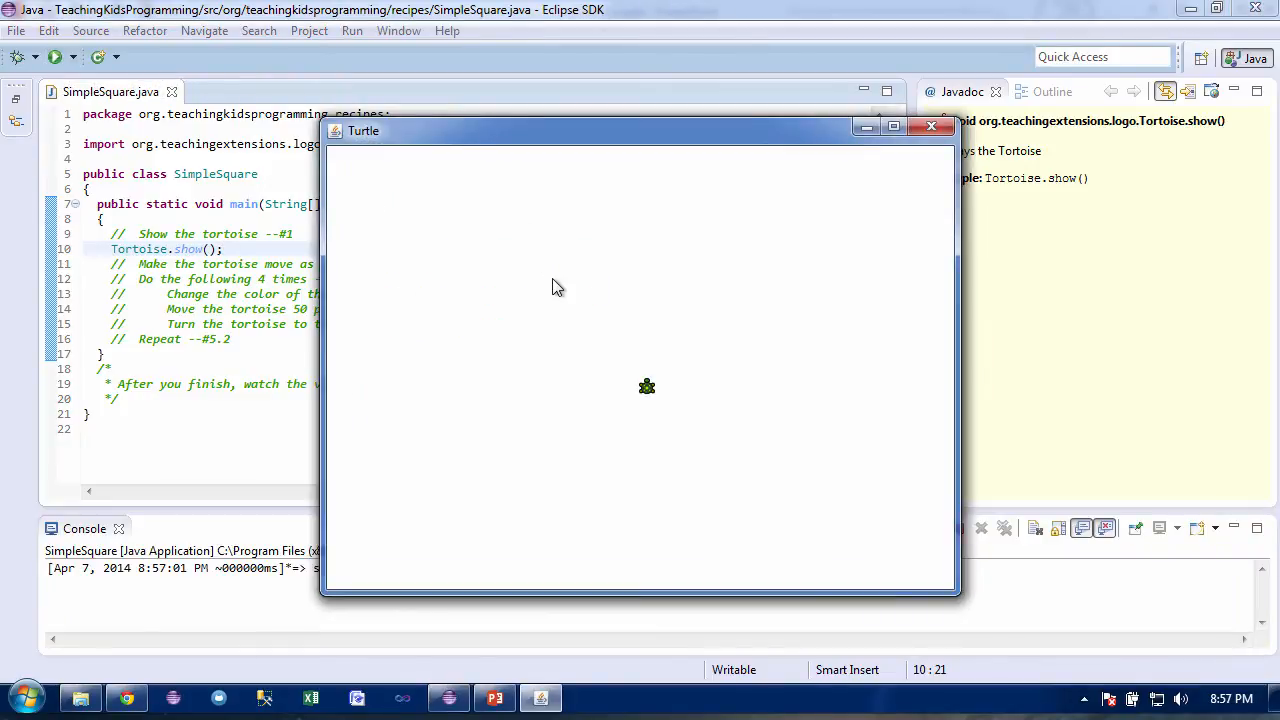
pyautogui.moveTo(864, 153)
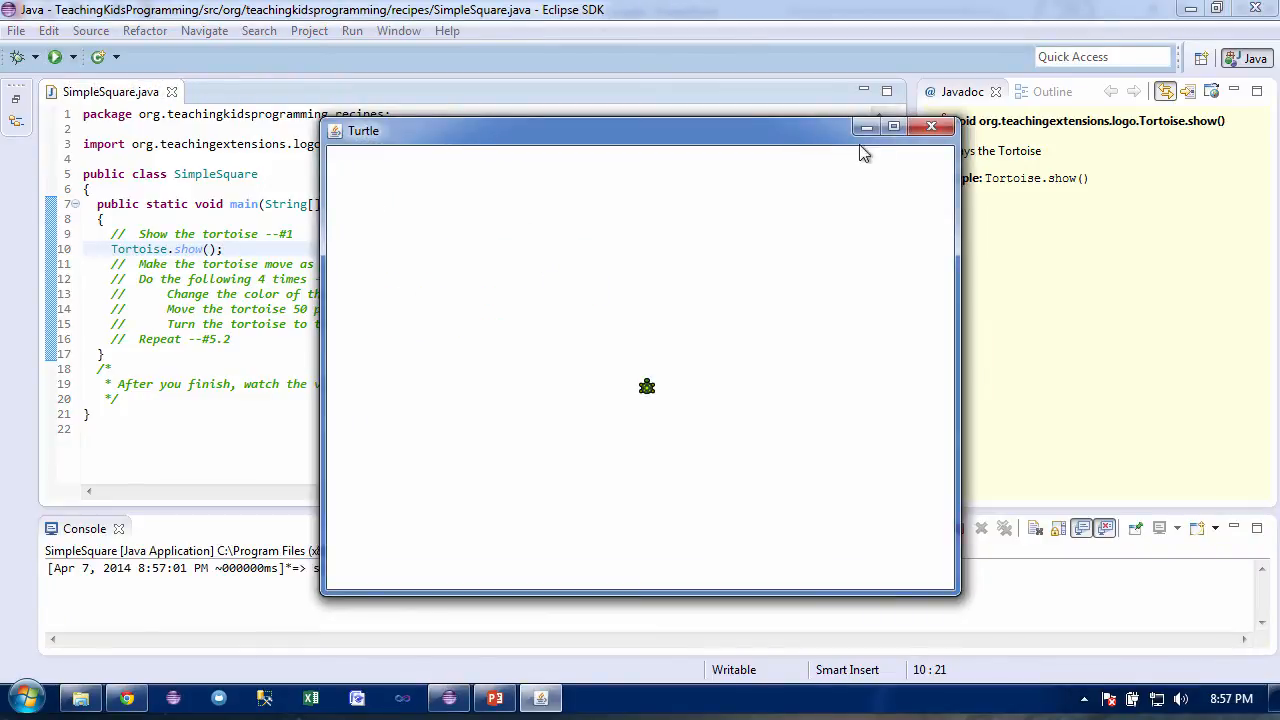
pyautogui.click(931, 126)
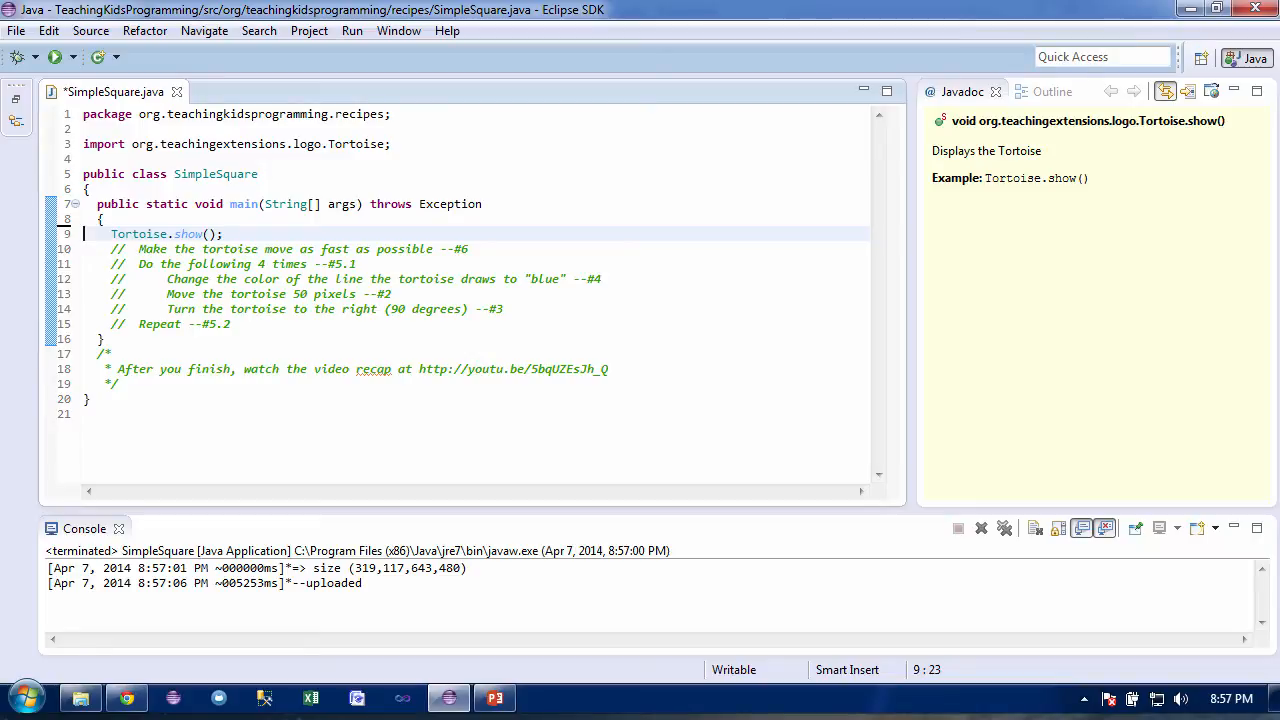
# Insert 'Tortoise.move(lengthInPixels)' below the 'Move the tortoise 50 pixels' comment
pyautogui.click(391, 293)
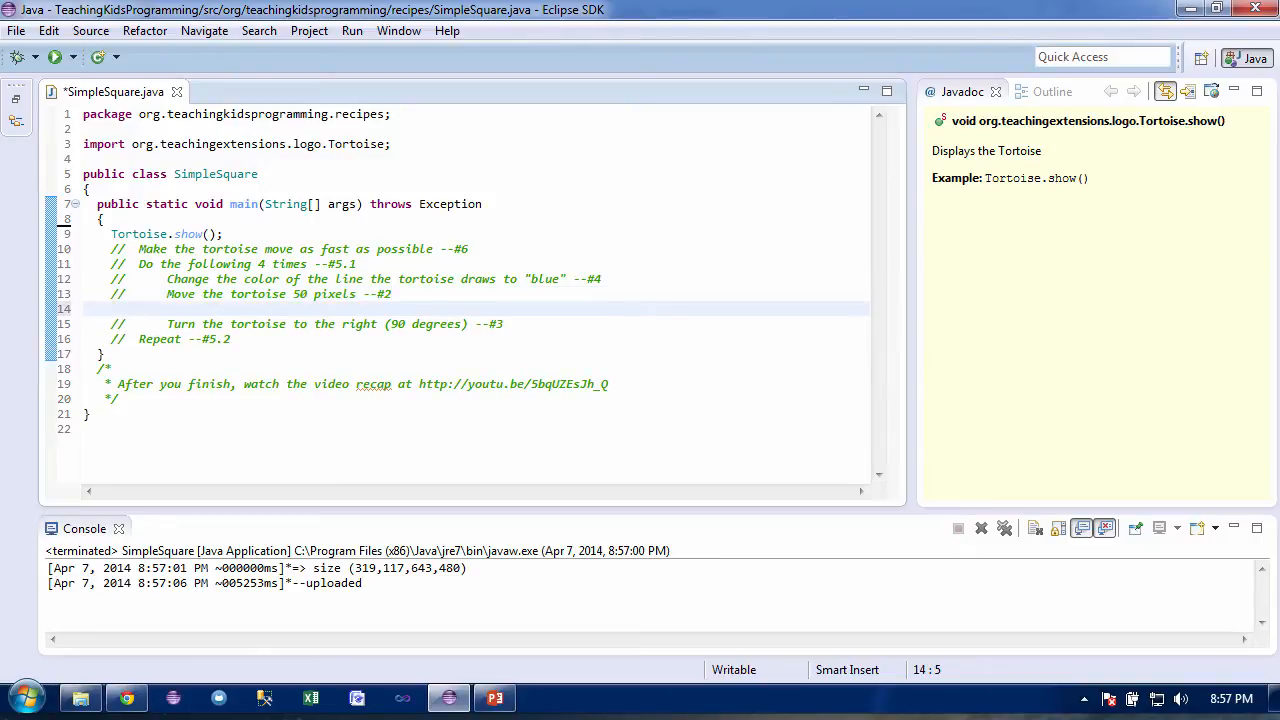
pyautogui.write('T')
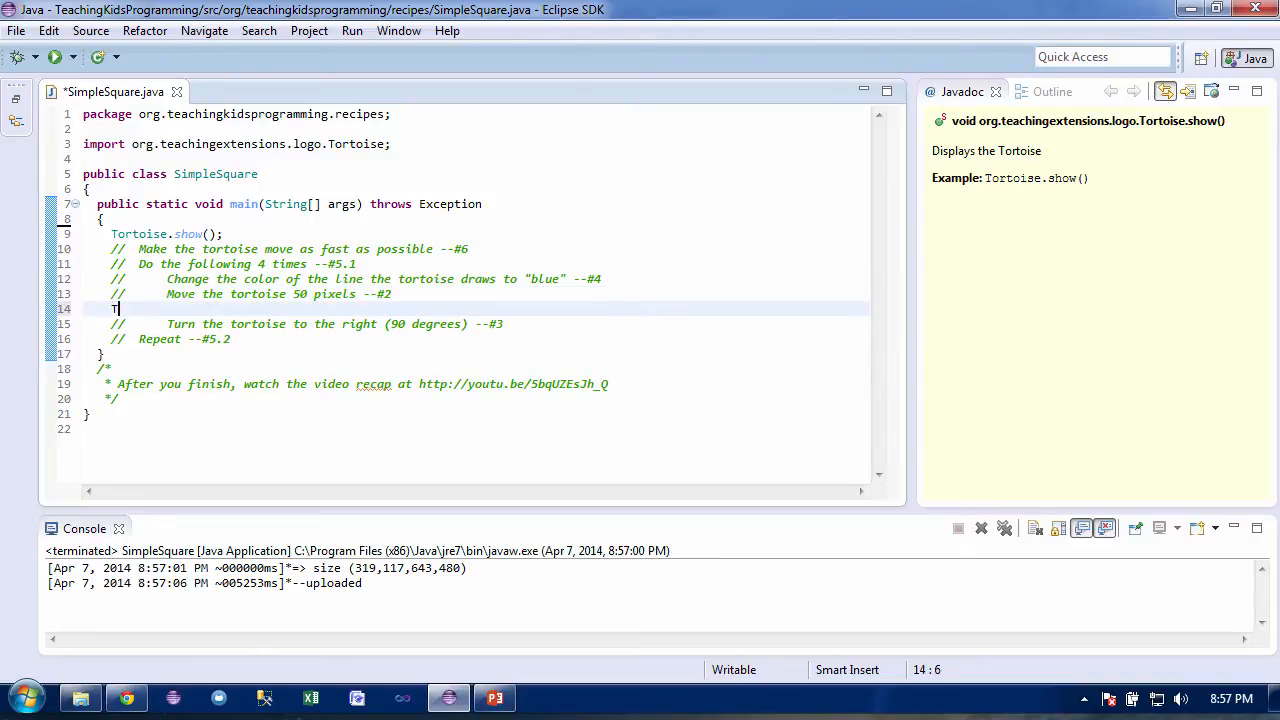
pyautogui.write('ortoise')
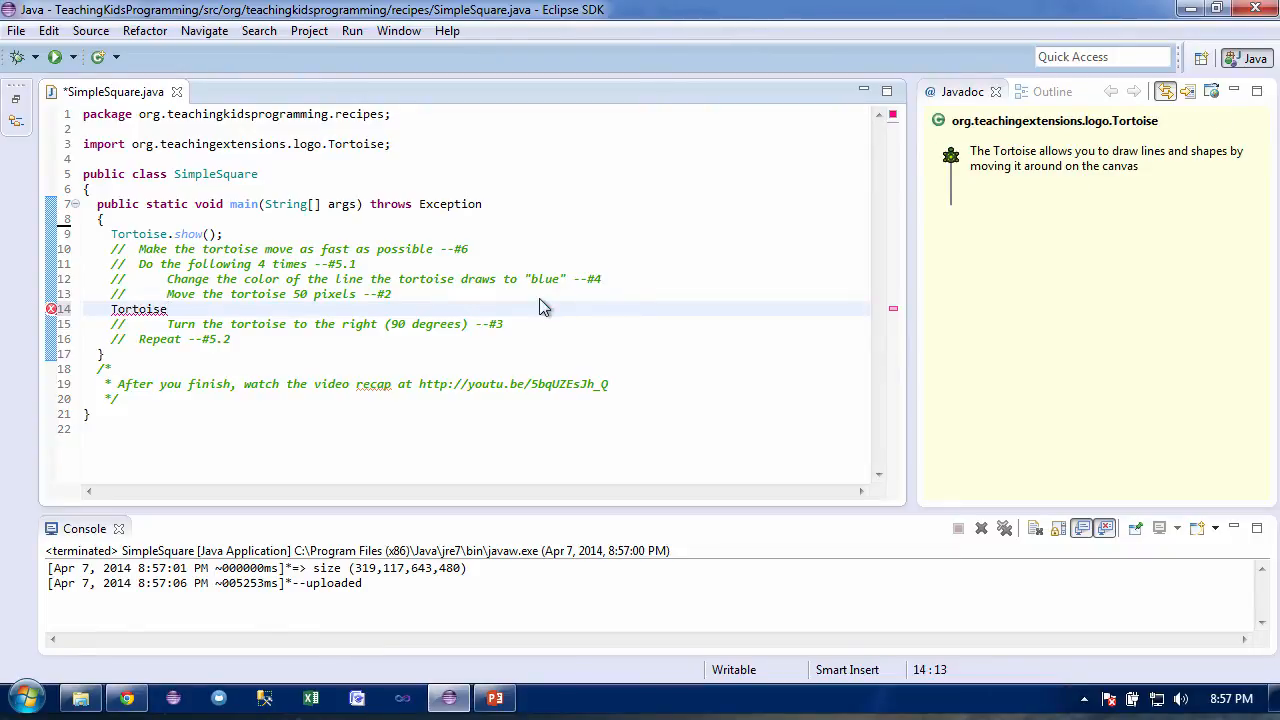
pyautogui.write('.move(lengthInPixels')
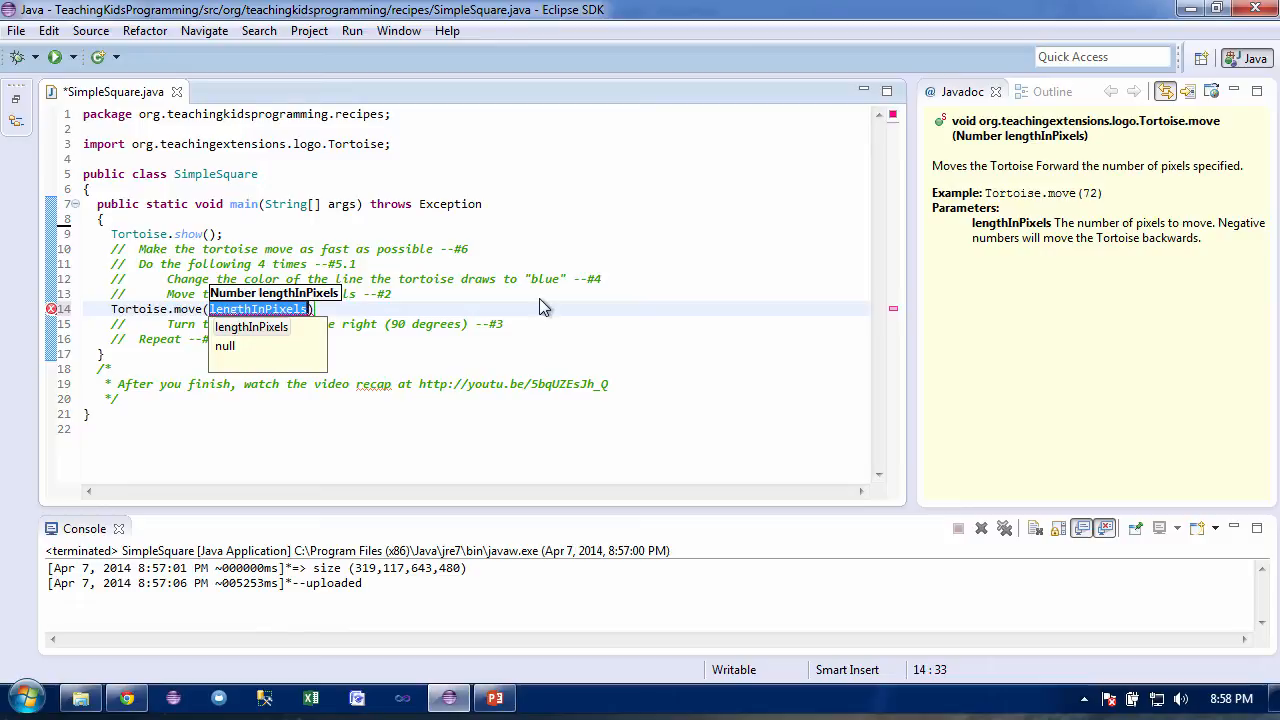
# Make the call 'Tortoise.move(50);', run SimpleSquare, and close the Turtle window
pyautogui.write('50')
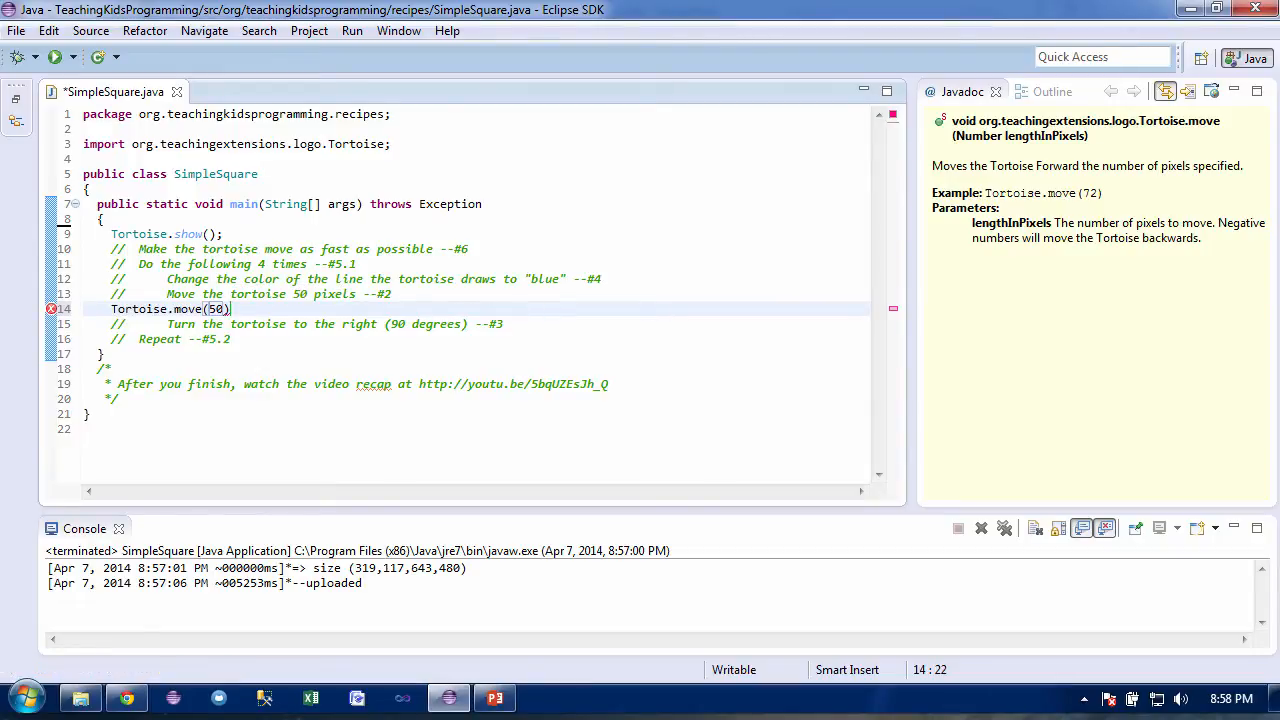
pyautogui.write(';')
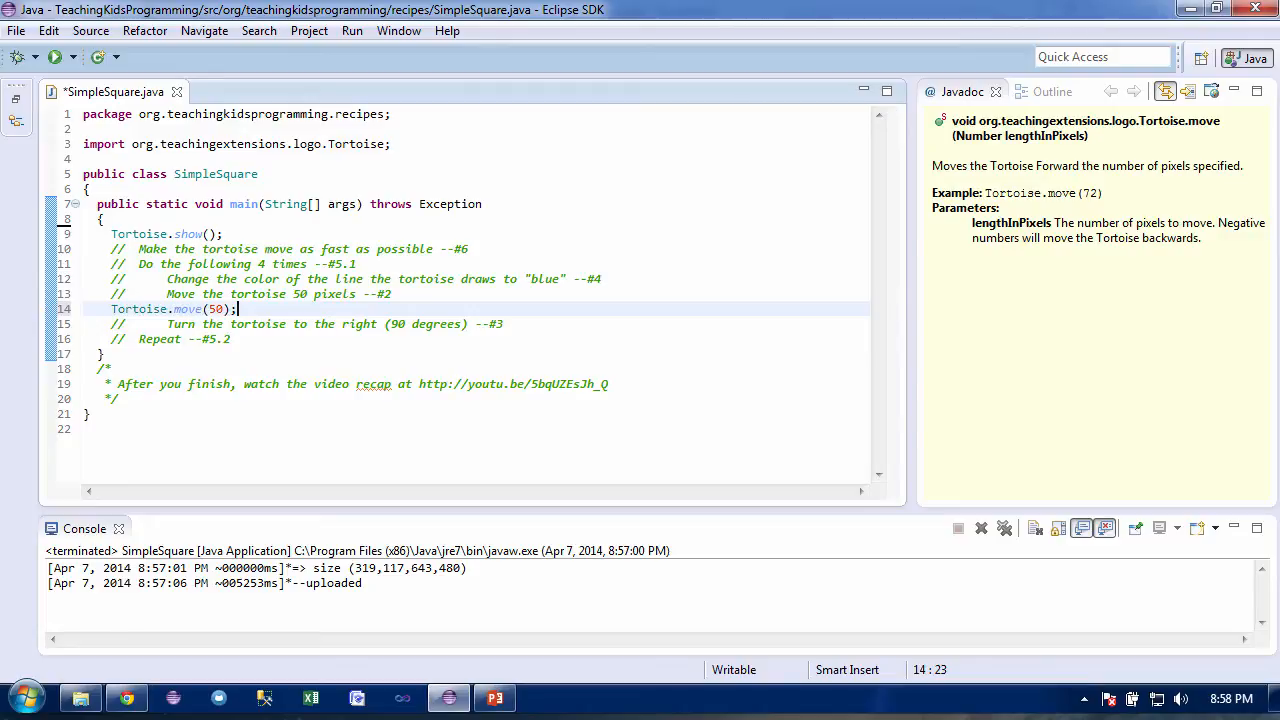
pyautogui.moveTo(45, 52)
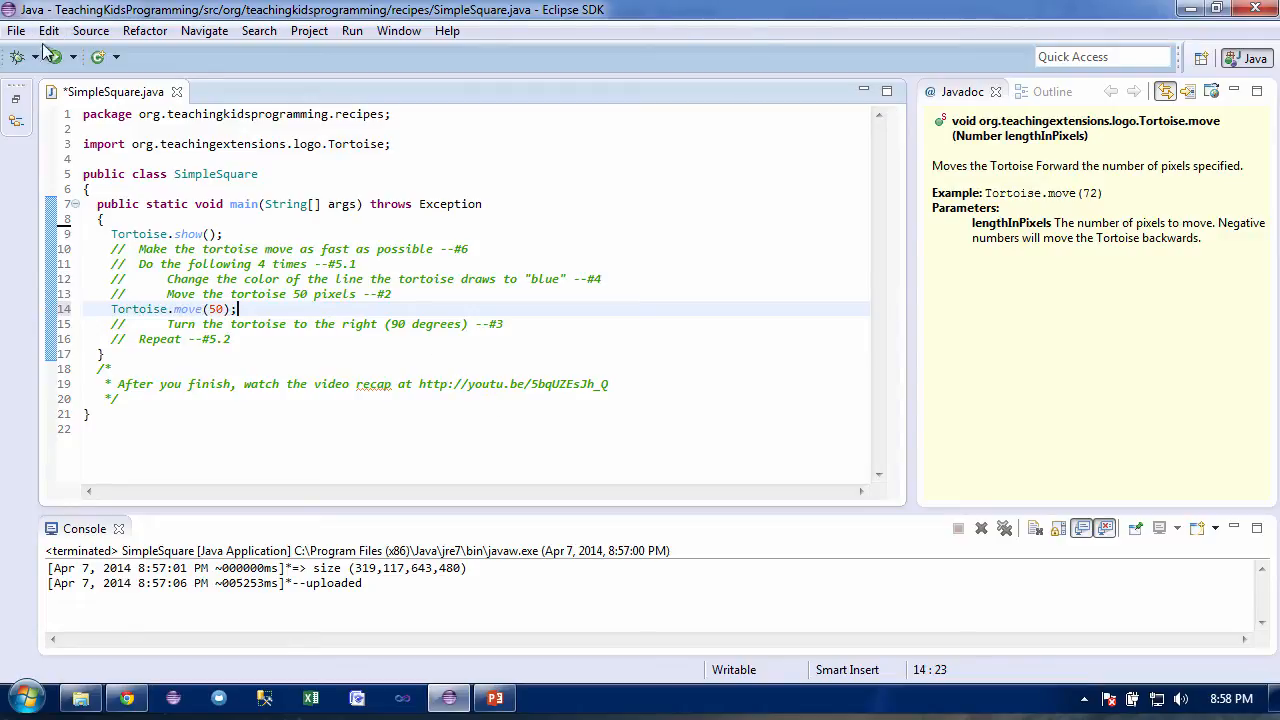
pyautogui.click(55, 56)
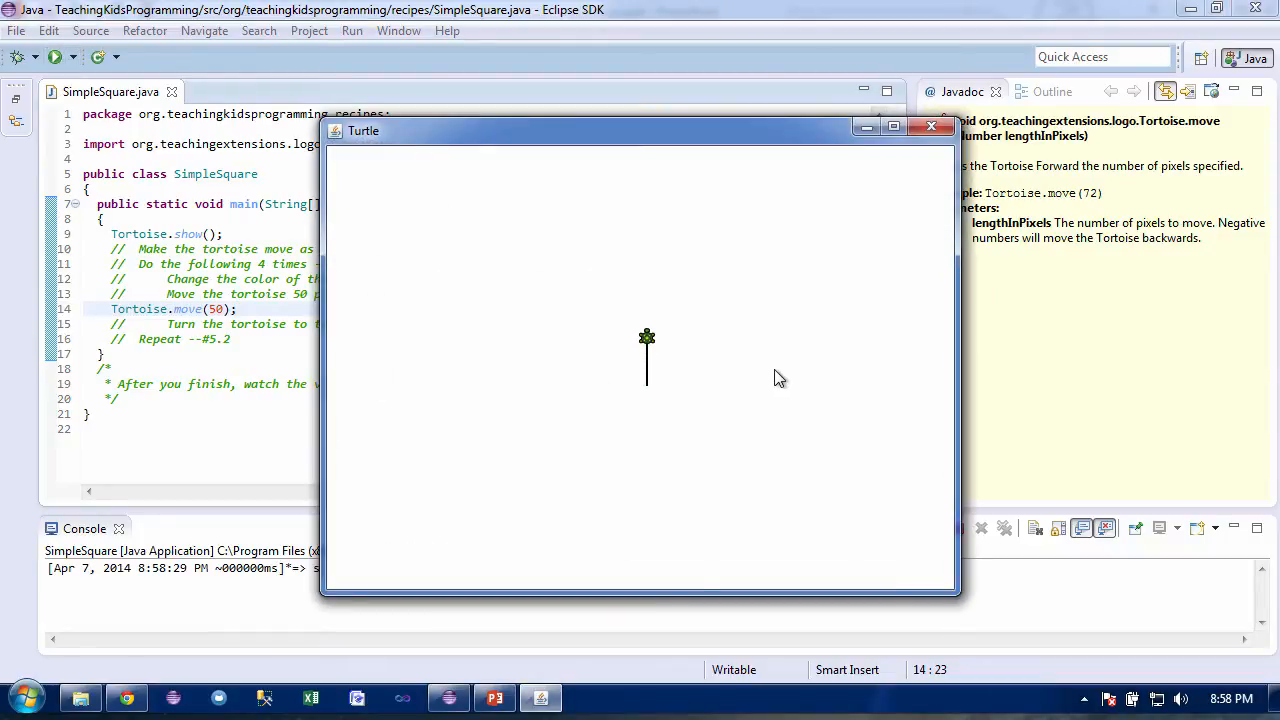
pyautogui.click(931, 126)
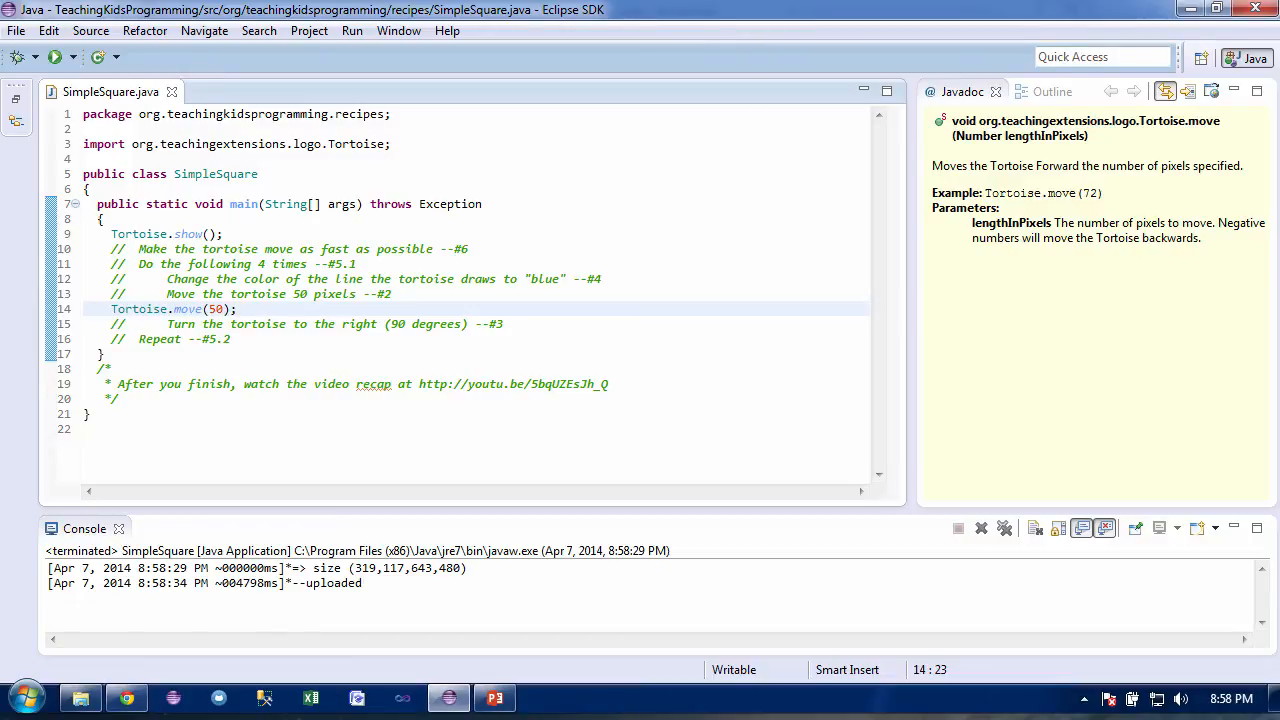
# Return to the SimpleSquare code to add the speed, loop, blue pen and turns
pyautogui.click(288, 294)
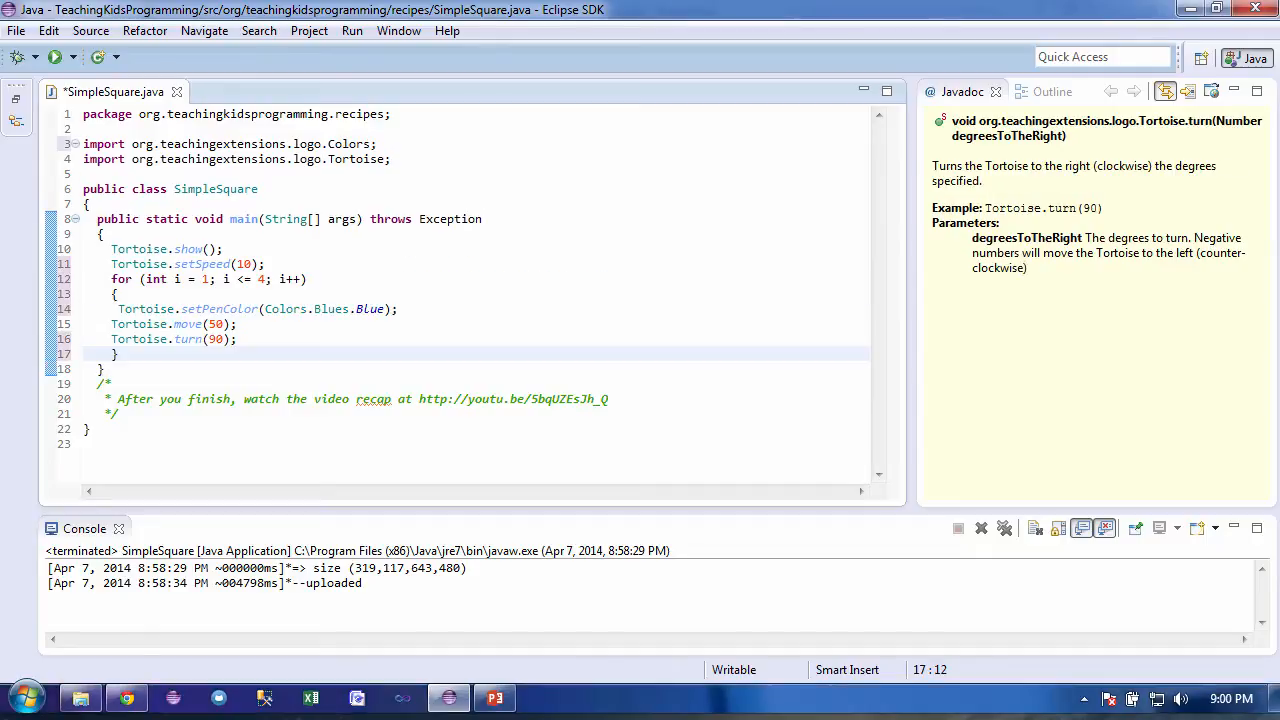
pyautogui.moveTo(1165, 443)
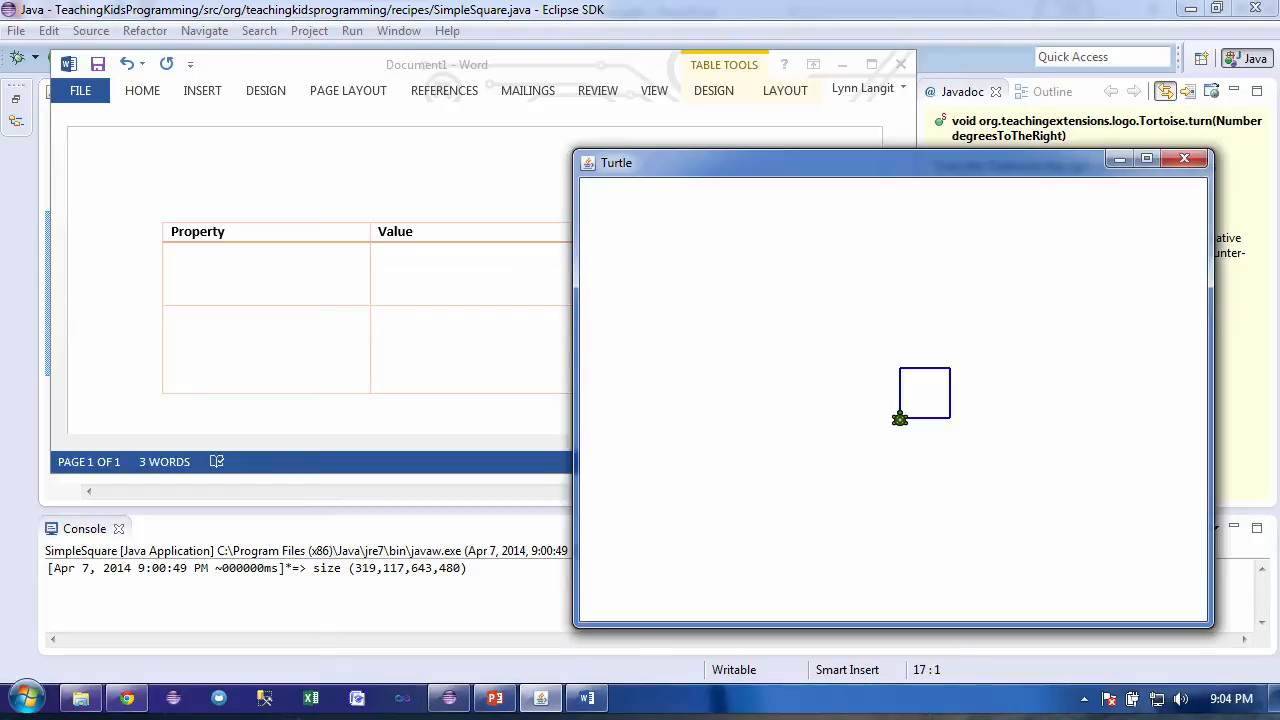
pyautogui.moveTo(975, 465)
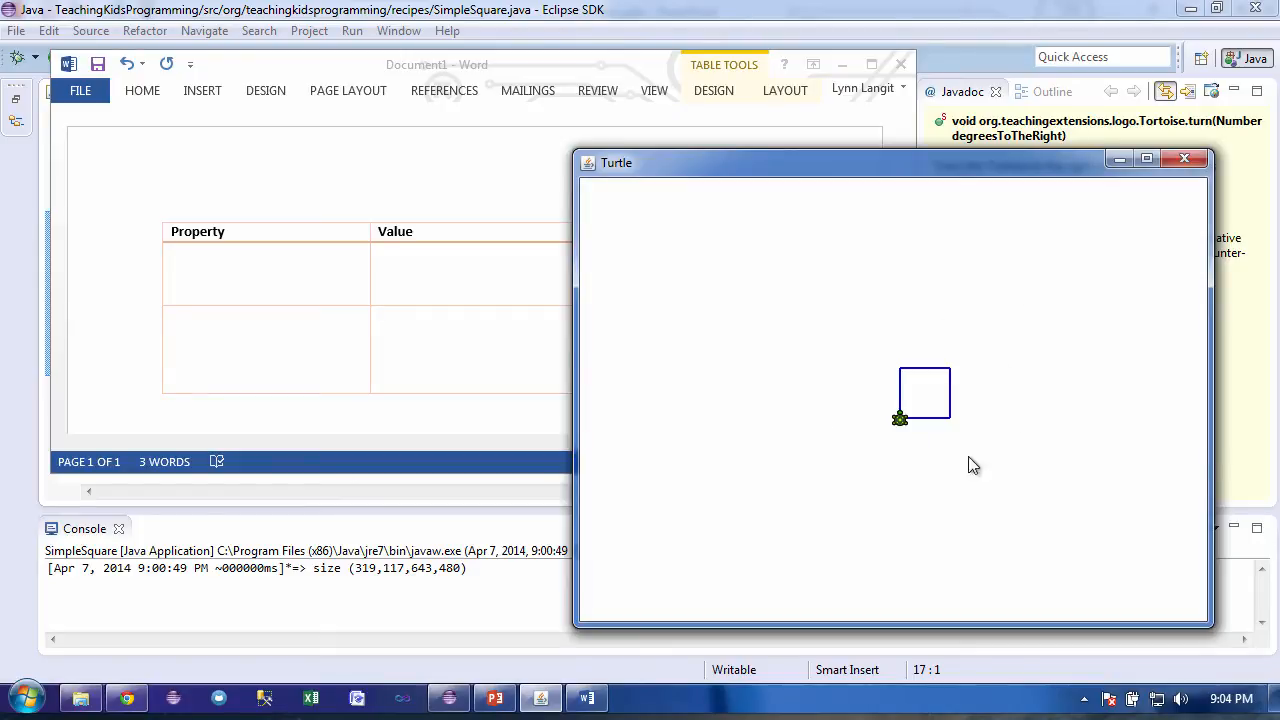
pyautogui.moveTo(334, 412)
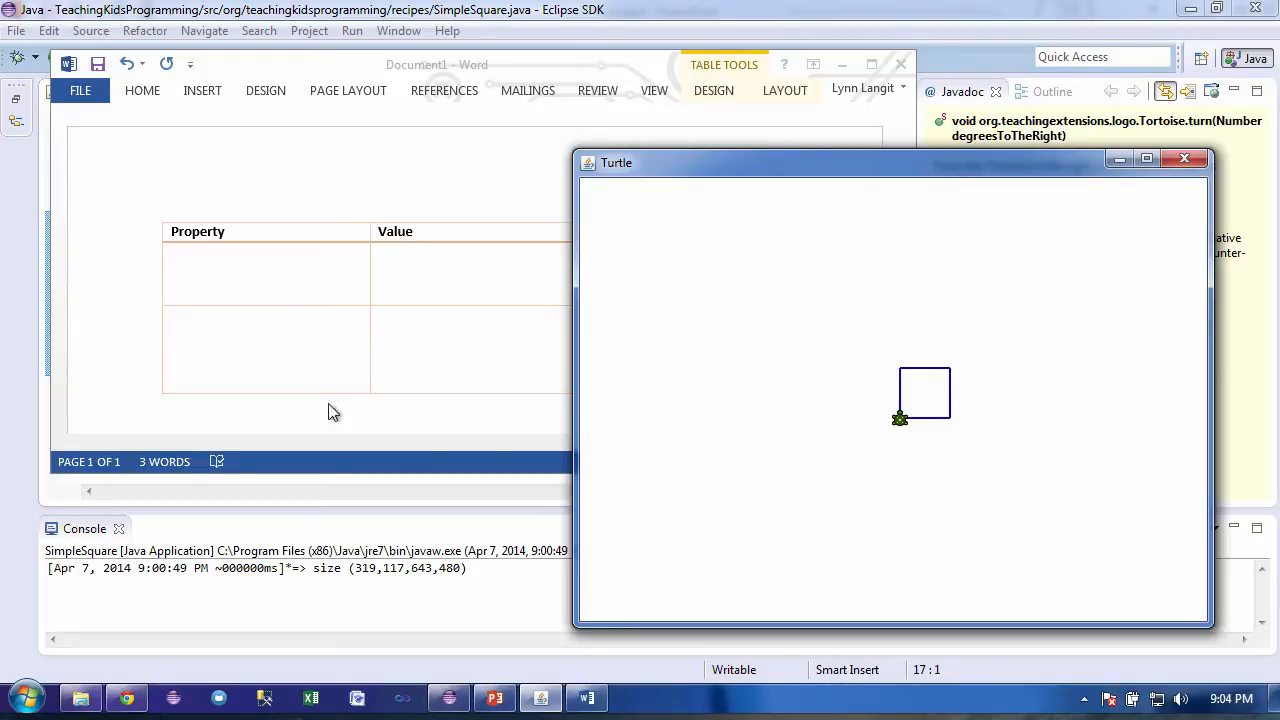
pyautogui.moveTo(204, 283)
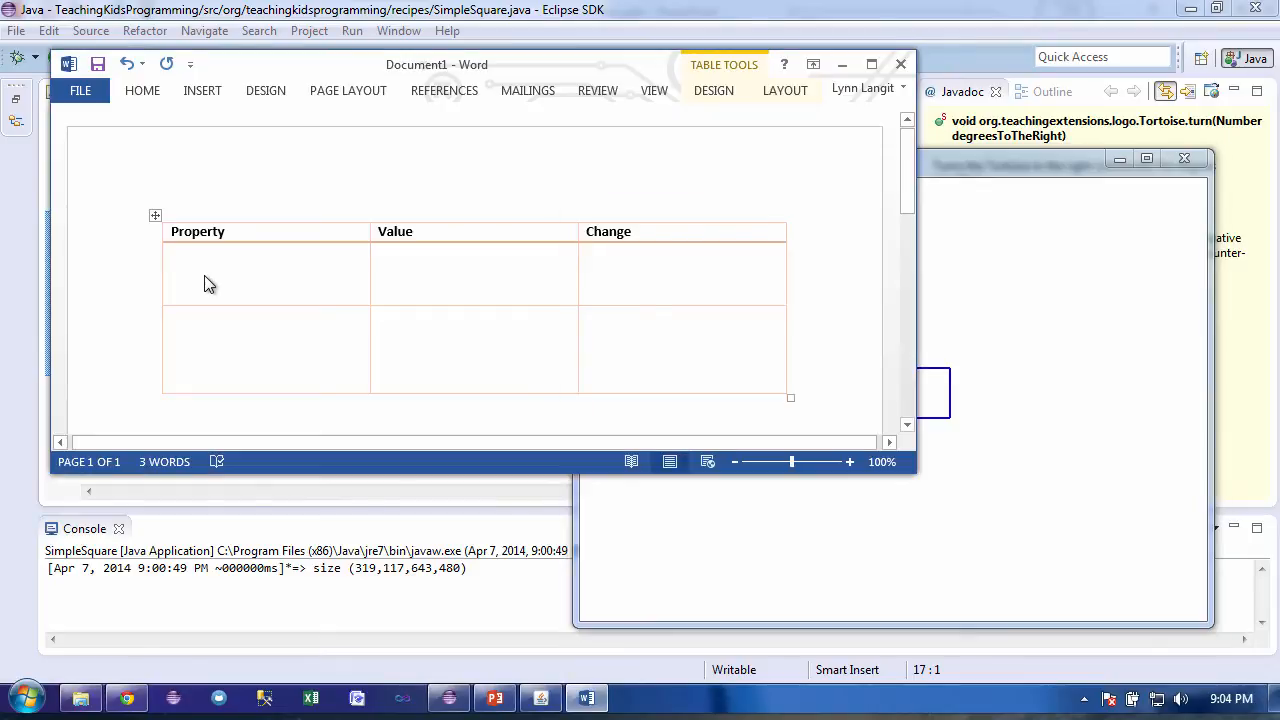
# Record Line color 'Blue' and Line width '2' in the Word property table
pyautogui.write('Line color')
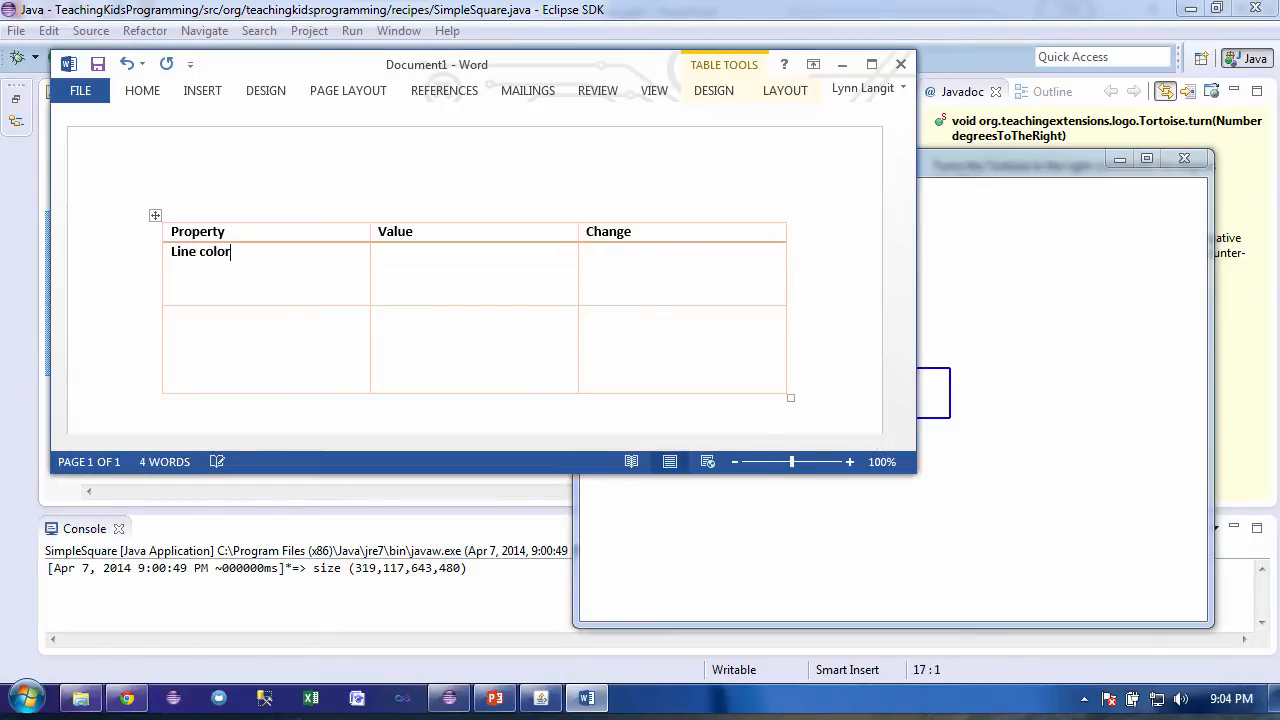
pyautogui.write('Blue')
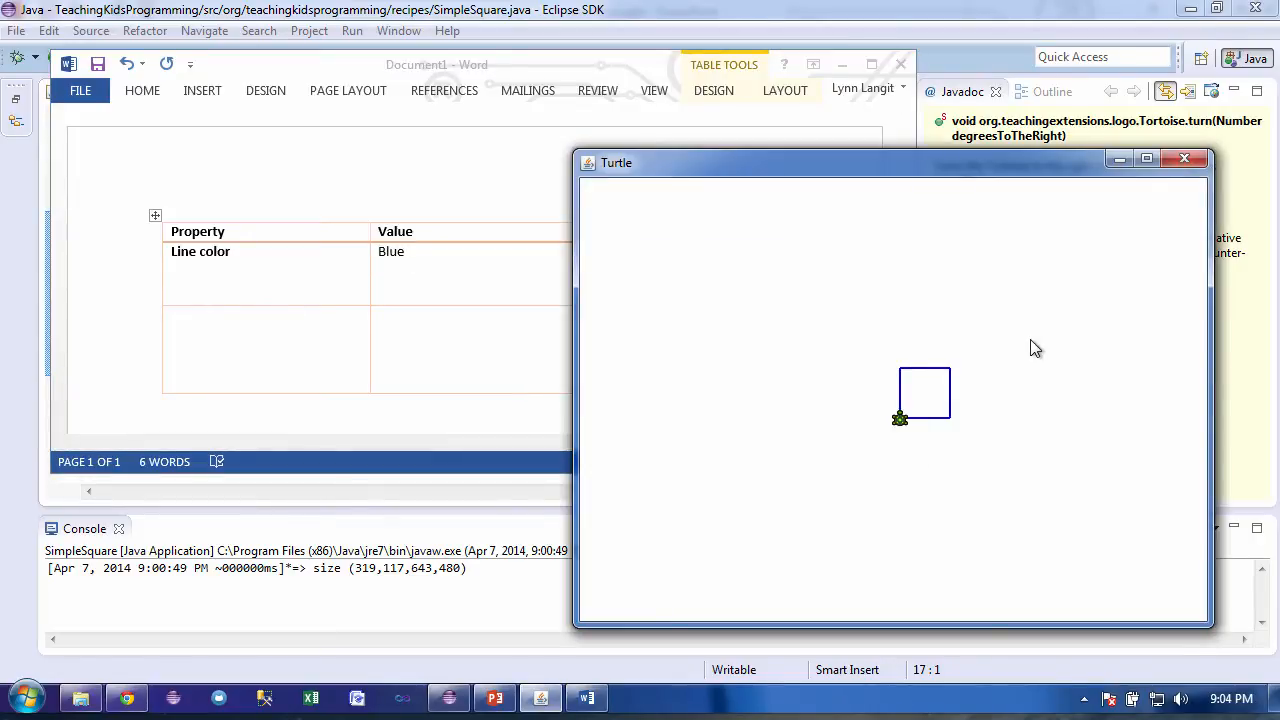
pyautogui.click(437, 64)
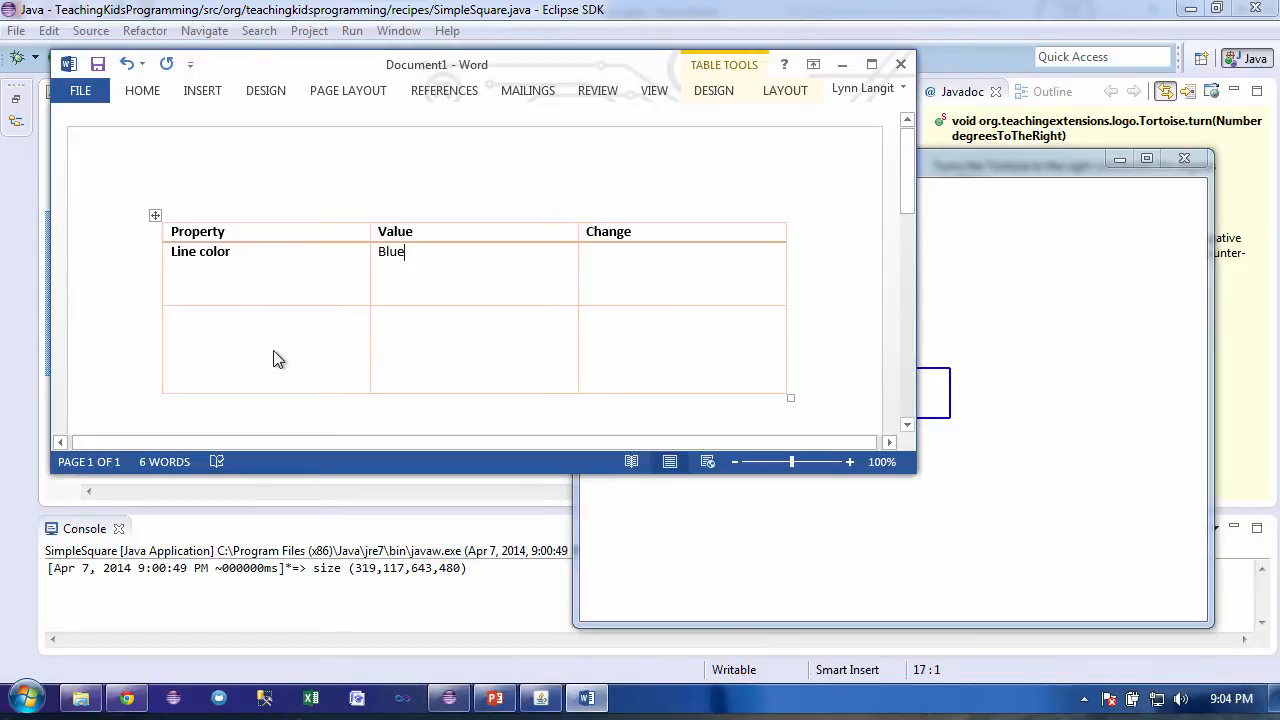
pyautogui.write('Line')
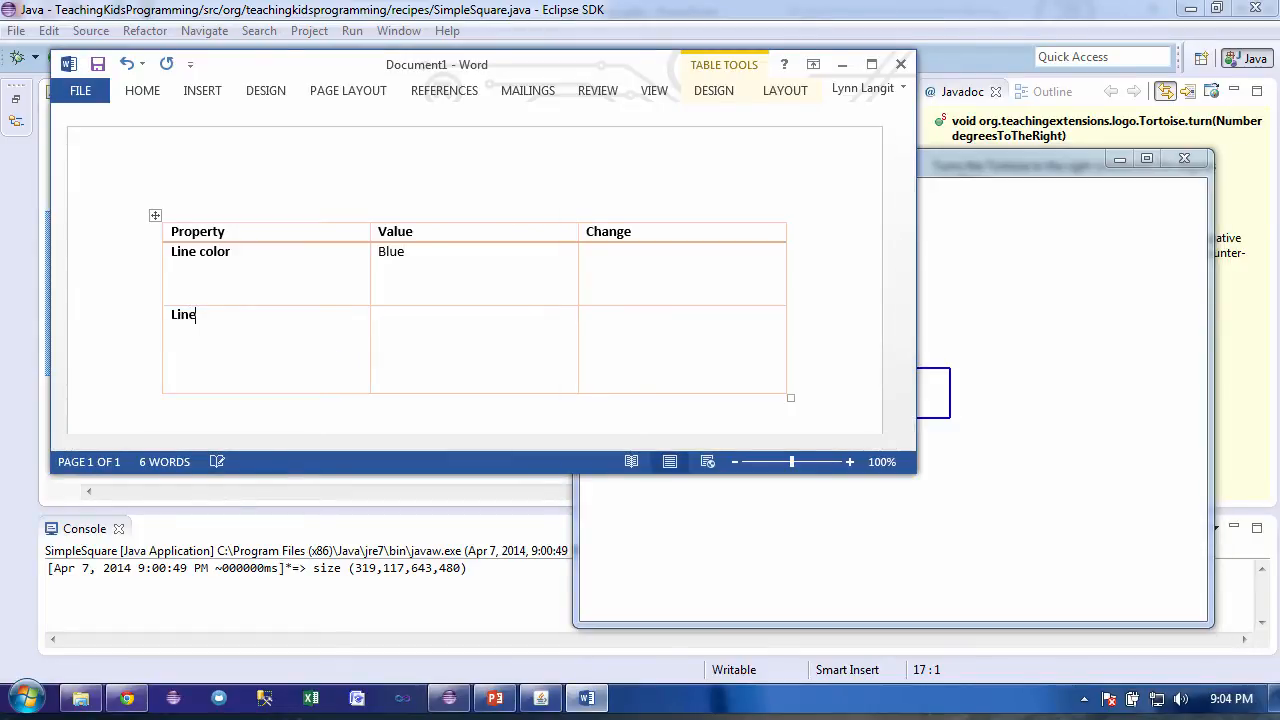
pyautogui.write('width')
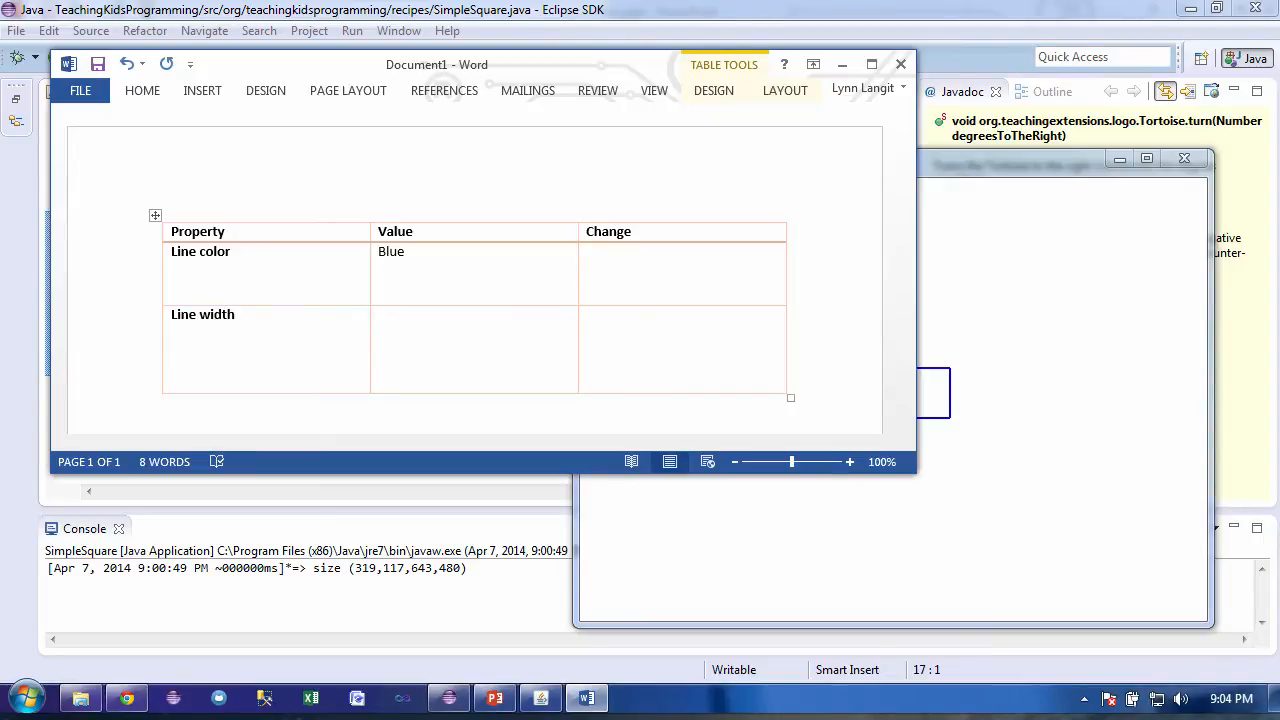
pyautogui.write('2')
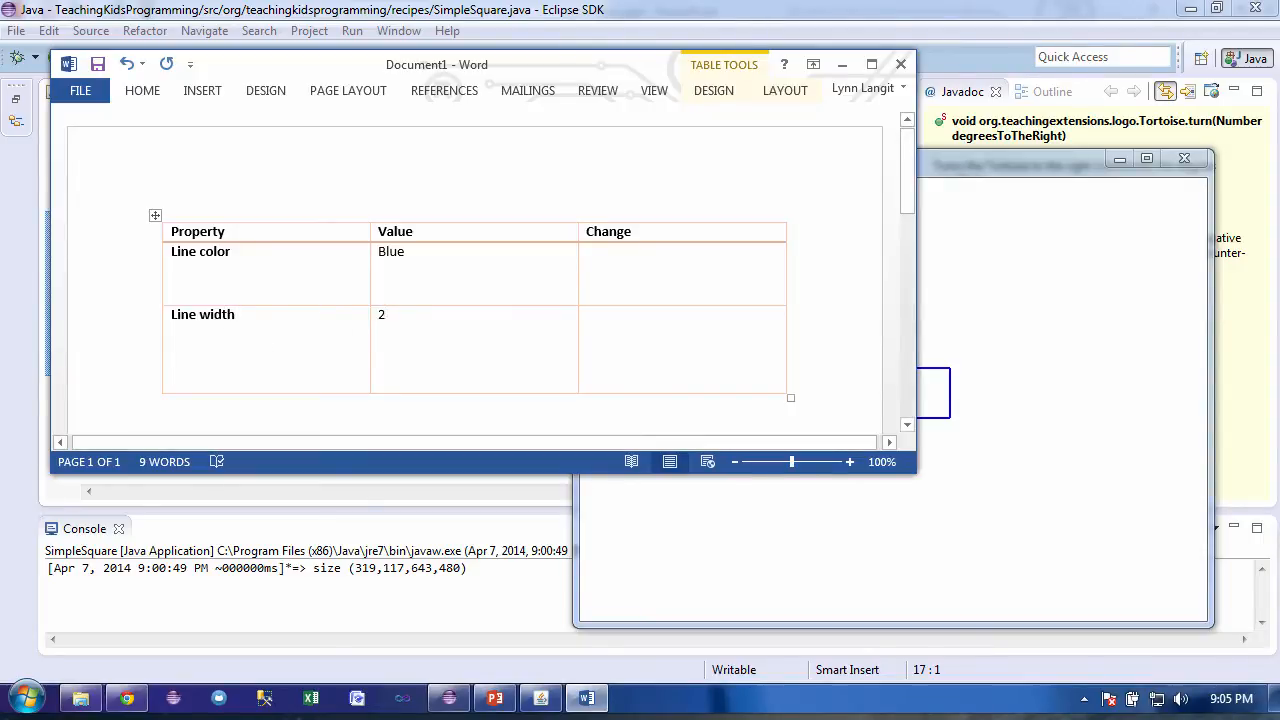
pyautogui.click(383, 314)
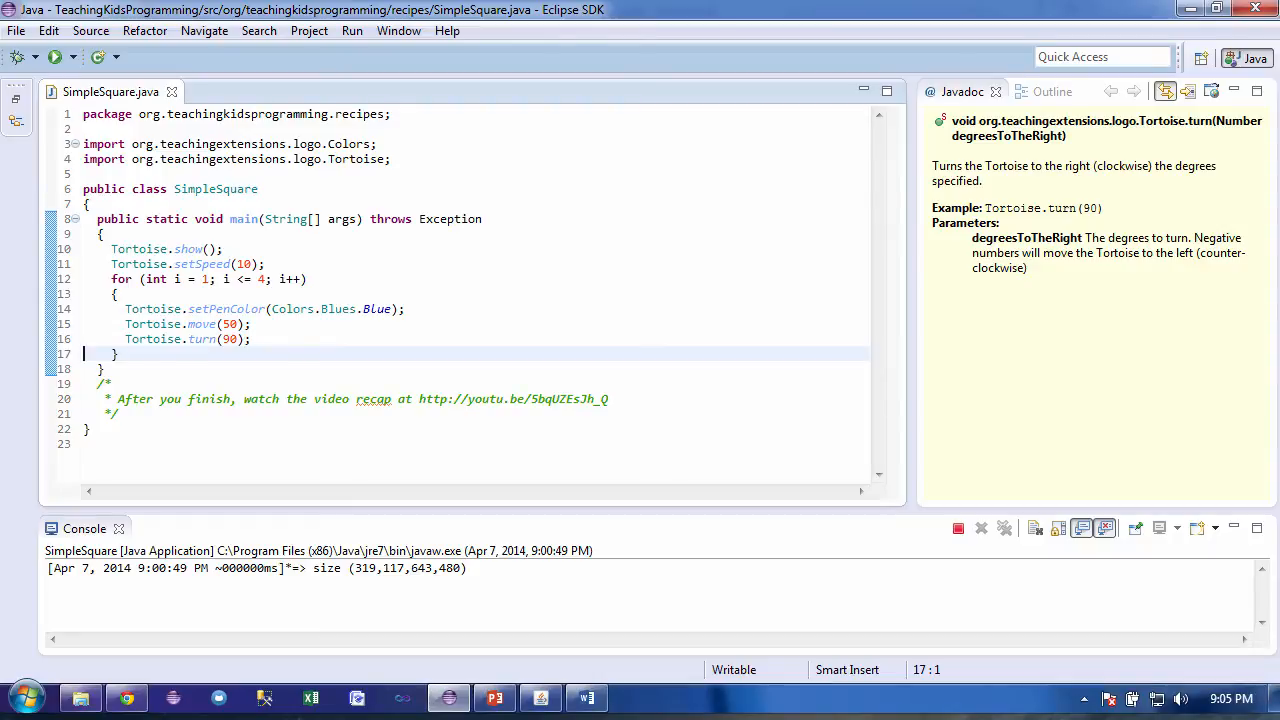
# Replace the pen colour Colors.Blues.Blue with Colors.Greens.DarkGreen and rerun SimpleSquare
pyautogui.click(394, 308)
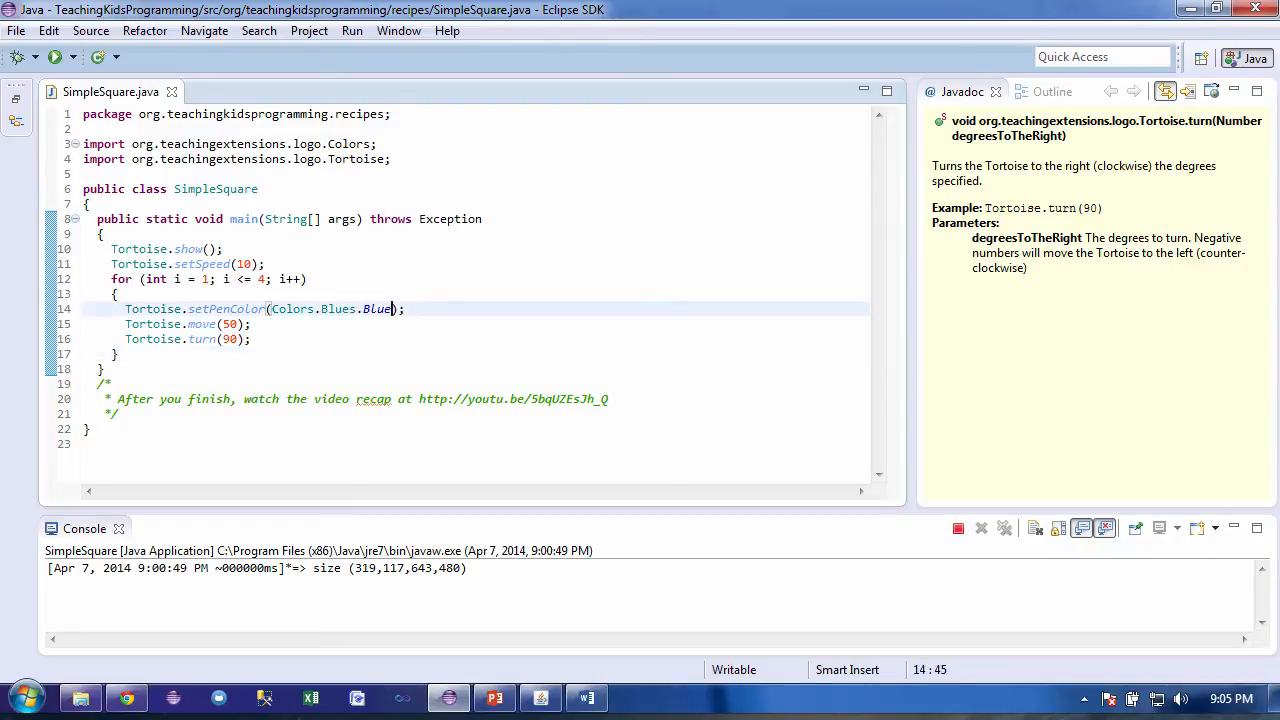
pyautogui.press('BackSpace')
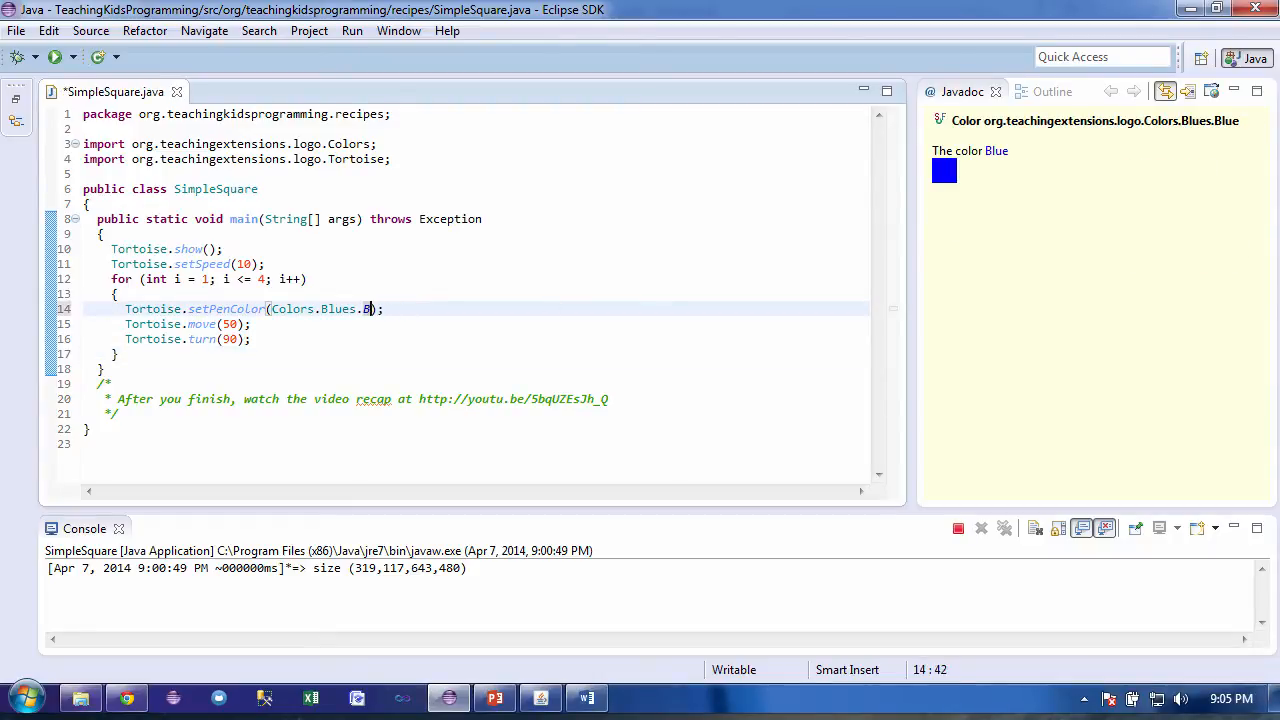
pyautogui.press('BackSpace')
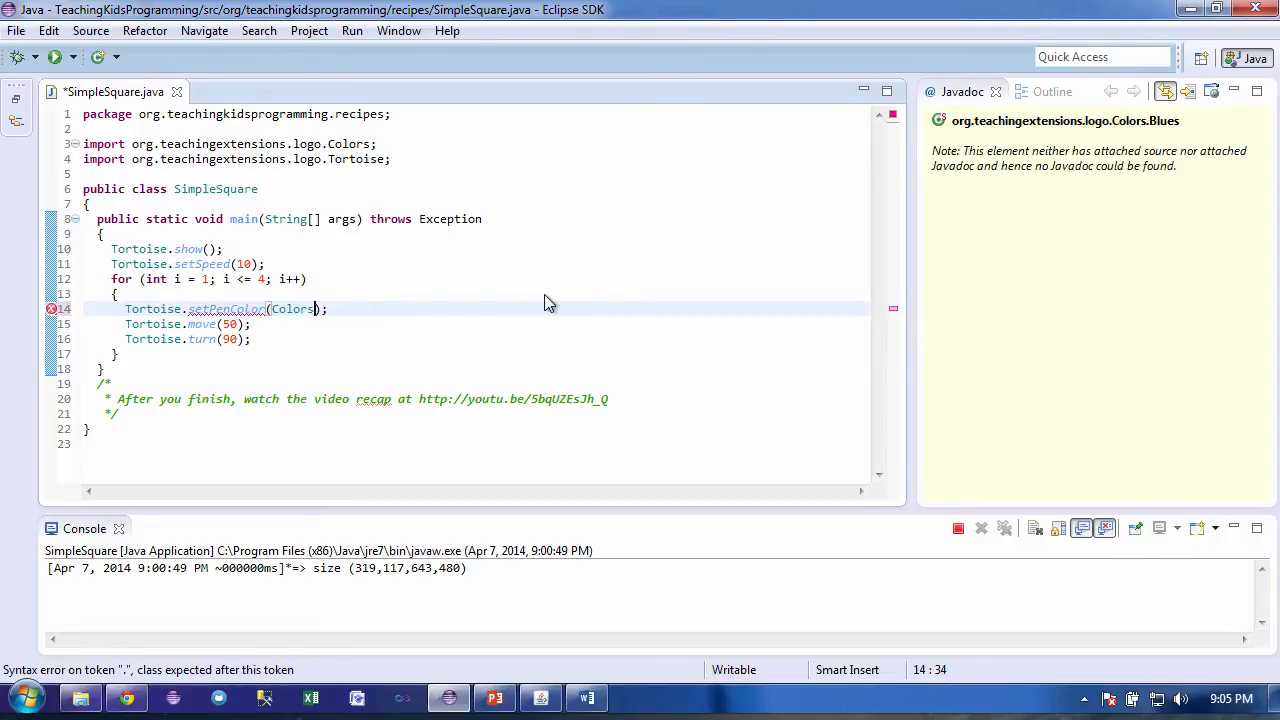
pyautogui.click(292, 308)
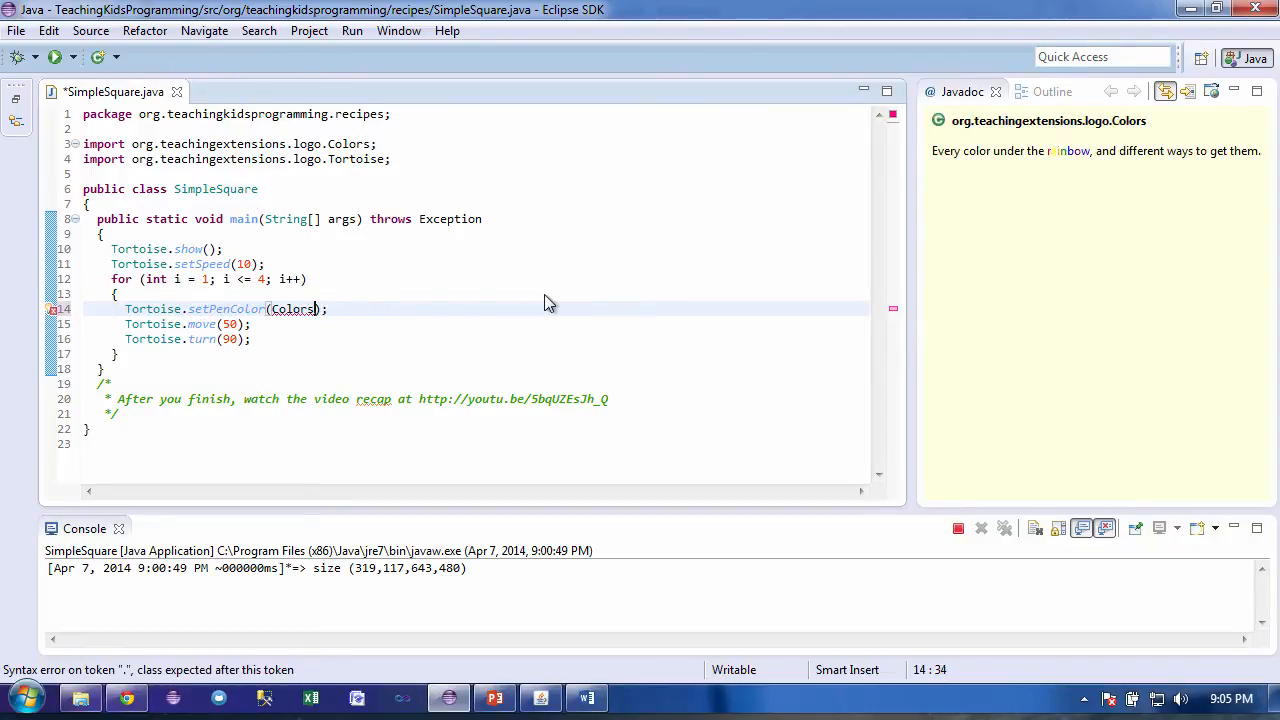
pyautogui.write('.')
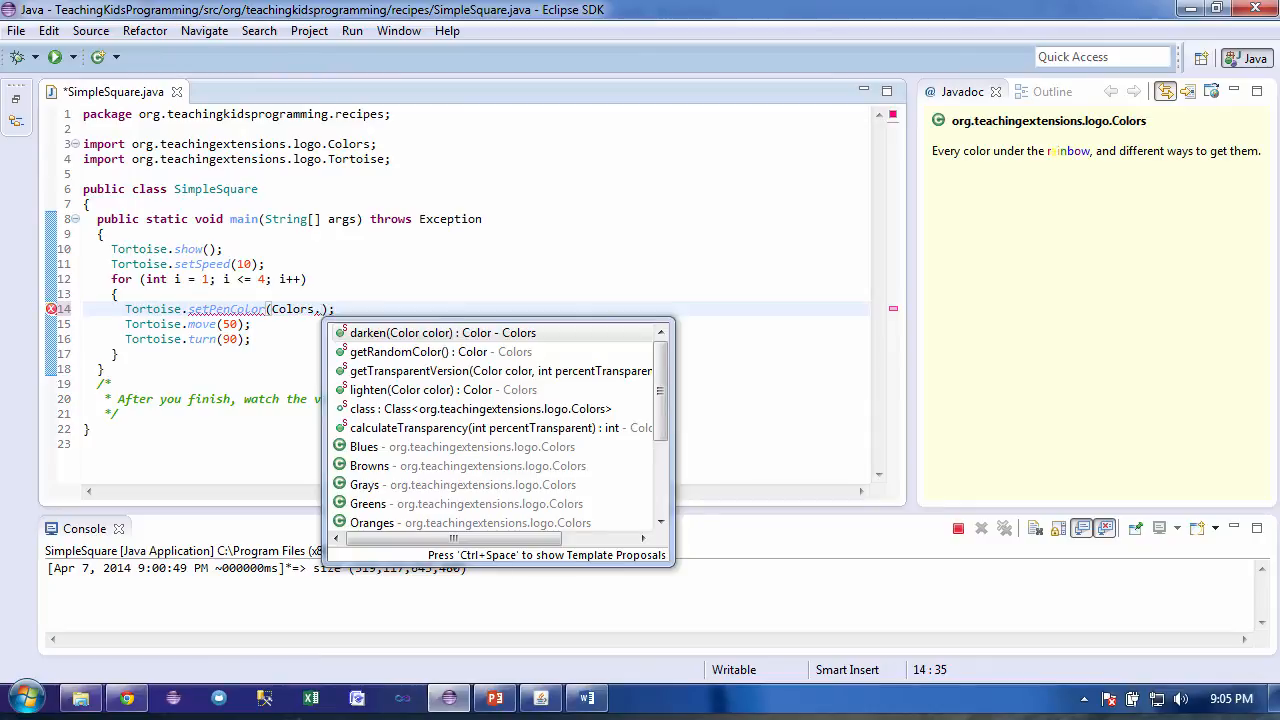
pyautogui.write('Greens')
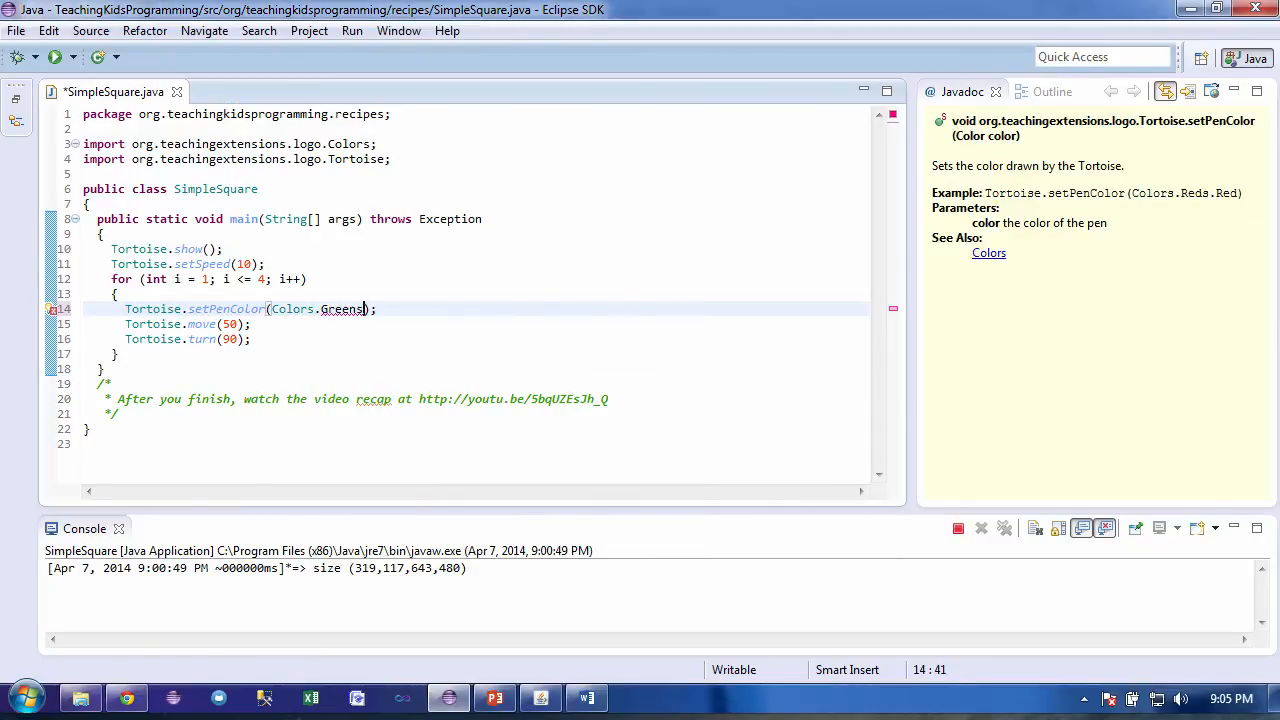
pyautogui.write('.')
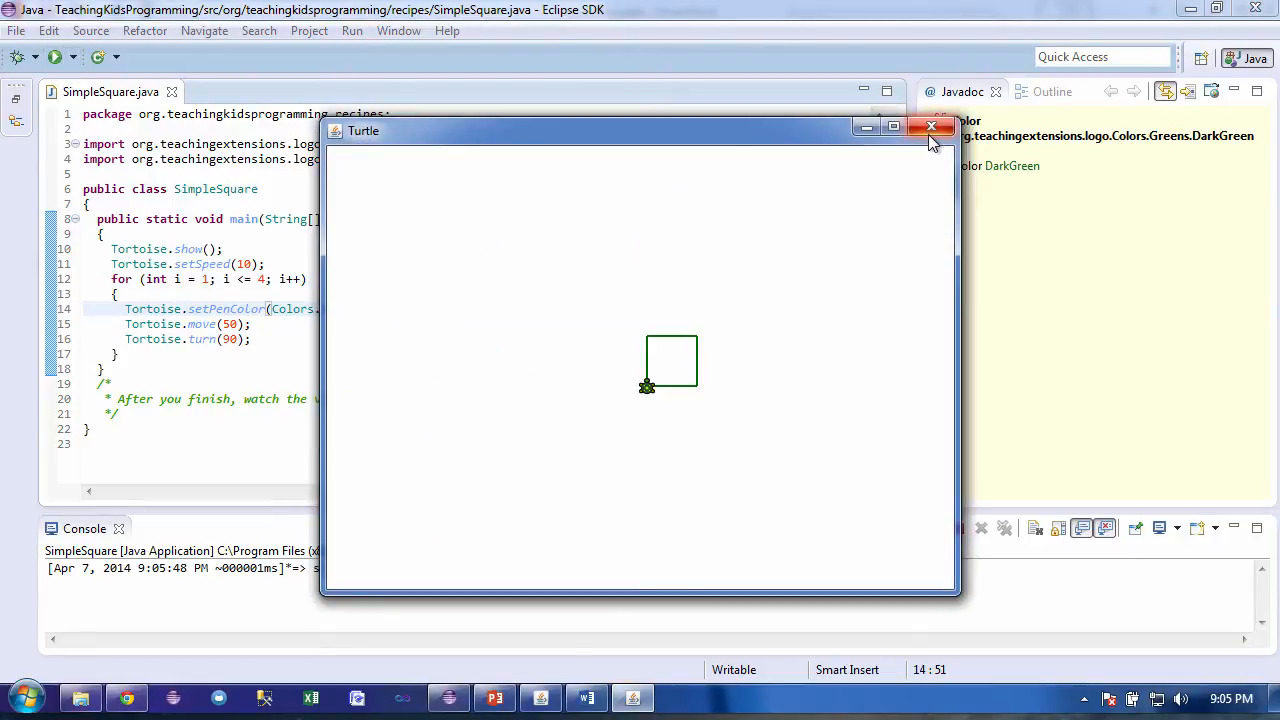
# Close the Turtle window and enter 'Green' as the Line color change in Word
pyautogui.click(931, 127)
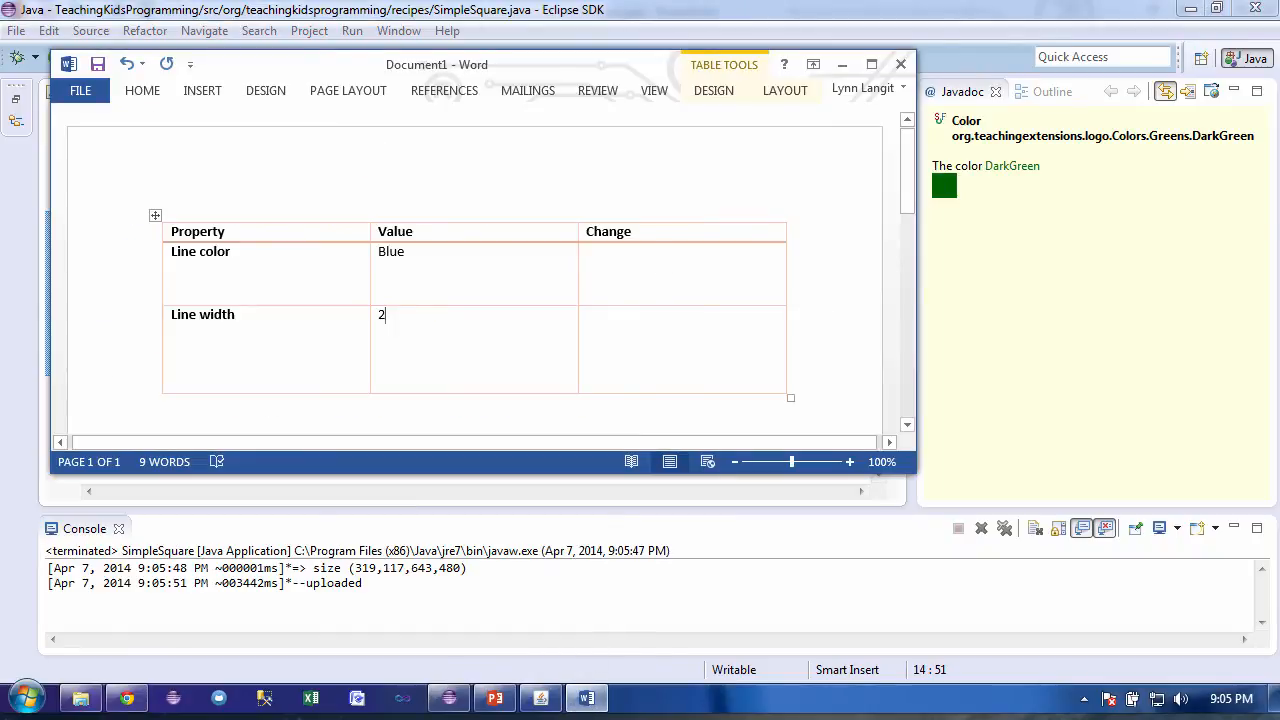
pyautogui.write('Gre')
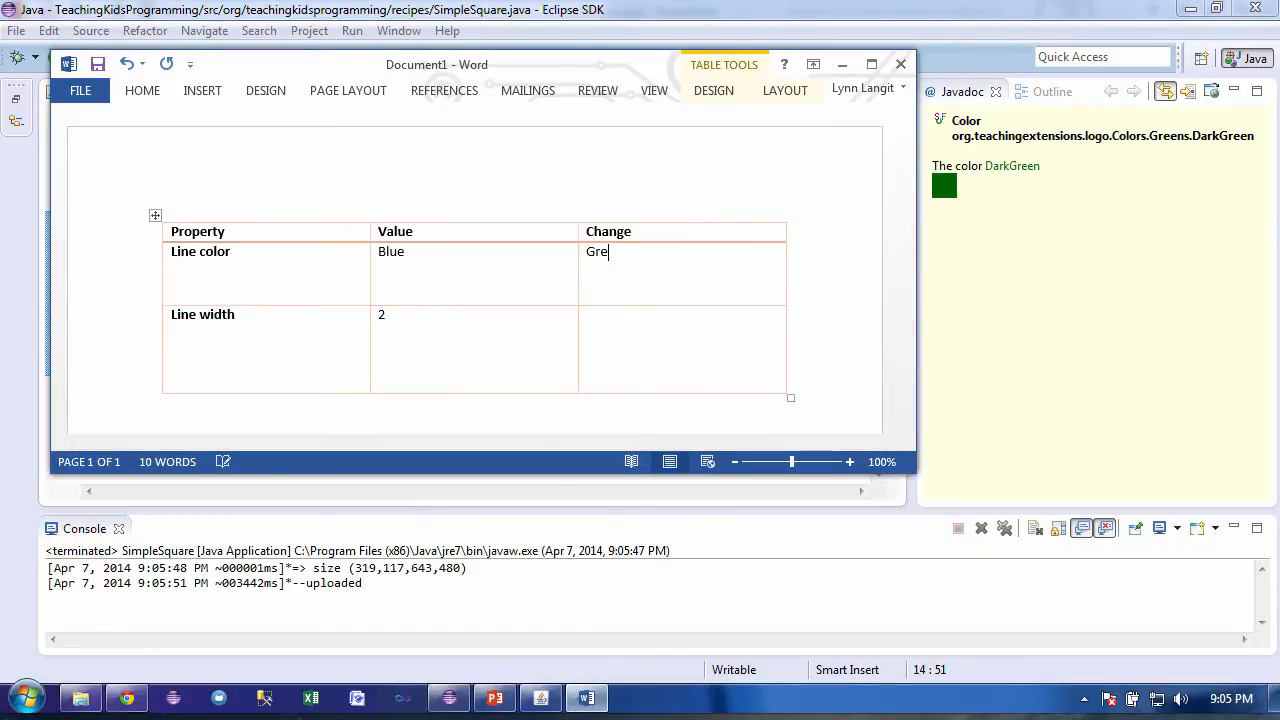
pyautogui.write('en')
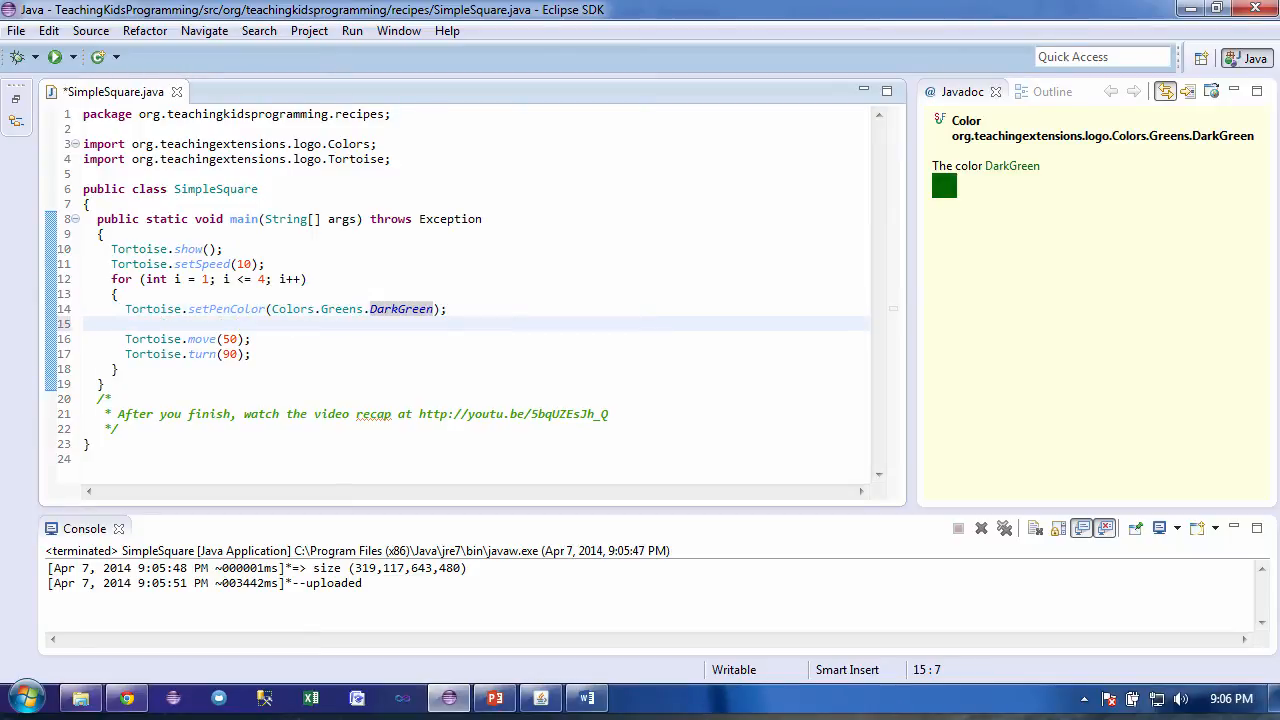
# Add 'Tortoise.setPenWidth(2);' after the dark green setPenColor line in the loop
pyautogui.write('Tortoise.')
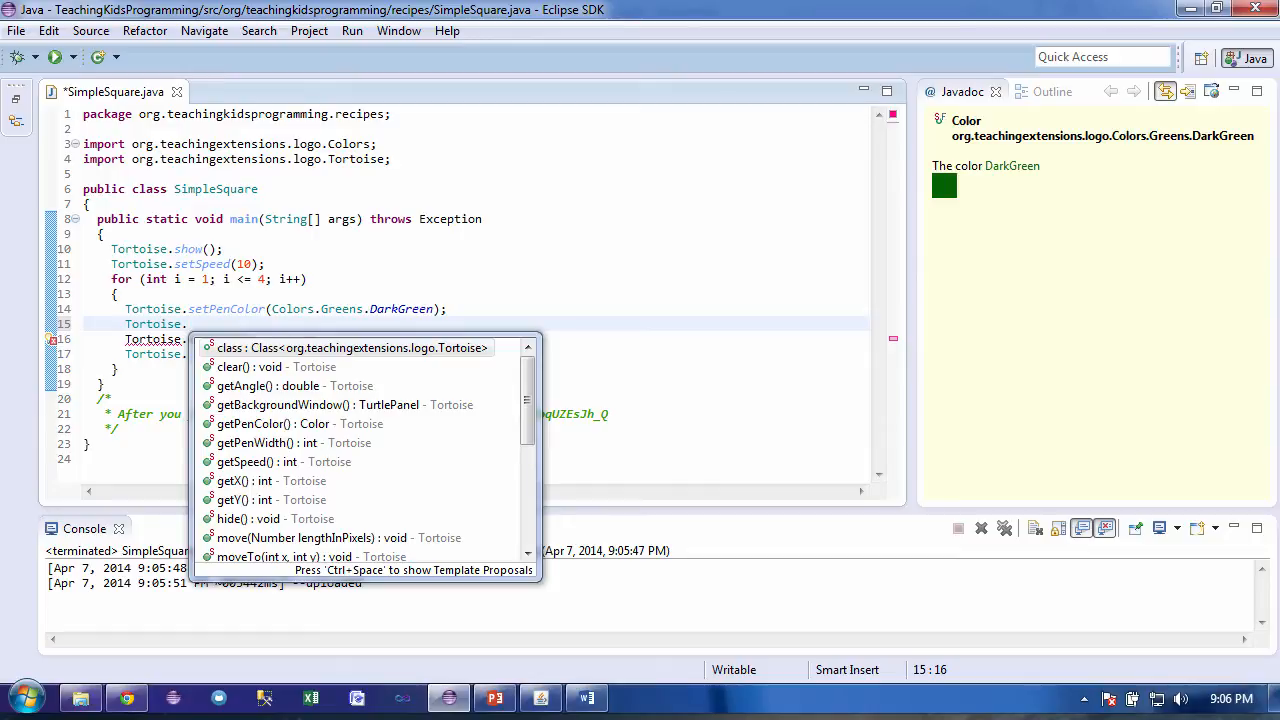
pyautogui.write('s')
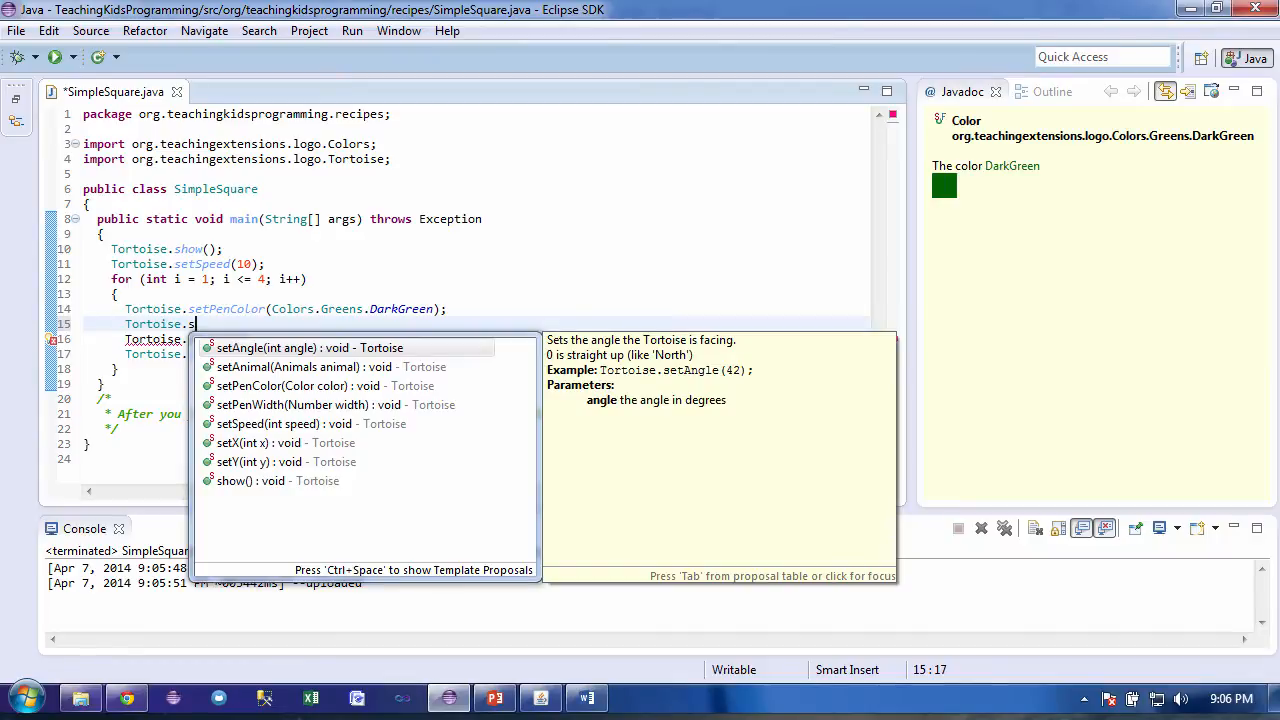
pyautogui.moveTo(387, 443)
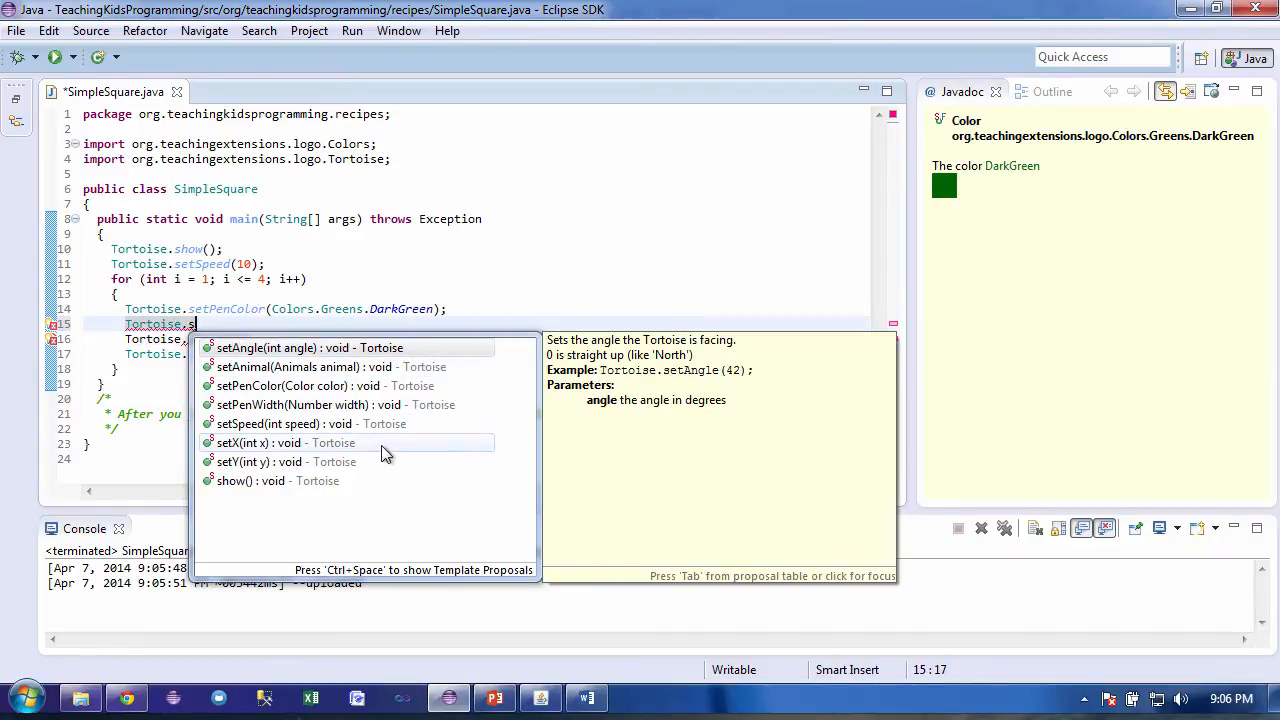
pyautogui.moveTo(367, 405)
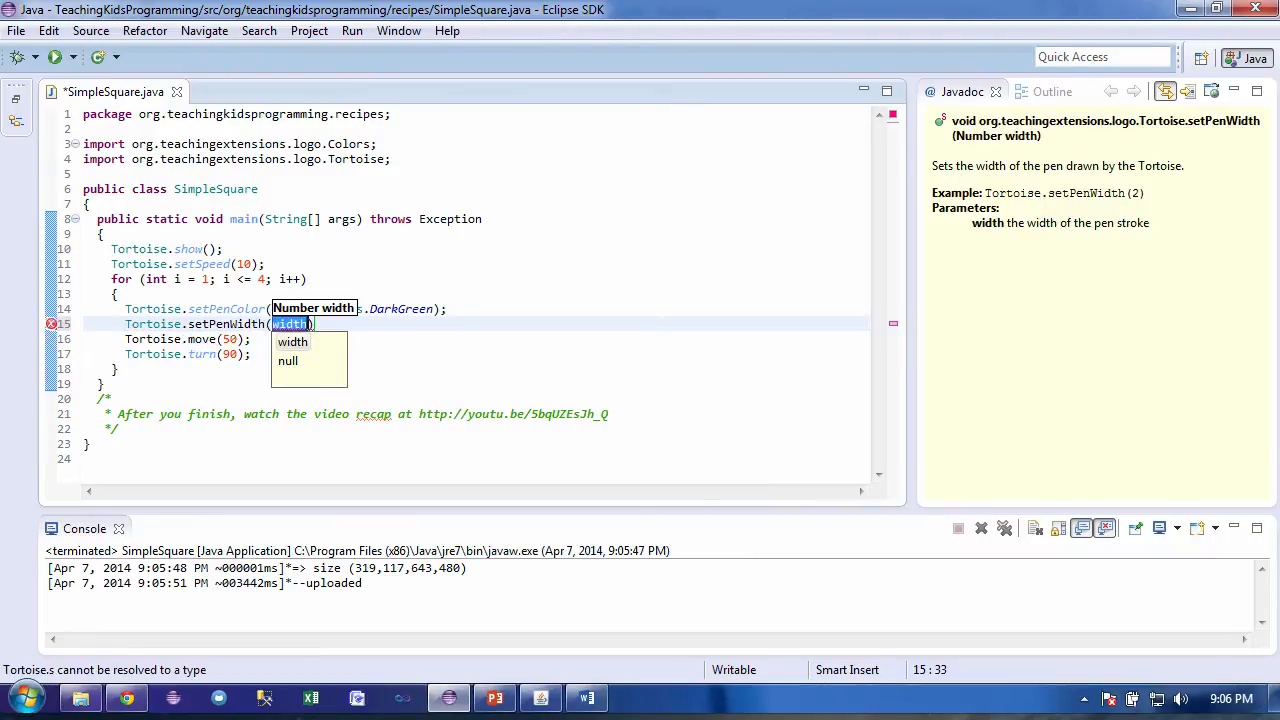
pyautogui.write('2')
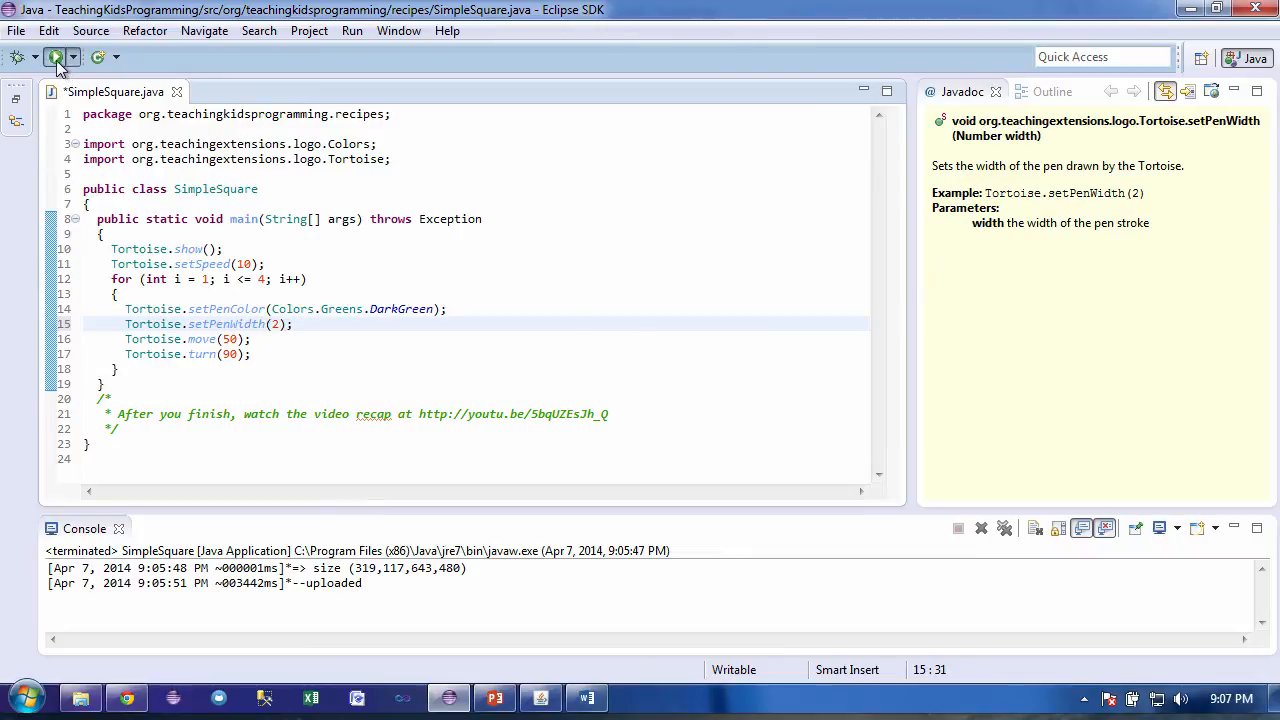
# Run SimpleSquare to view the width-2 green square, then change the pen width to 20
pyautogui.click(55, 57)
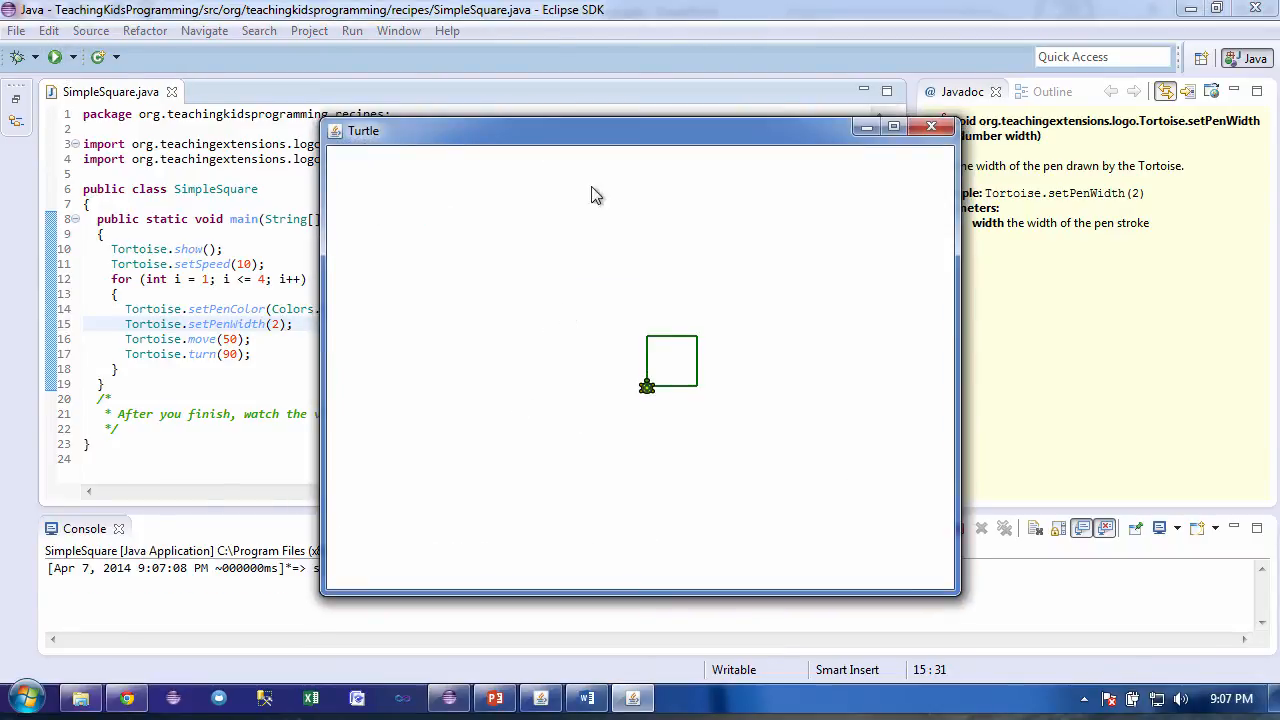
pyautogui.click(931, 126)
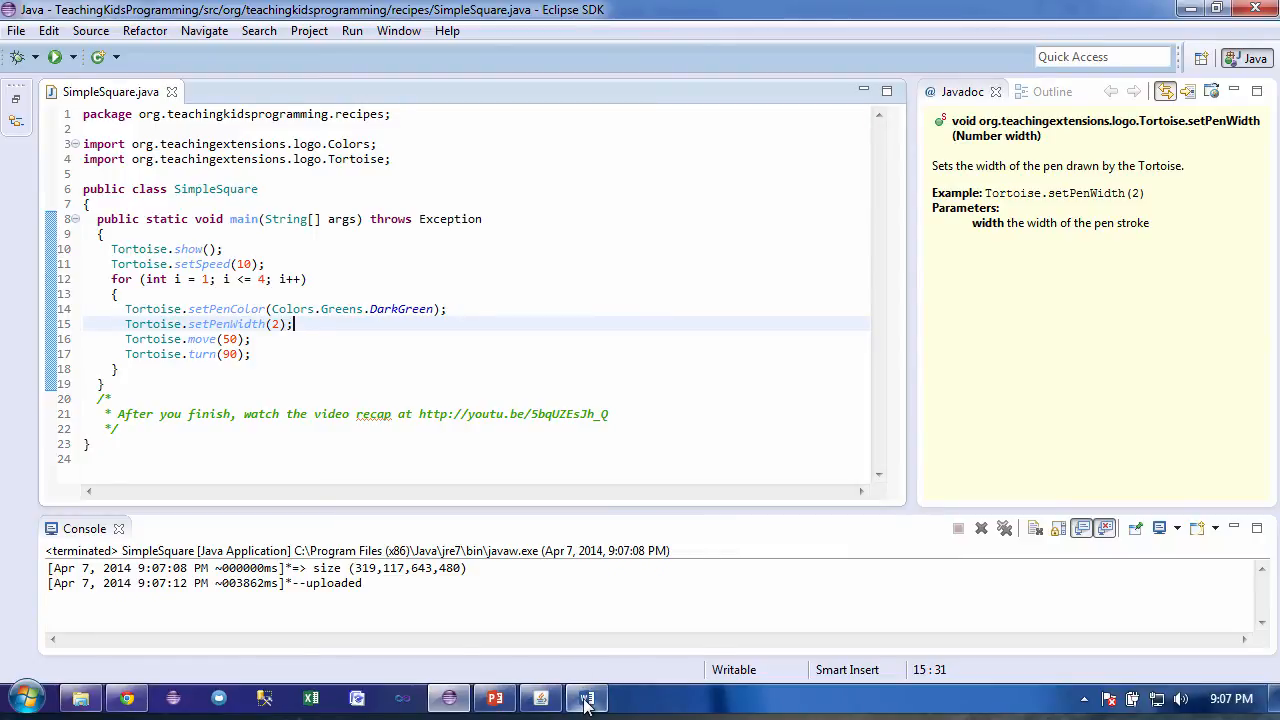
pyautogui.click(586, 697)
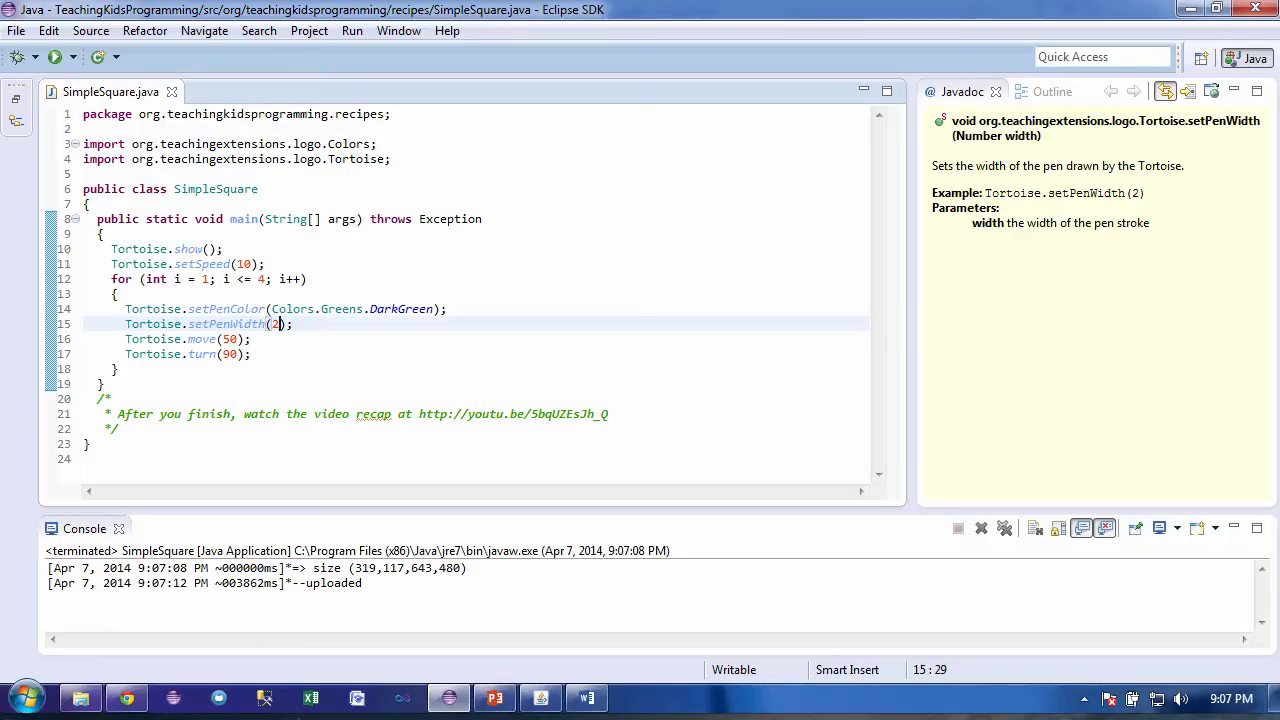
pyautogui.moveTo(945, 376)
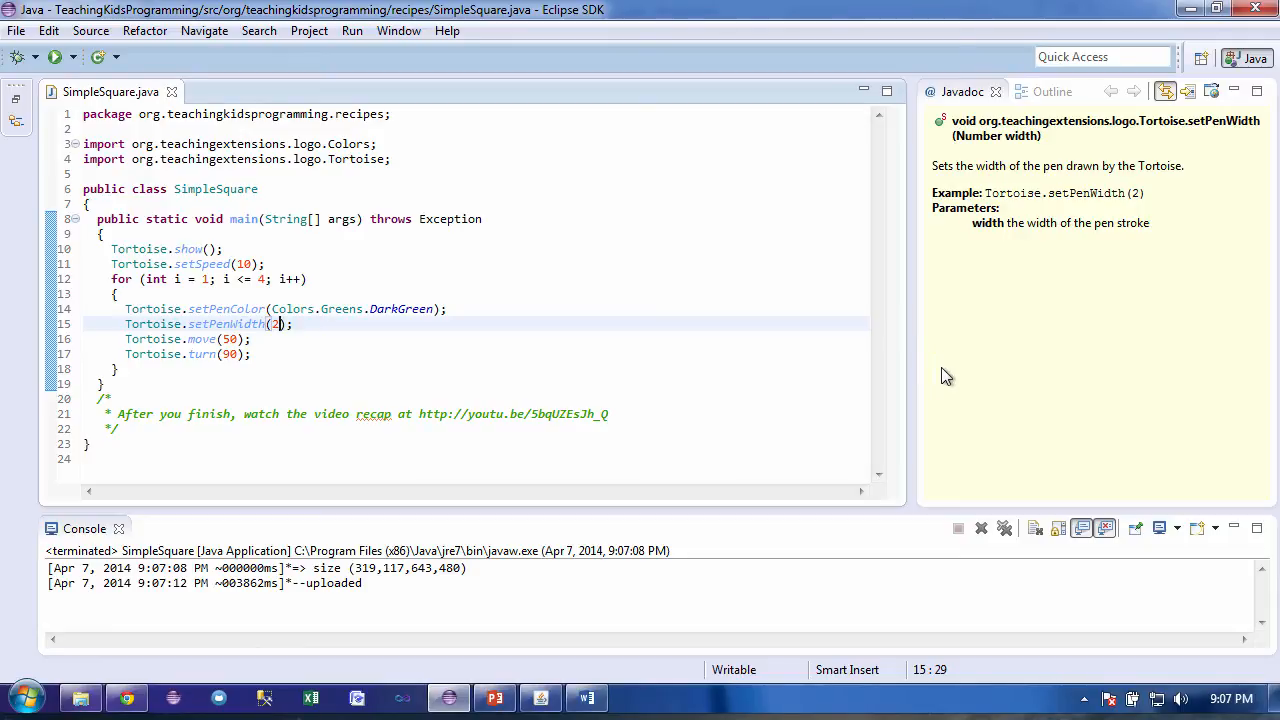
pyautogui.write('0')
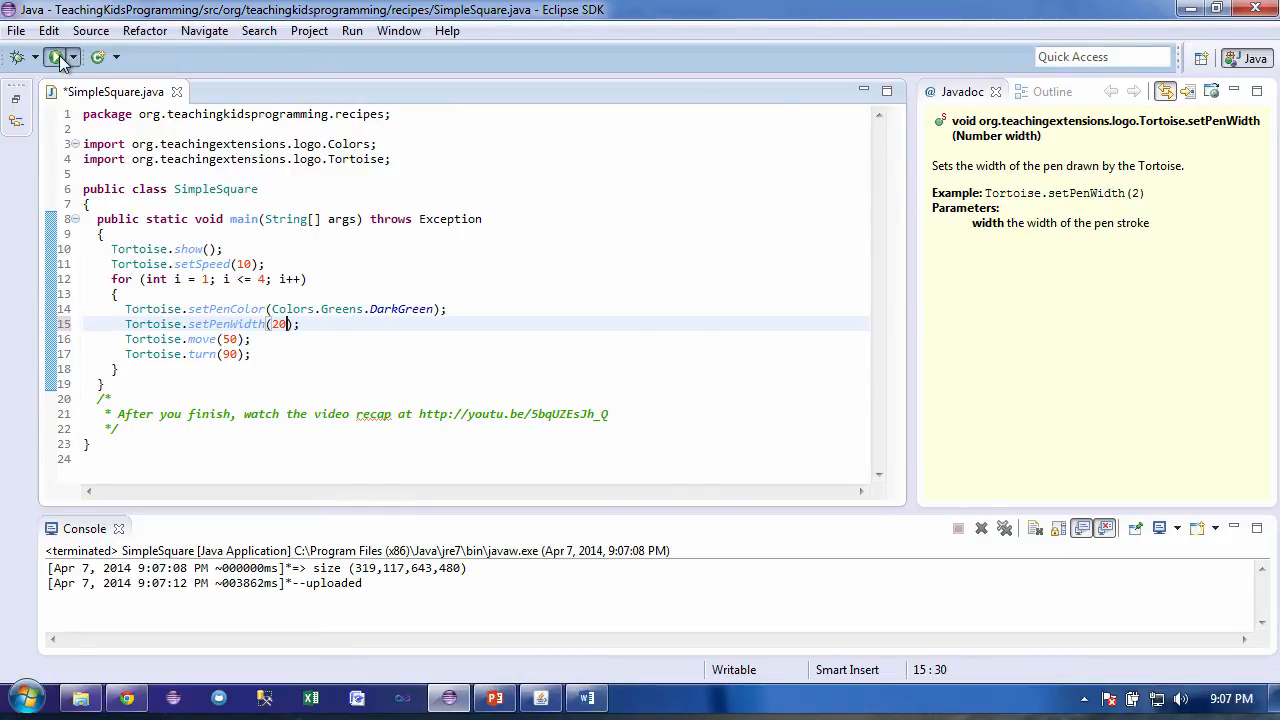
# View the square at pen width 20, then at 20 / 2, and save the file
pyautogui.click(55, 57)
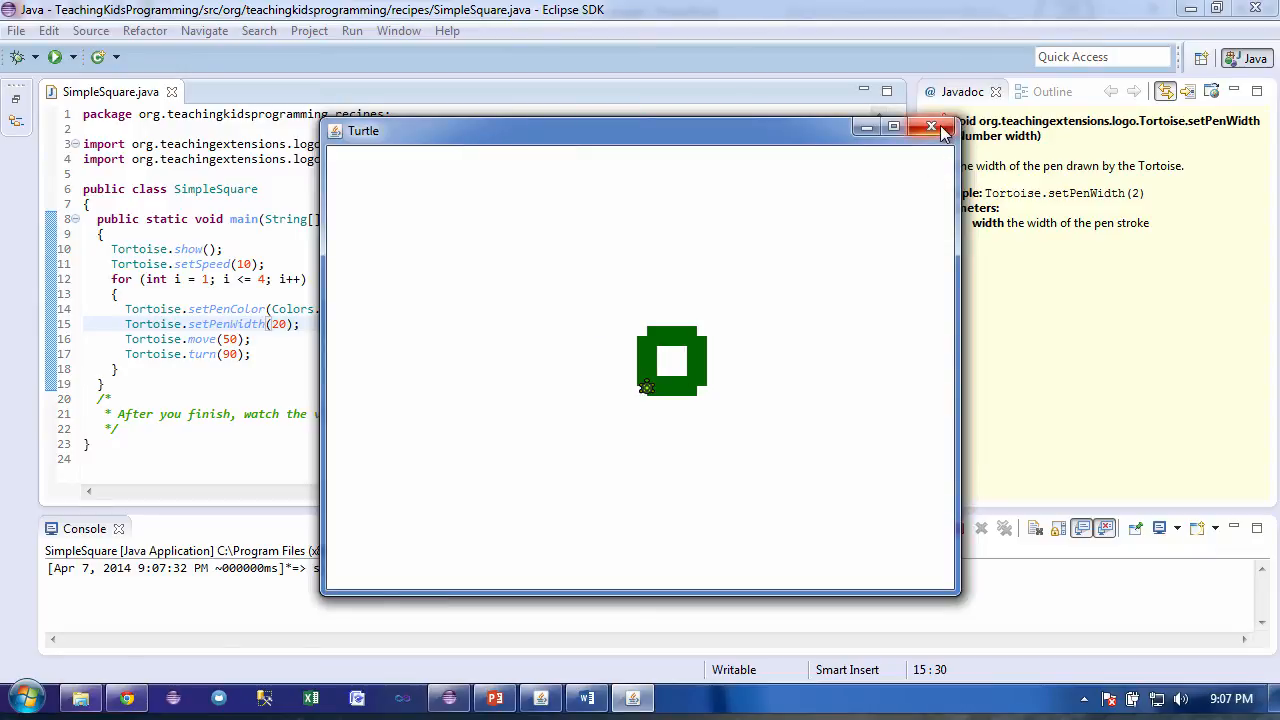
pyautogui.click(931, 127)
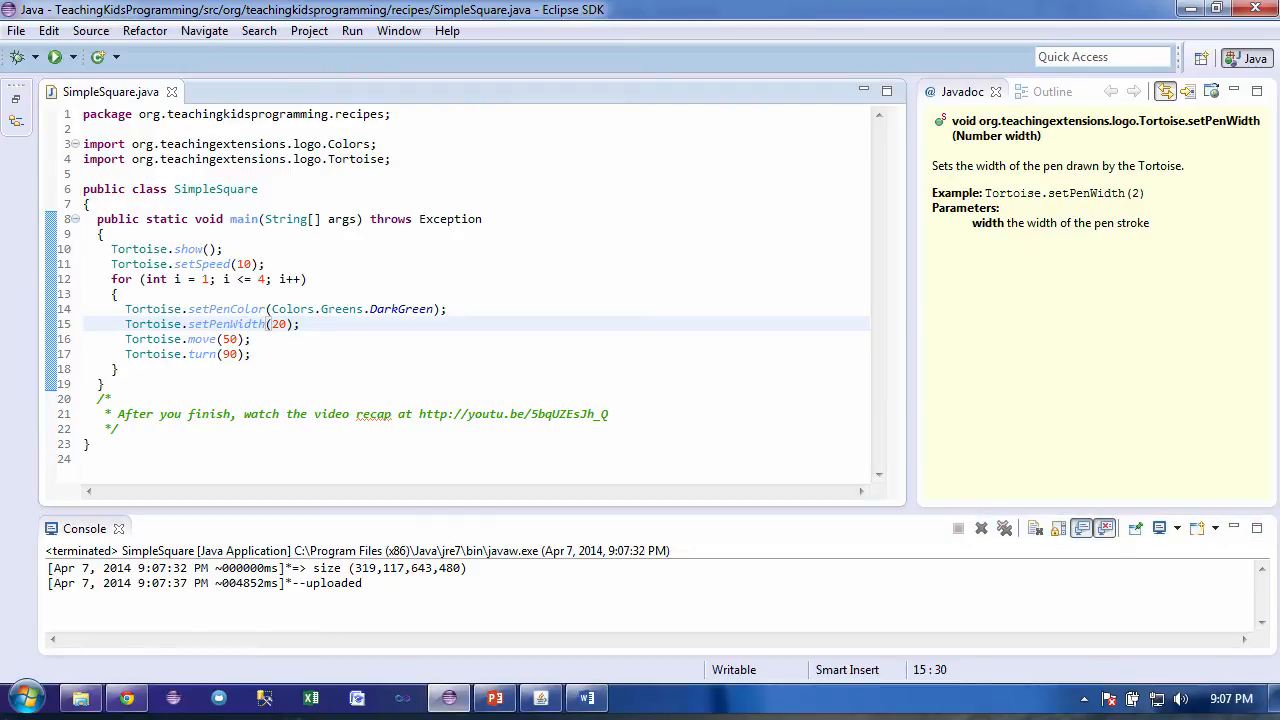
pyautogui.write('/2')
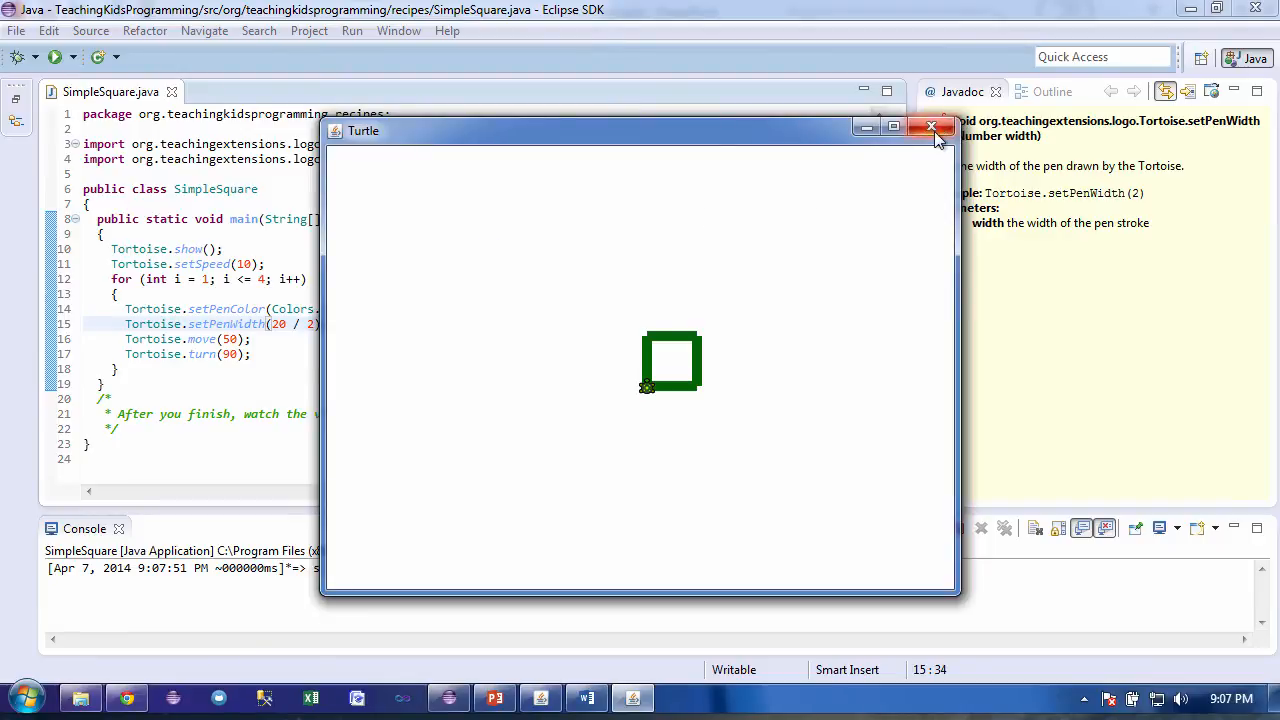
pyautogui.click(933, 126)
pyautogui.write('0')
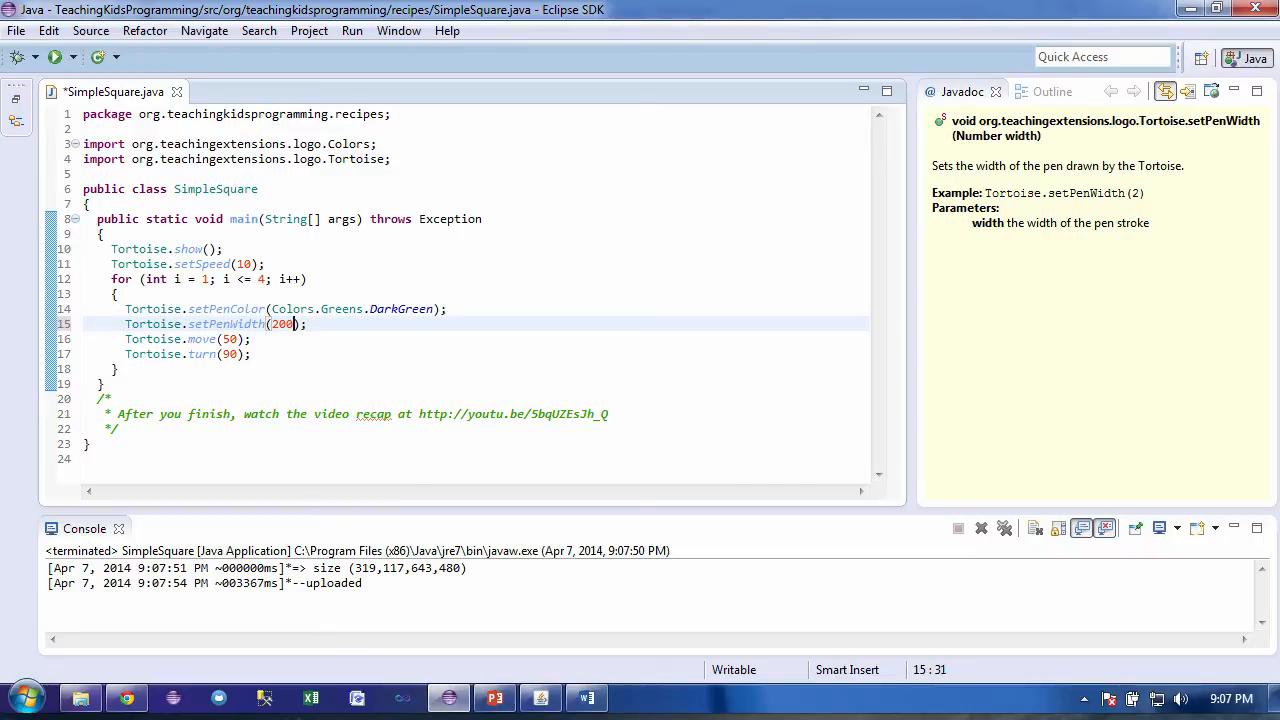
pyautogui.press('ctrl+s')
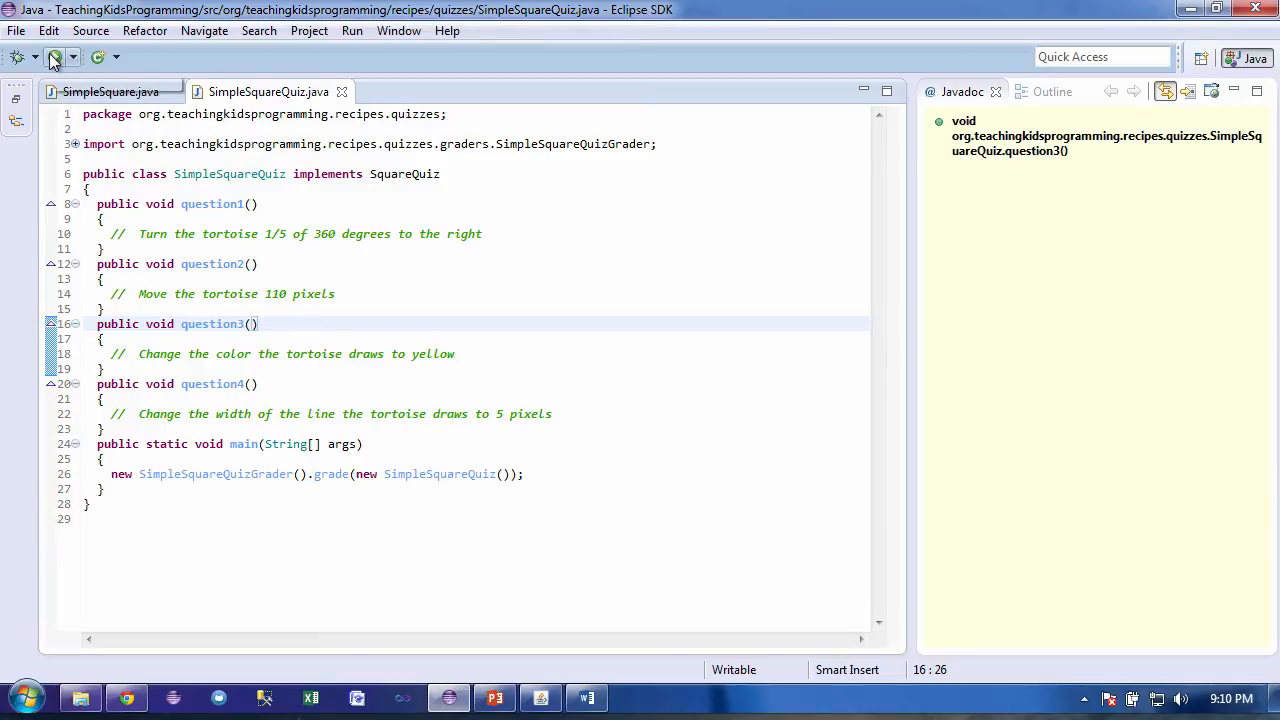
# Run the unanswered quiz to see it score 0 of 4, then place the cursor under question 1
pyautogui.click(55, 57)
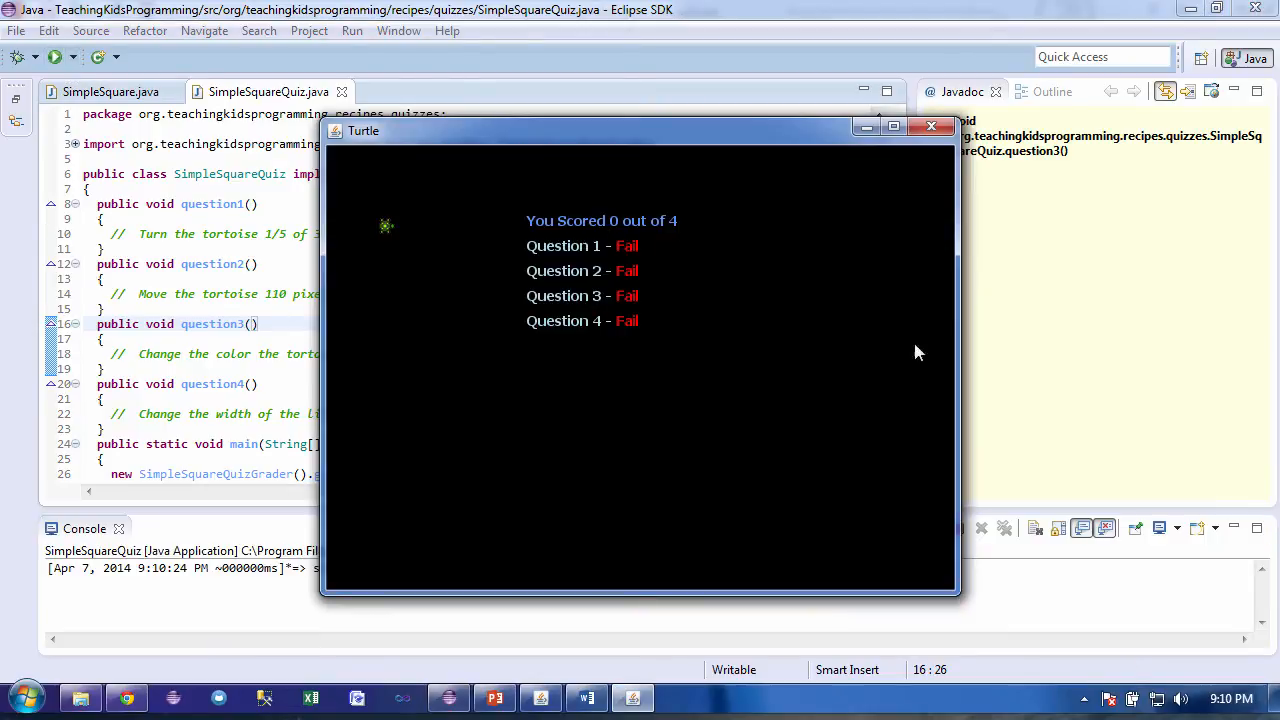
pyautogui.moveTo(908, 425)
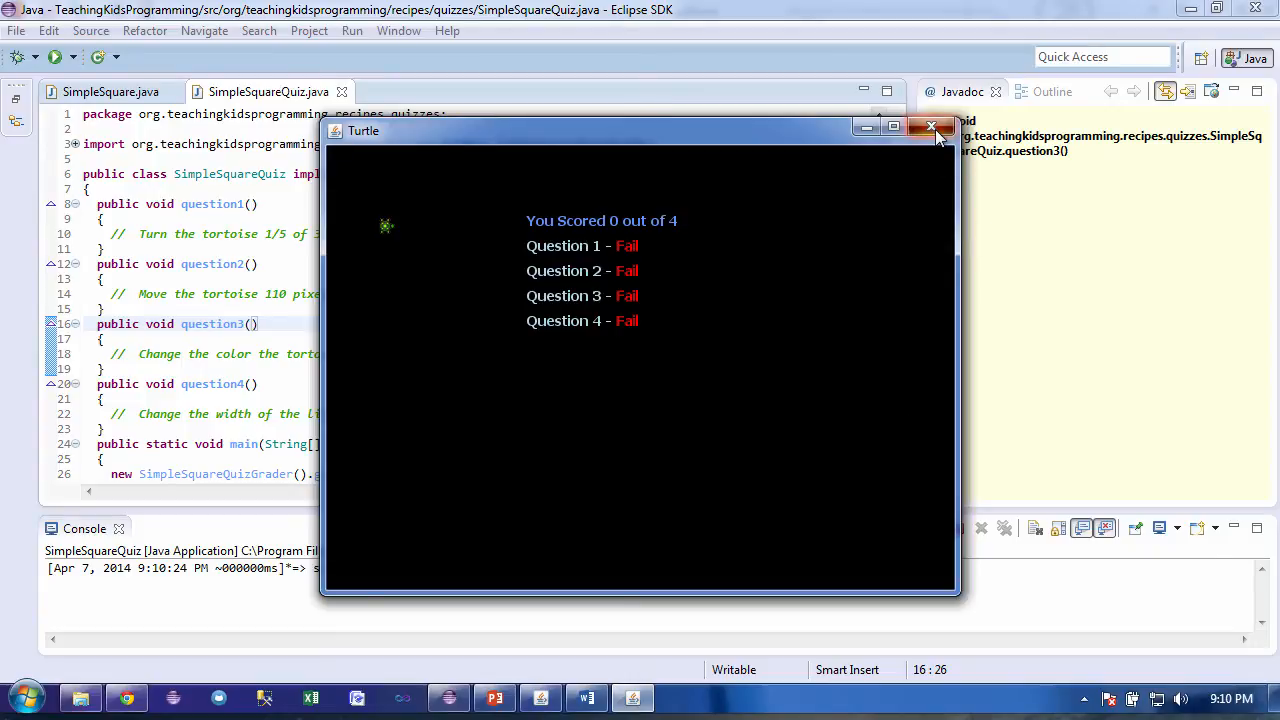
pyautogui.click(932, 127)
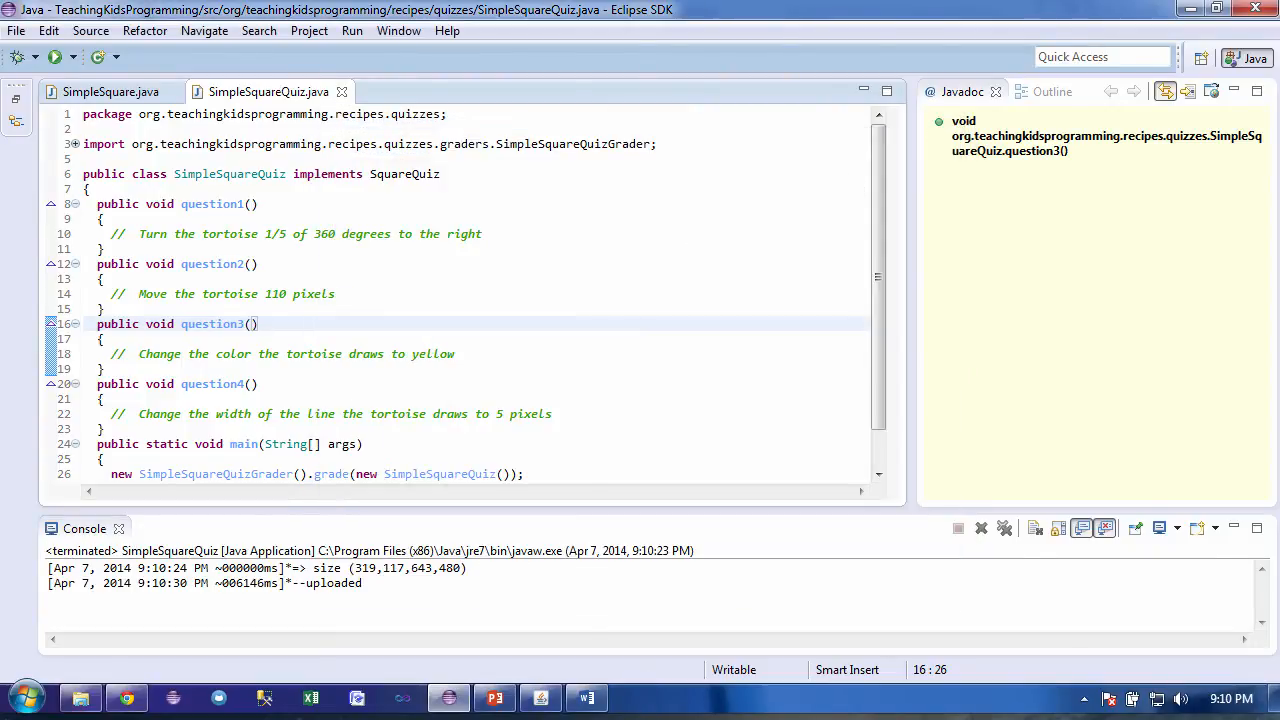
pyautogui.click(482, 234)
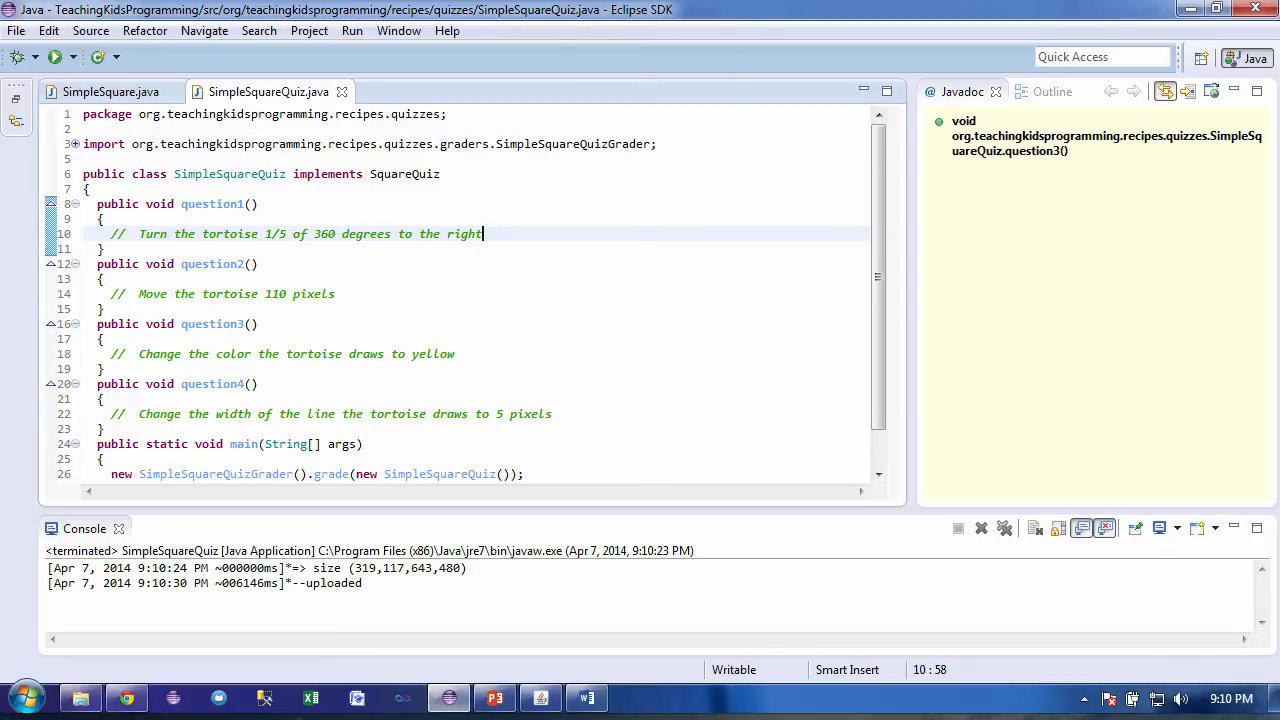
pyautogui.moveTo(481, 233)
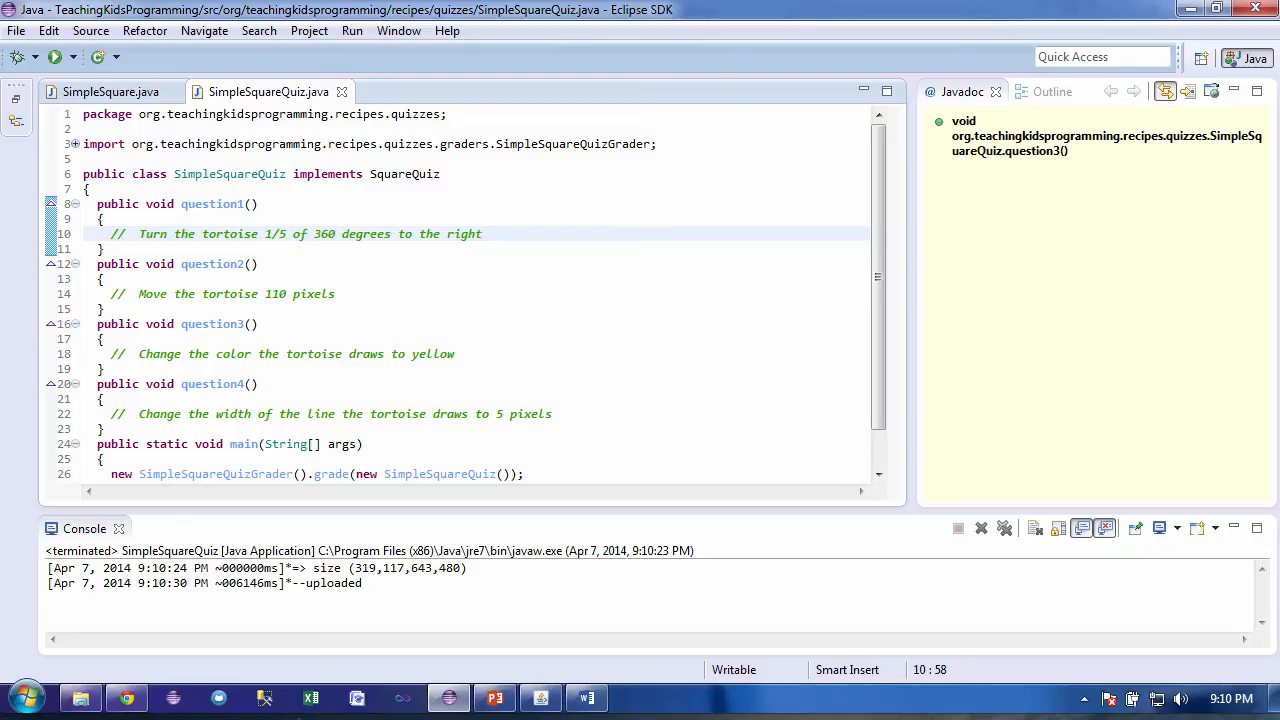
# Answer question 1 with Tortoise.turn(360 / 5); on a new line
pyautogui.press('Return')
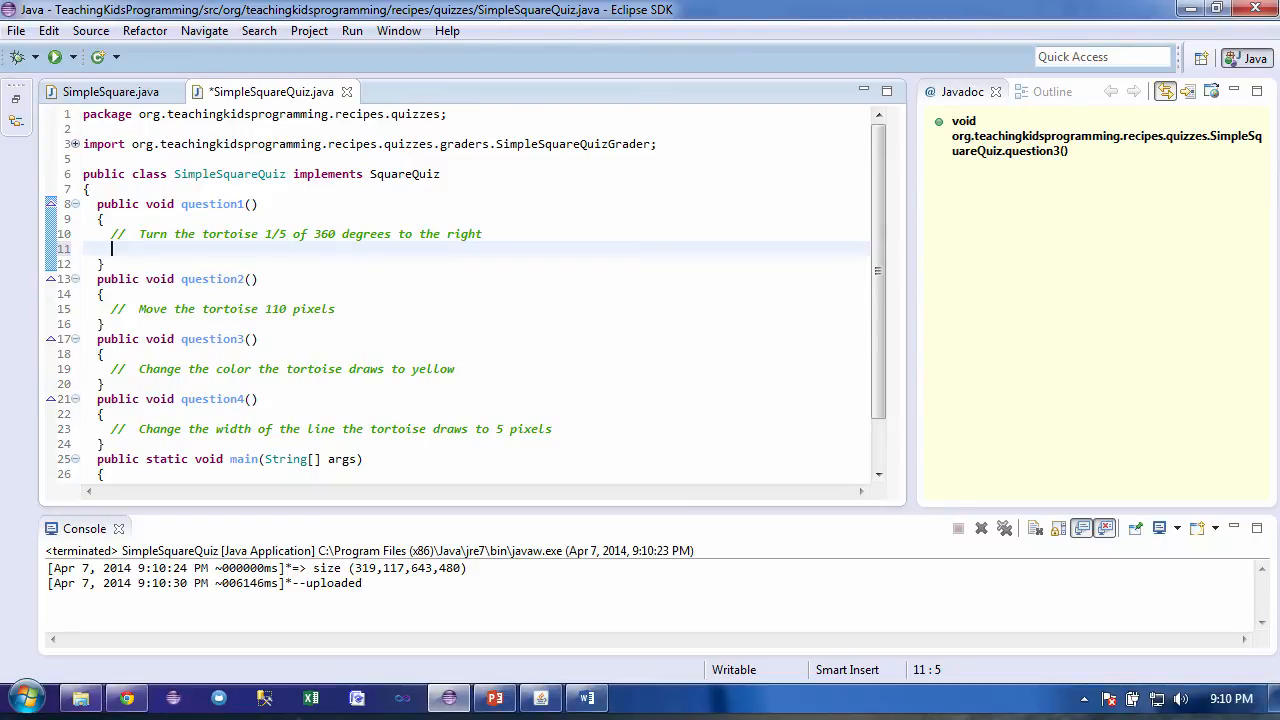
pyautogui.write('Tortoise')
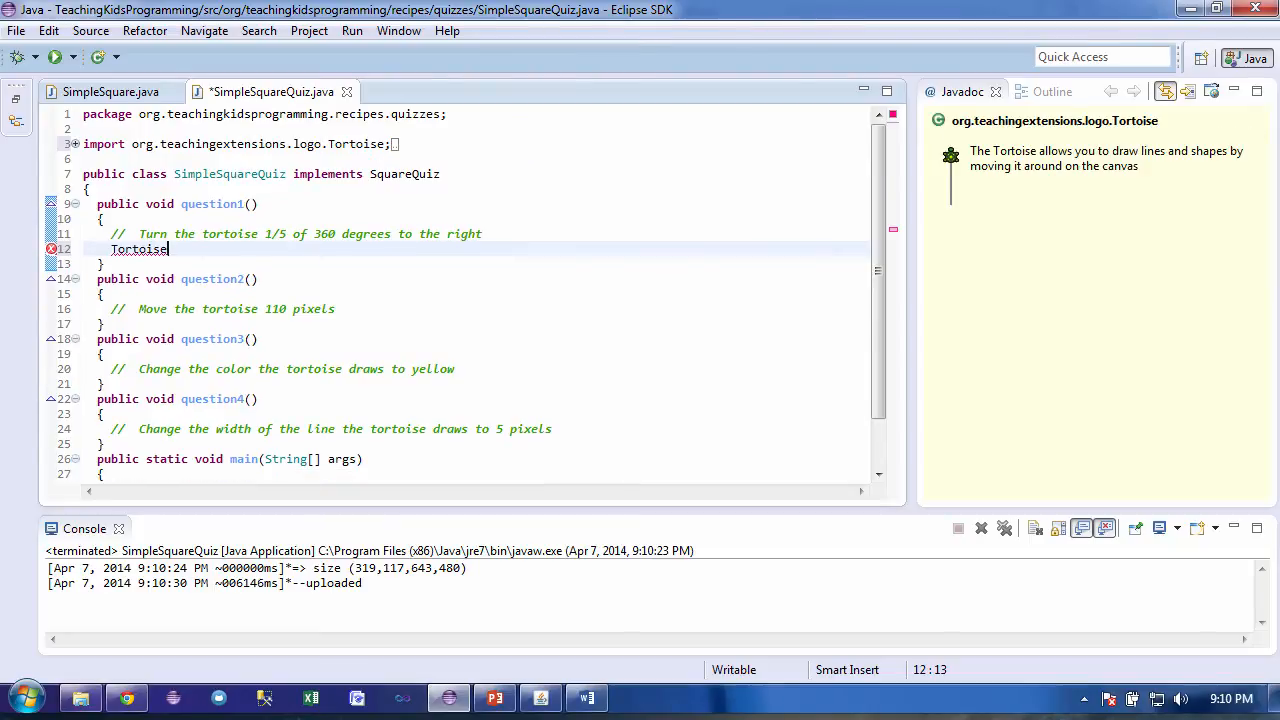
pyautogui.moveTo(540, 250)
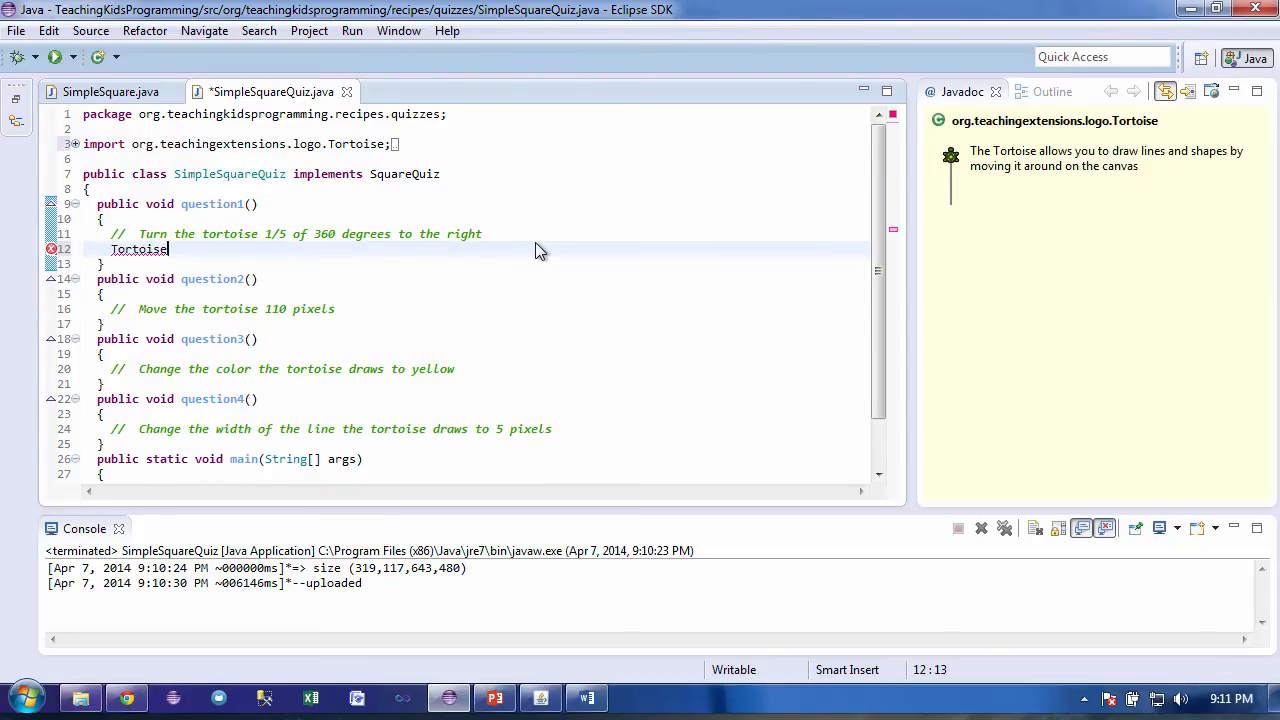
pyautogui.write('.')
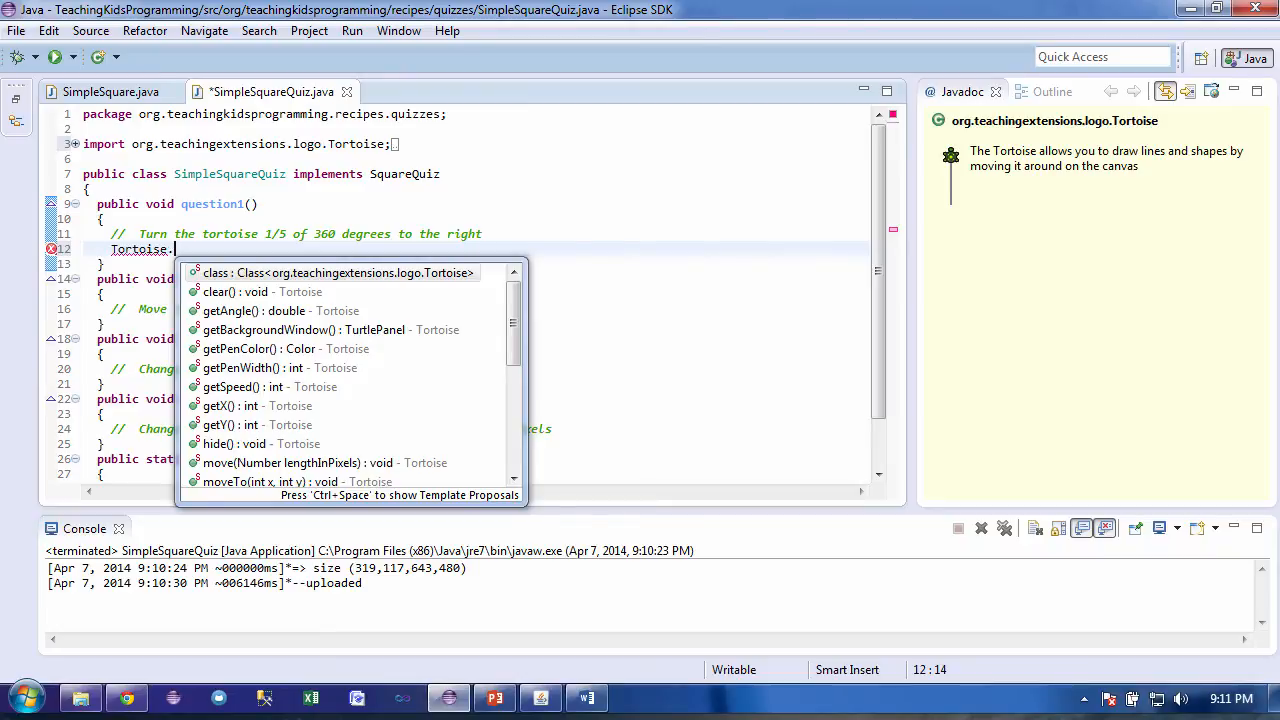
pyautogui.write('turn(degreesToTheRight')
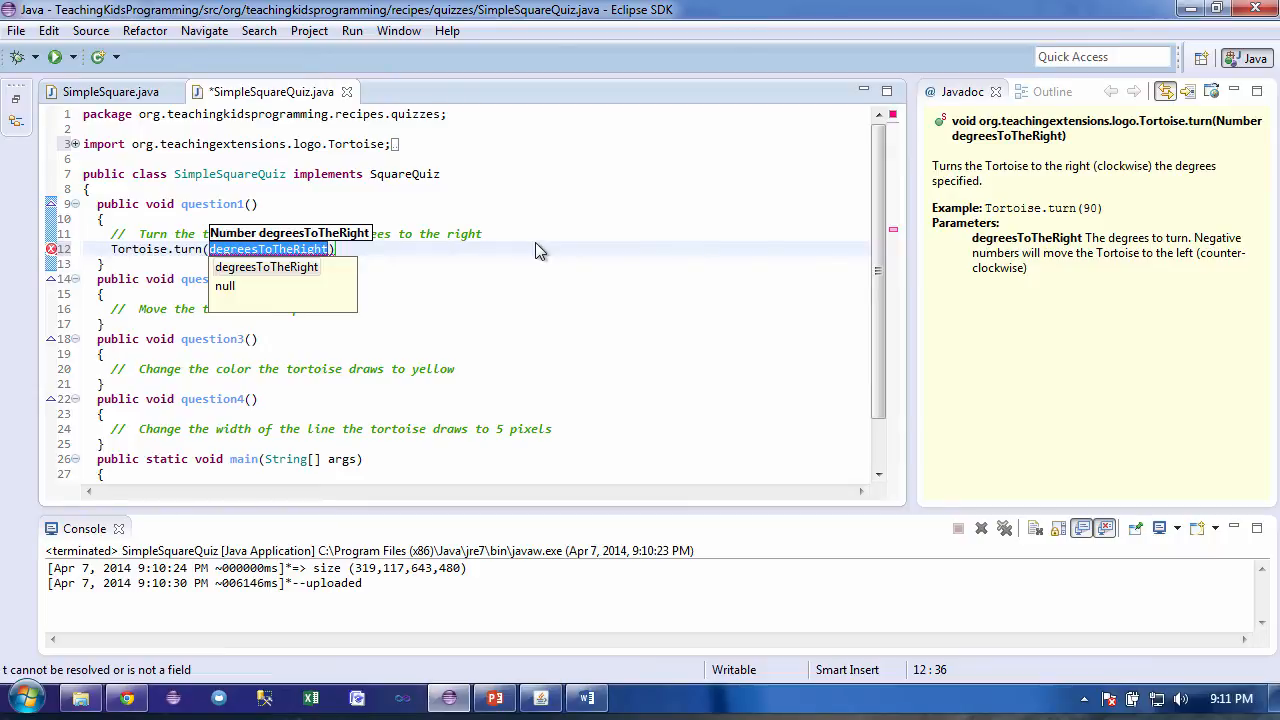
pyautogui.write('360/)')
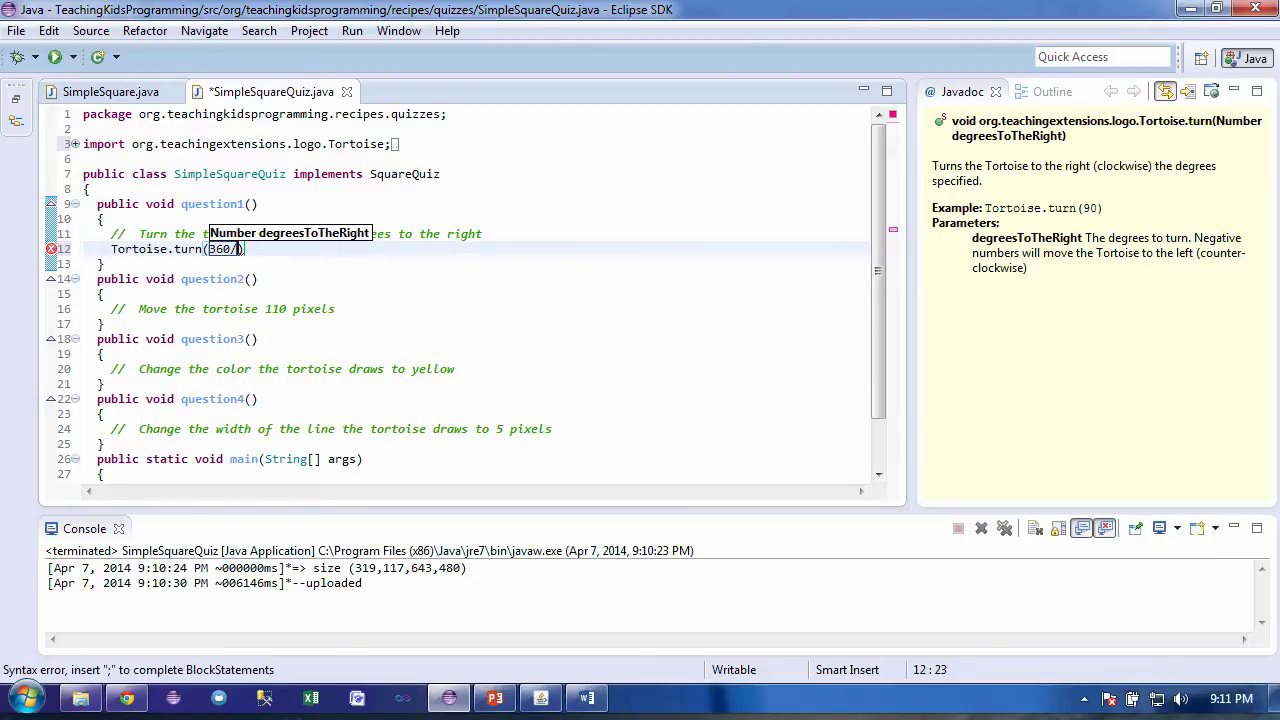
pyautogui.write('5')
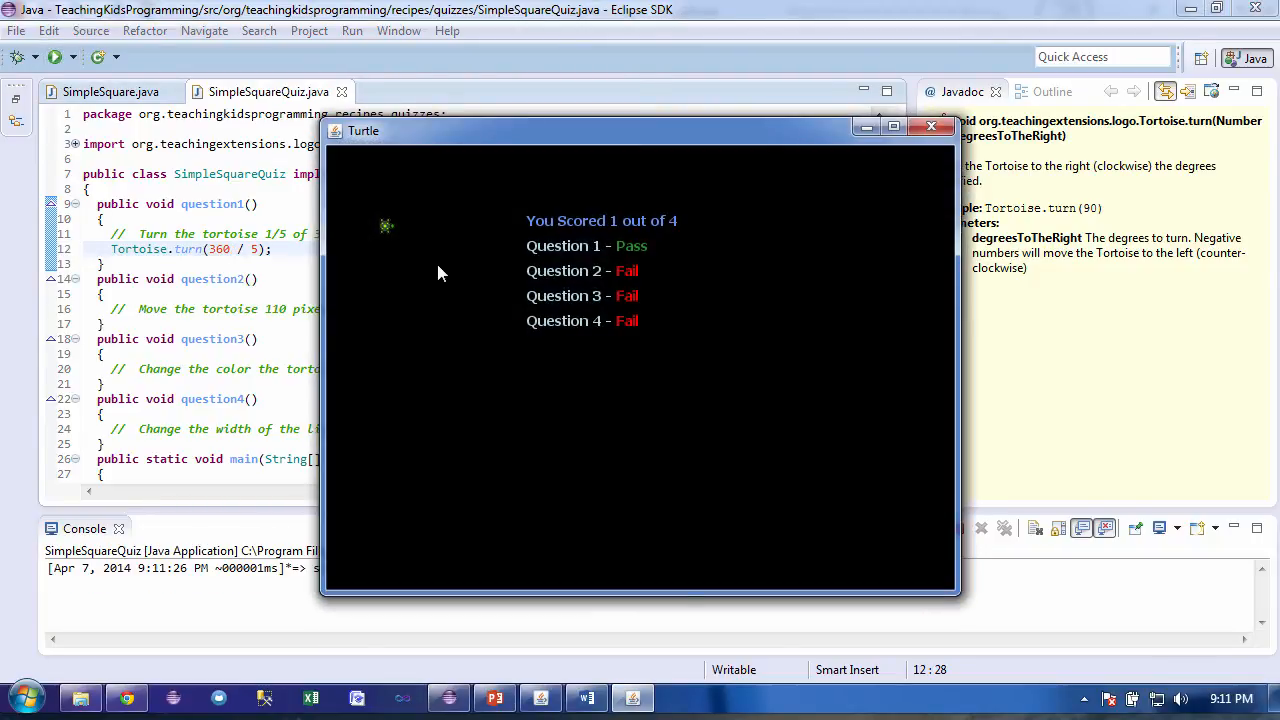
pyautogui.moveTo(932, 127)
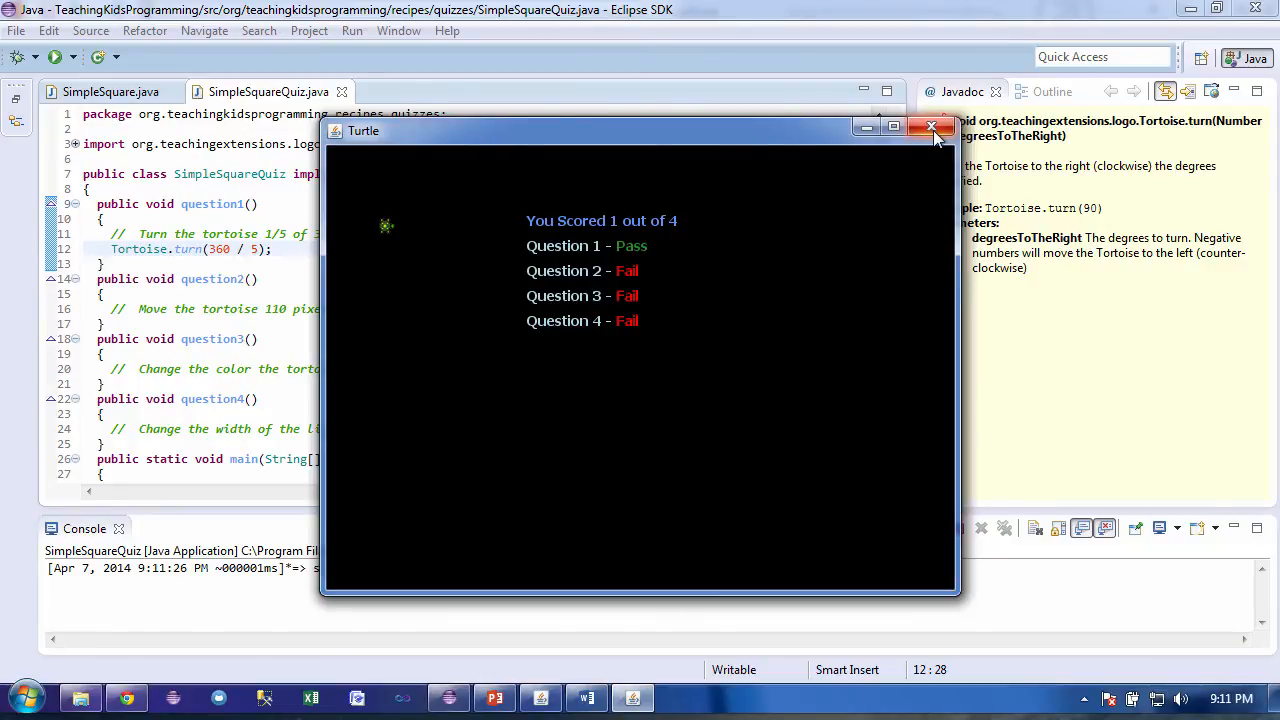
# Close the quiz results window
pyautogui.click(933, 127)
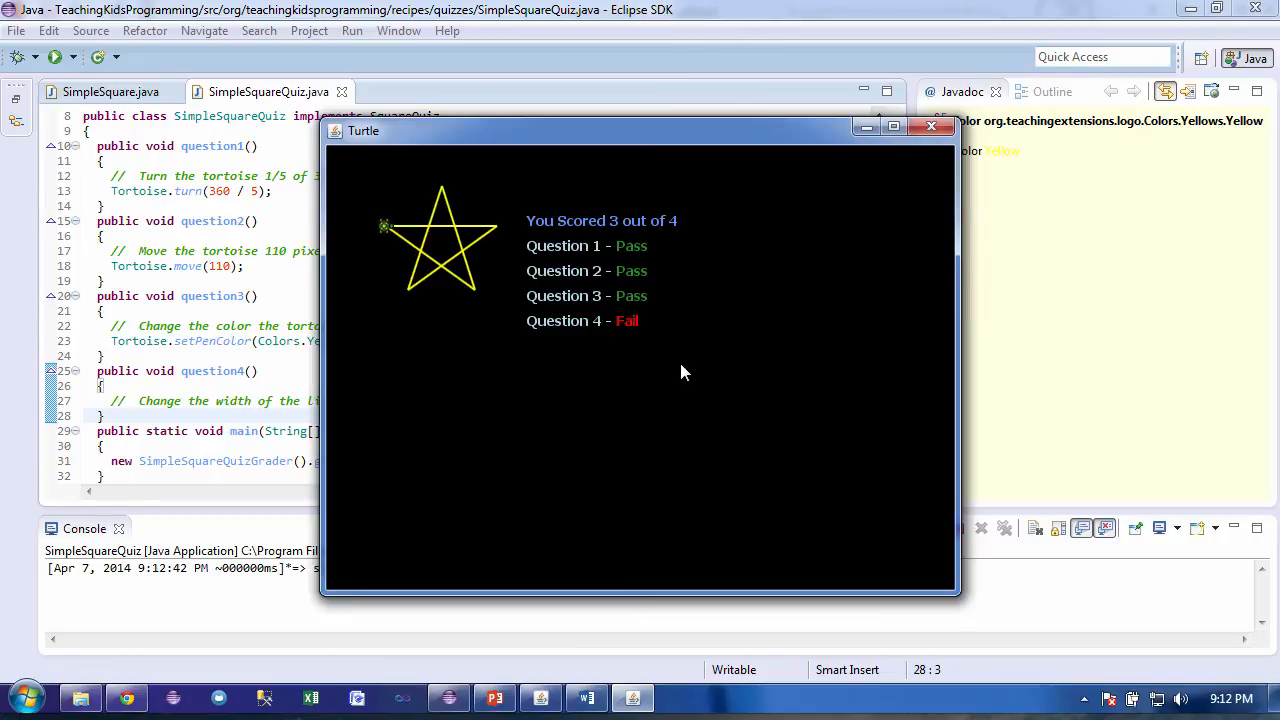
pyautogui.moveTo(897, 191)
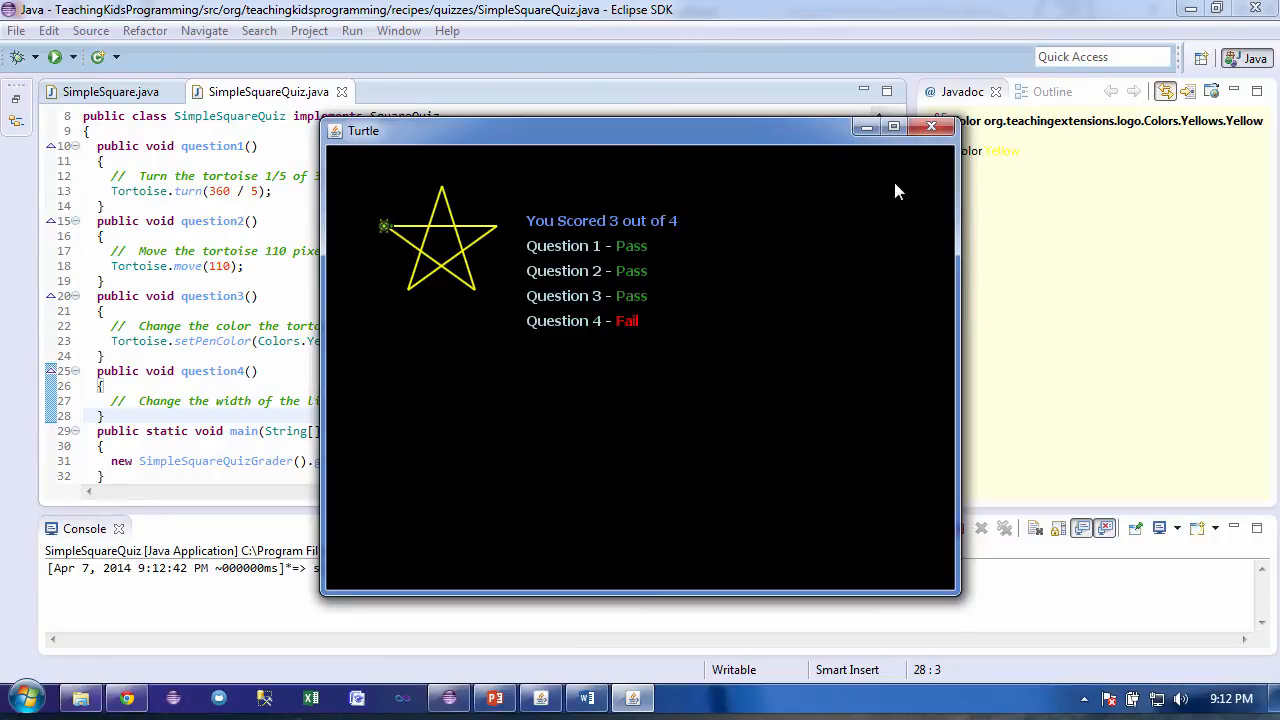
# Close the results window and start typing Tortoise.setPenWidth(50); under question 4
pyautogui.click(931, 126)
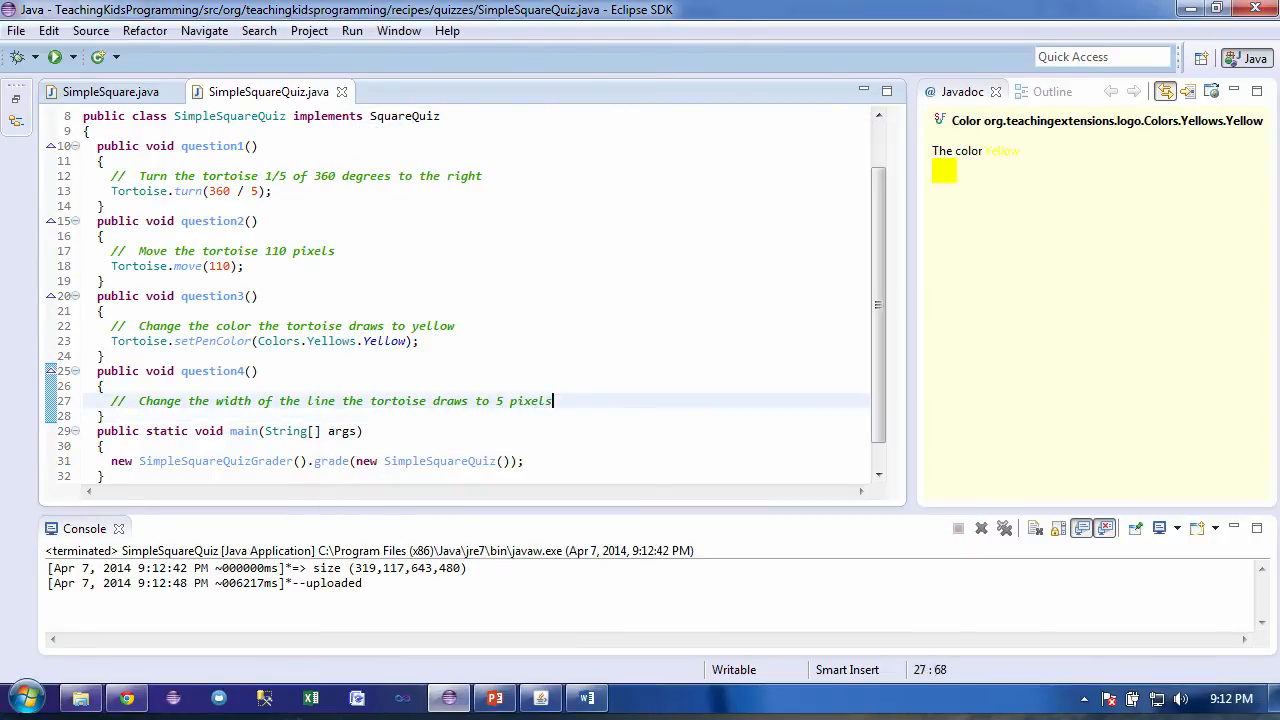
pyautogui.press('Return')
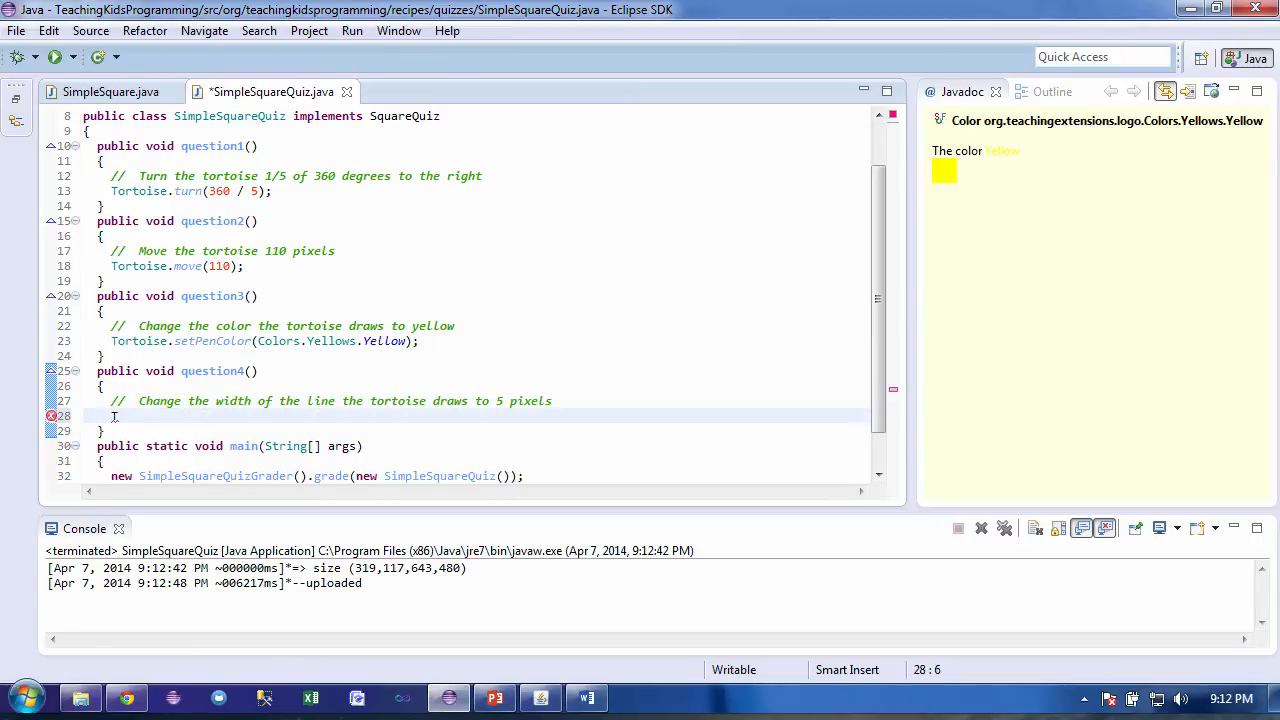
pyautogui.write('Tortoise')
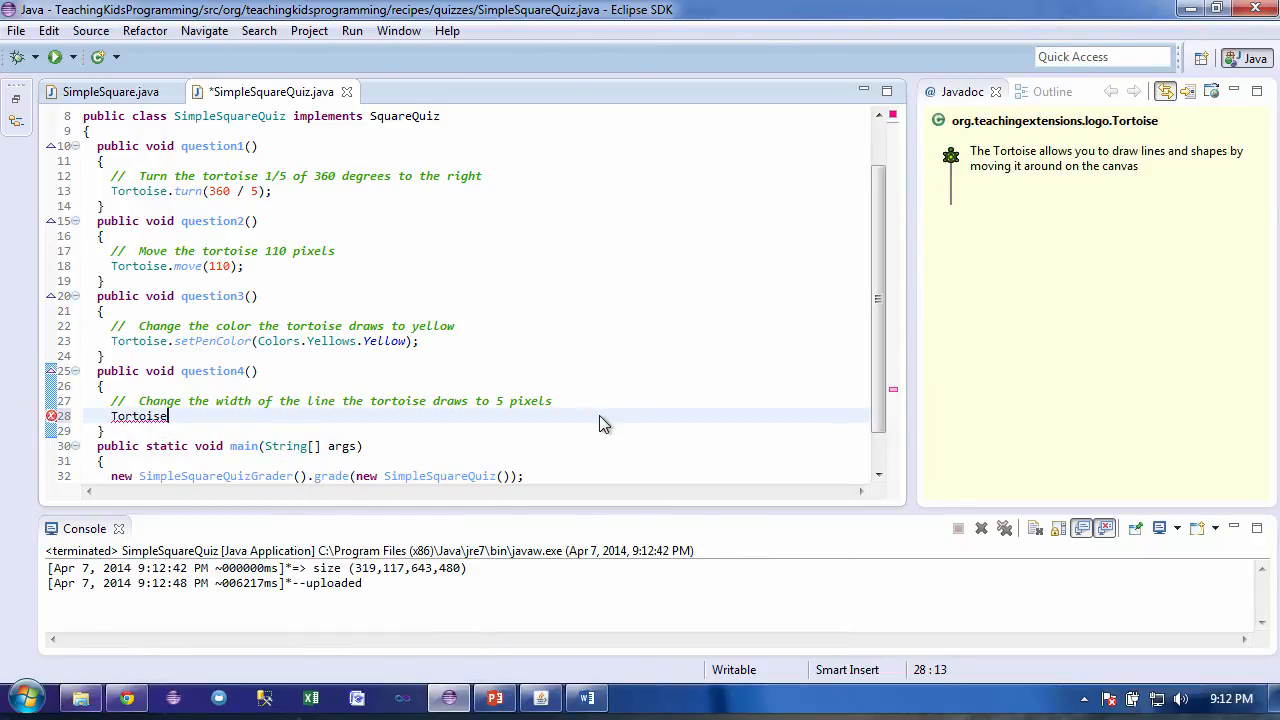
pyautogui.write('.')
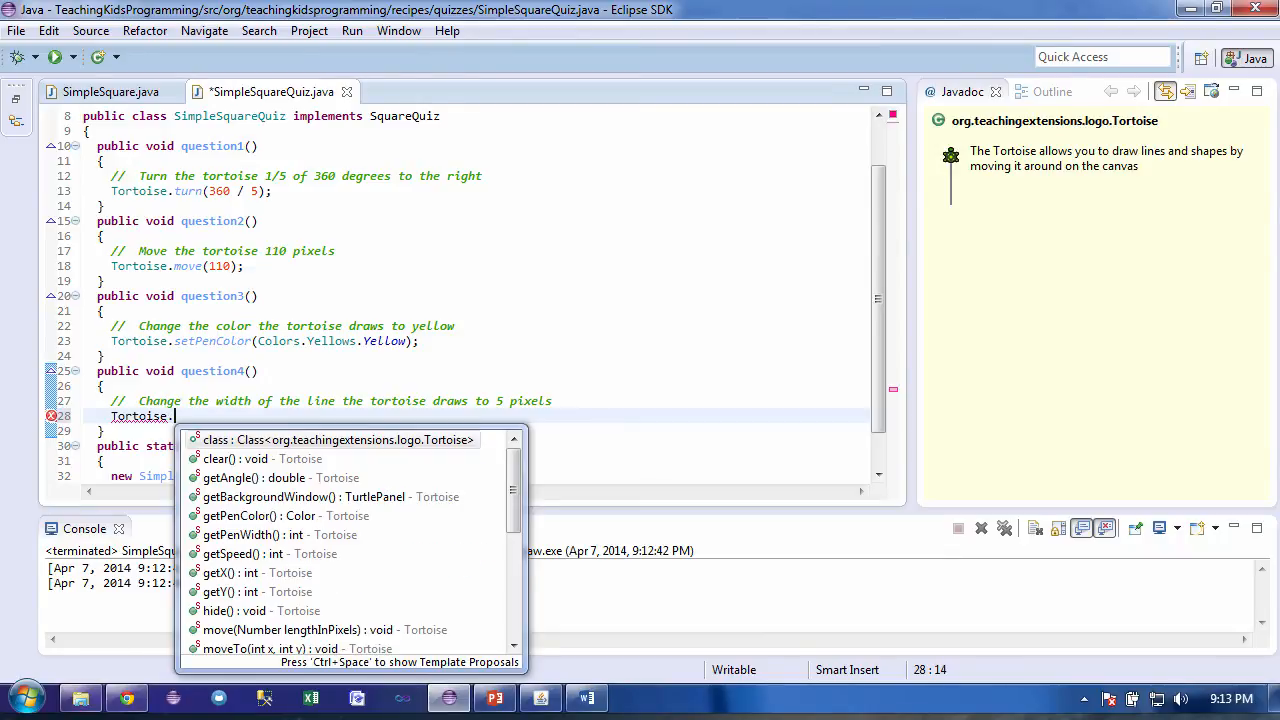
pyautogui.write('S')
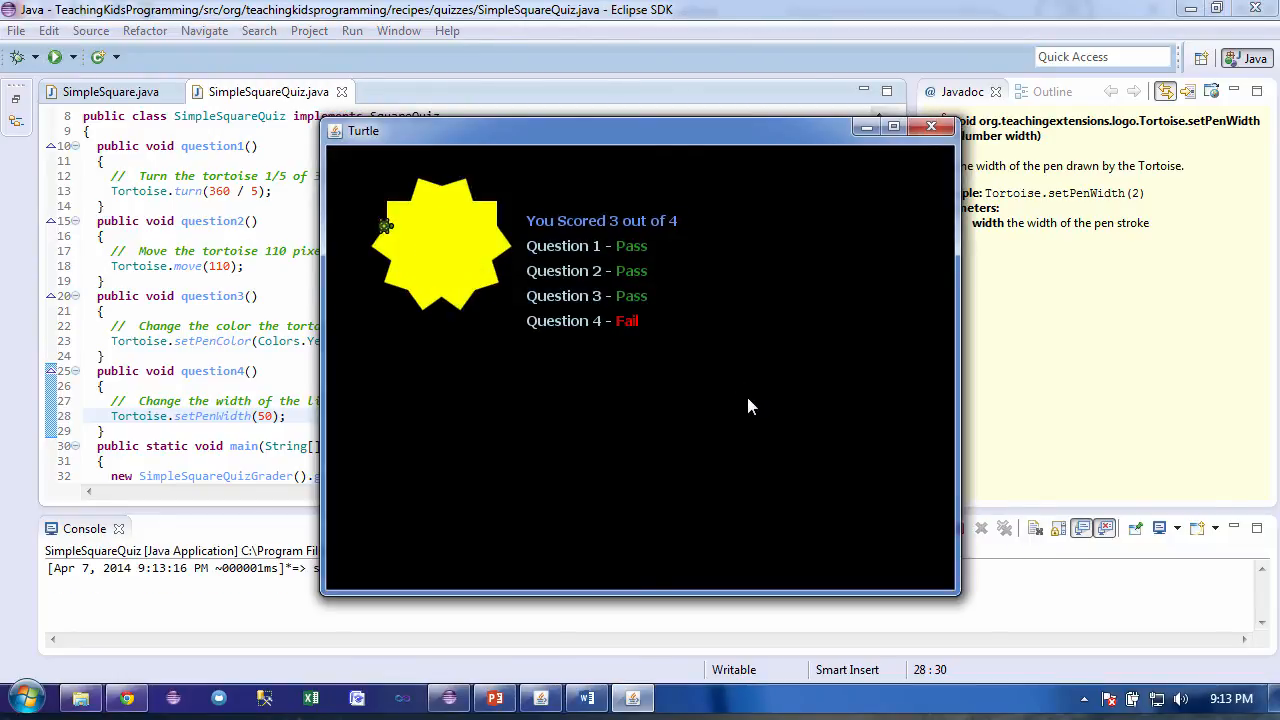
pyautogui.moveTo(902, 205)
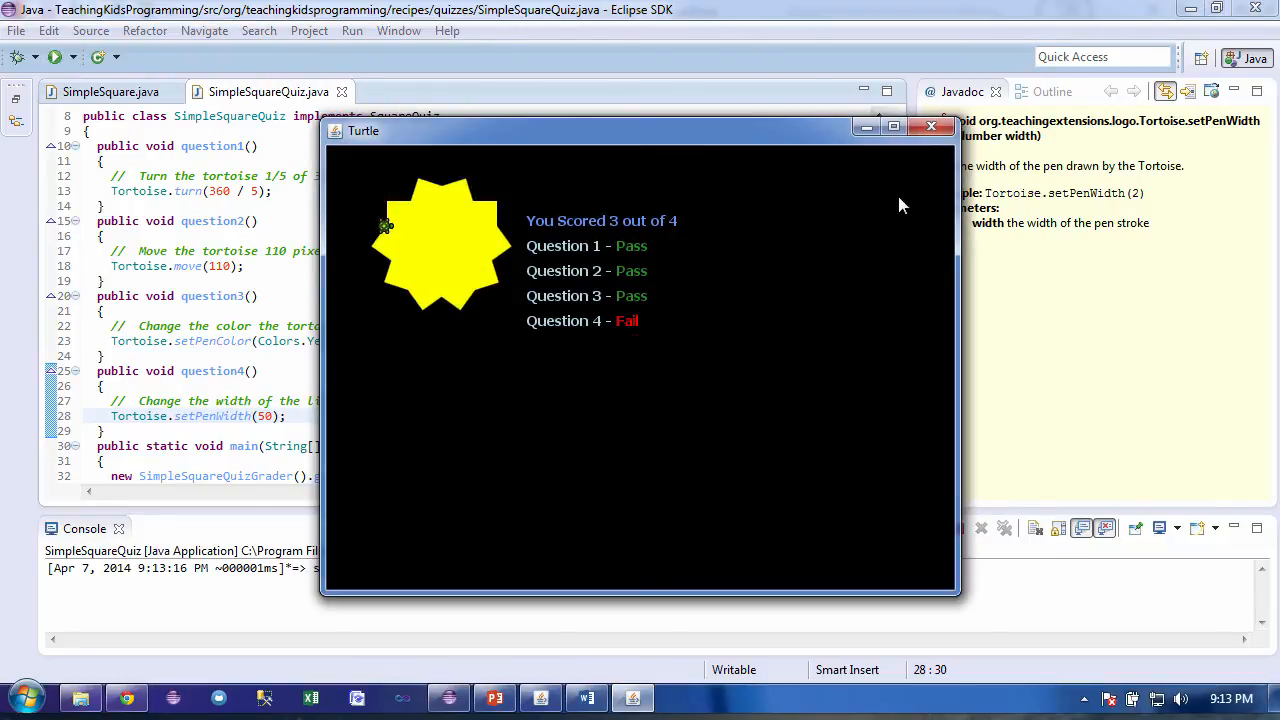
# Correct question 4's pen width from 50 to 5 and rerun the quiz
pyautogui.click(931, 126)
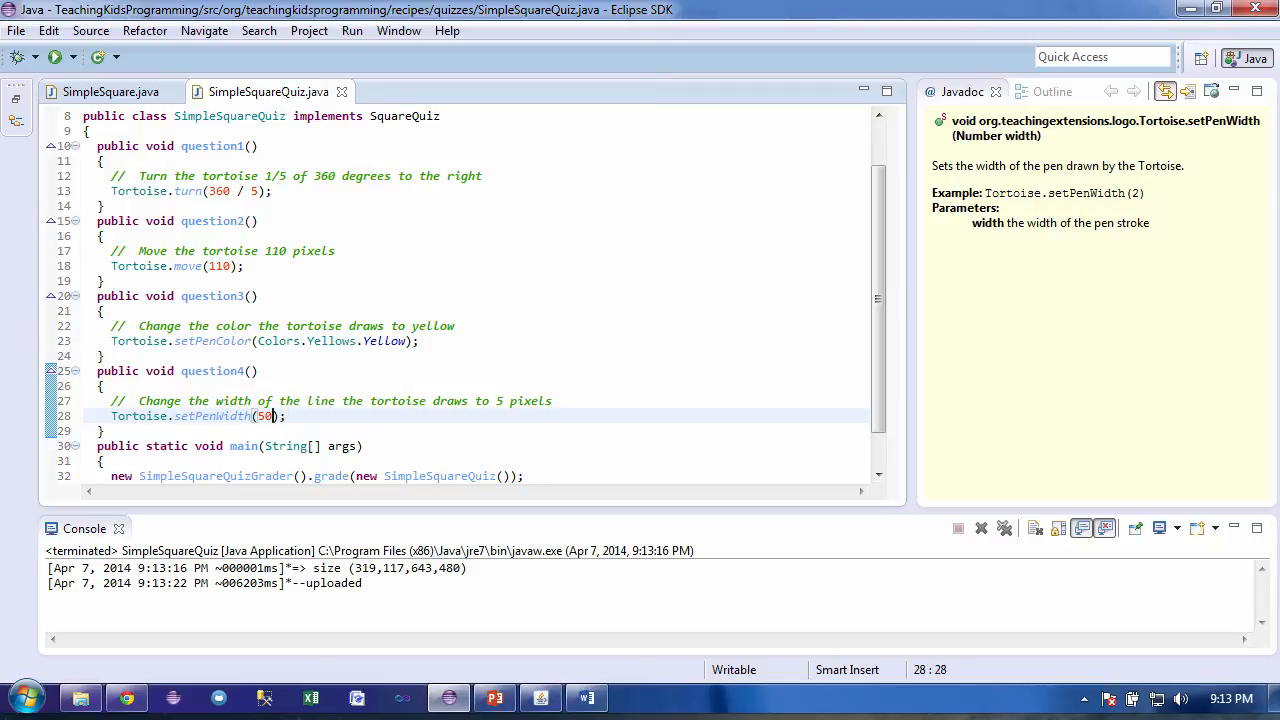
pyautogui.press('Backspace')
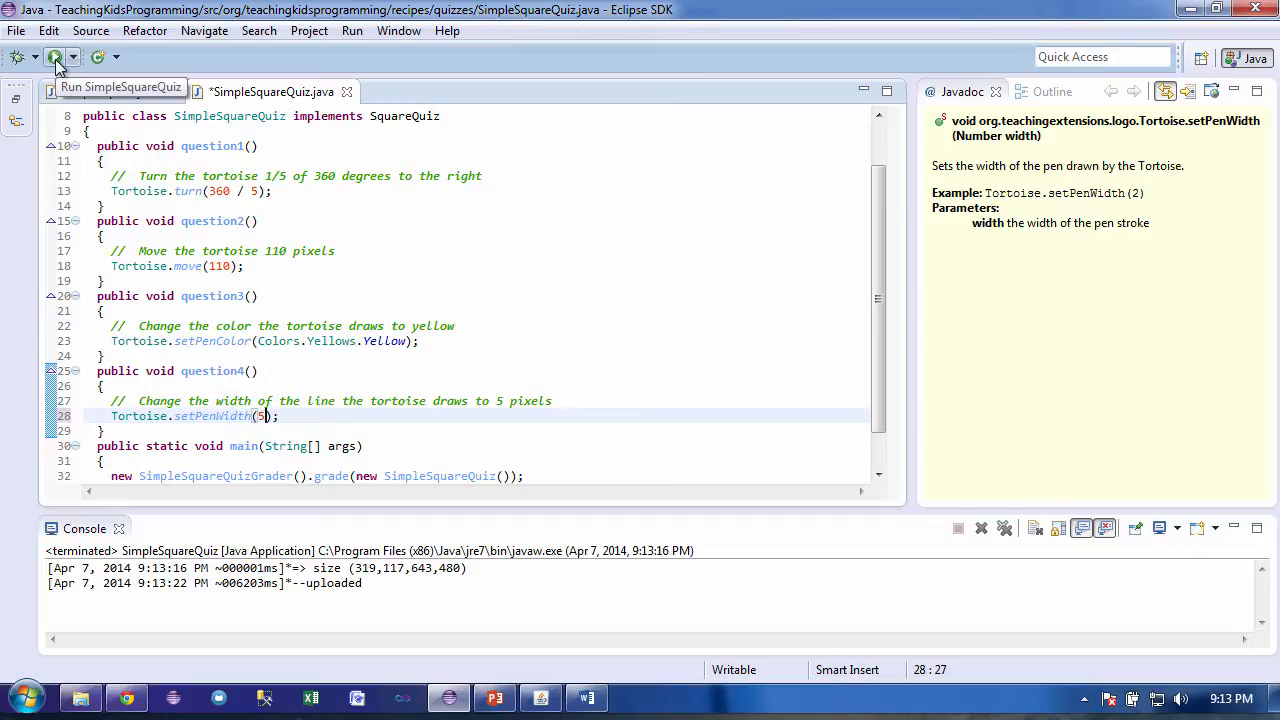
pyautogui.click(55, 57)
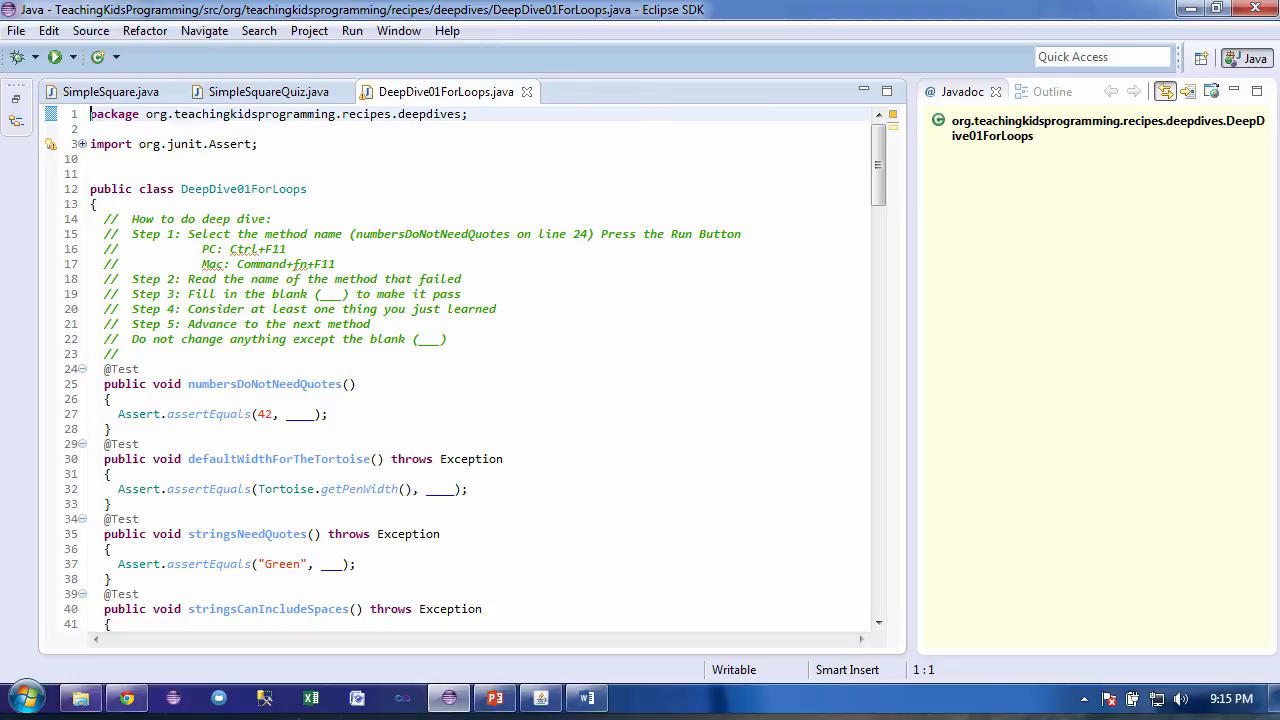
pyautogui.moveTo(507, 471)
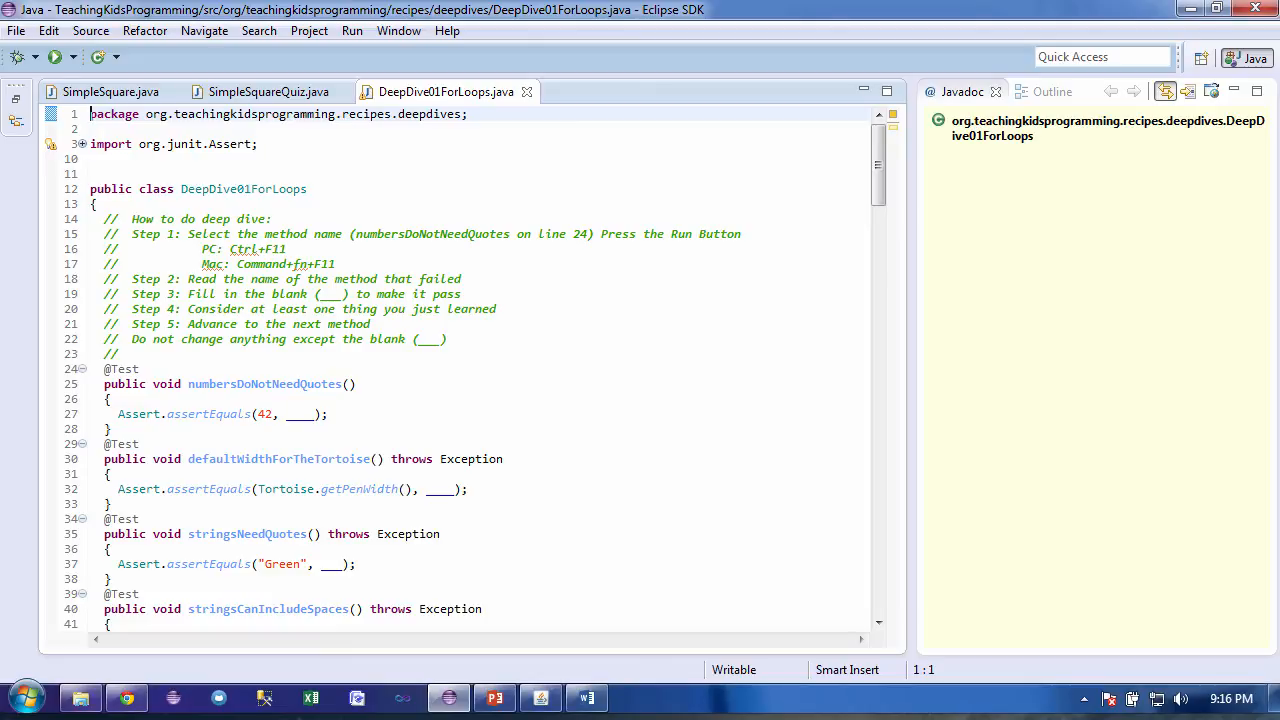
# Replace the numbersDoNotNeedQuotes blank with 42
pyautogui.click(291, 414)
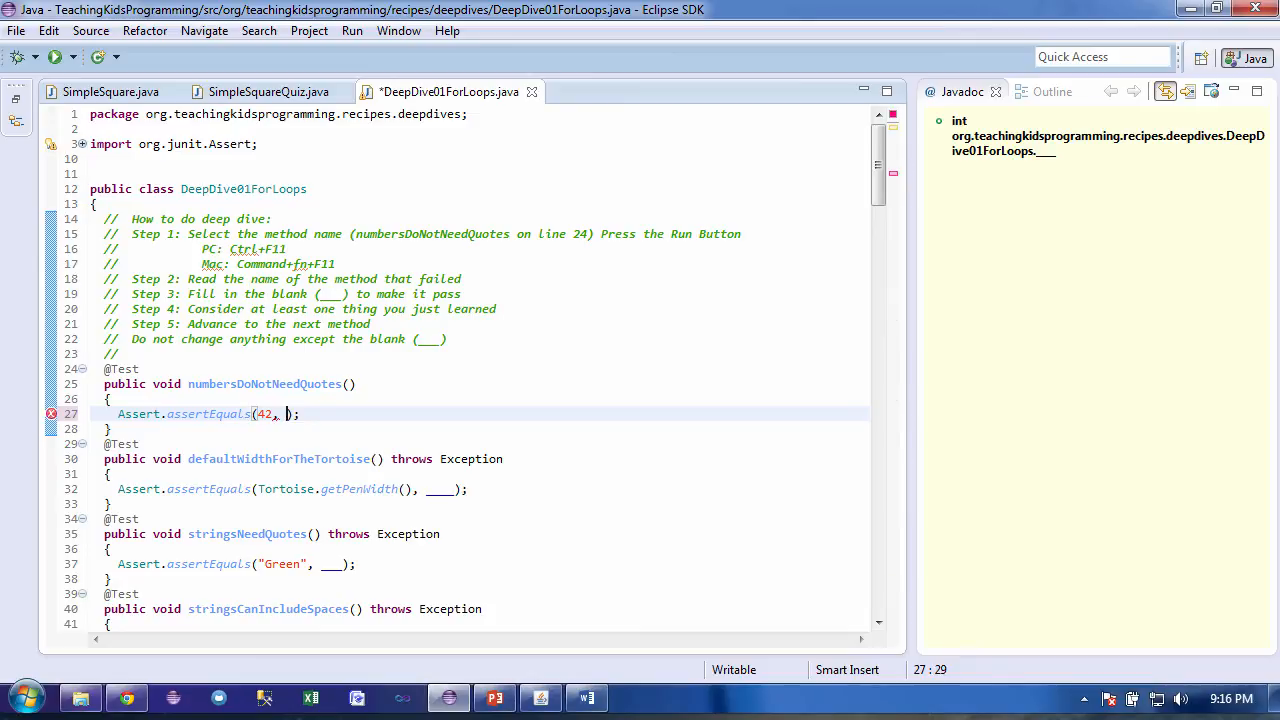
pyautogui.write('4')
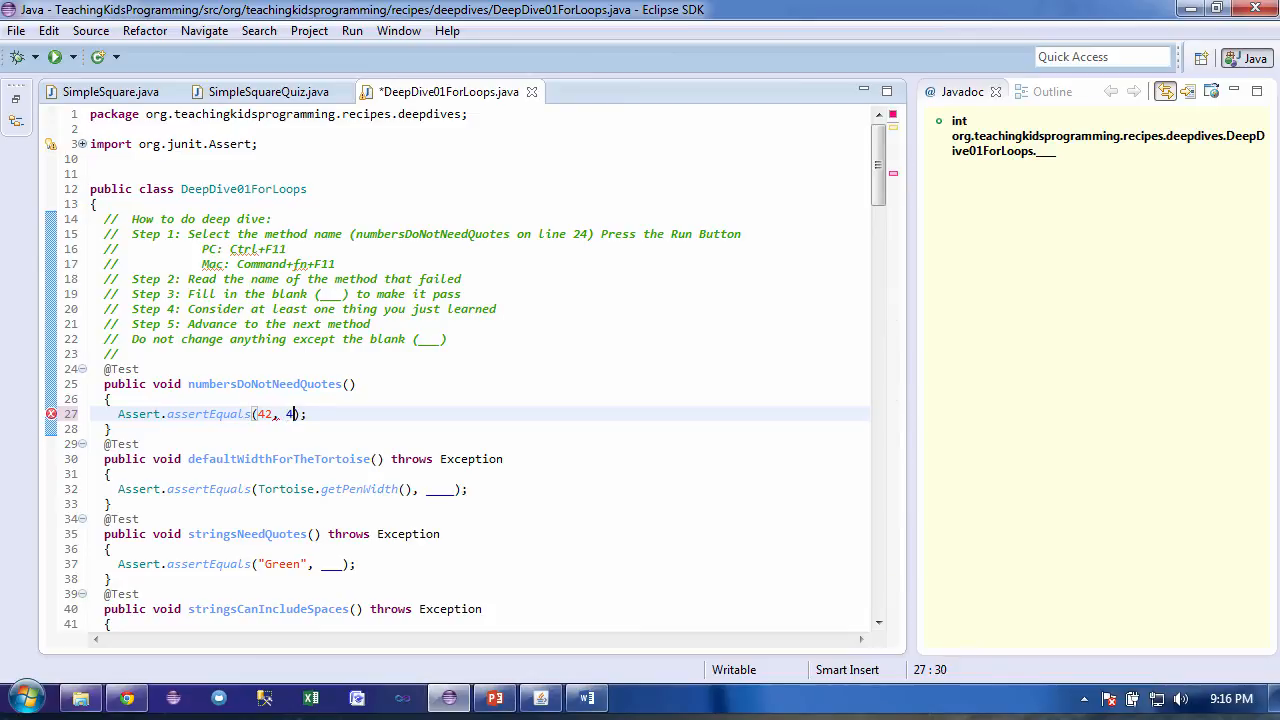
pyautogui.write('2')
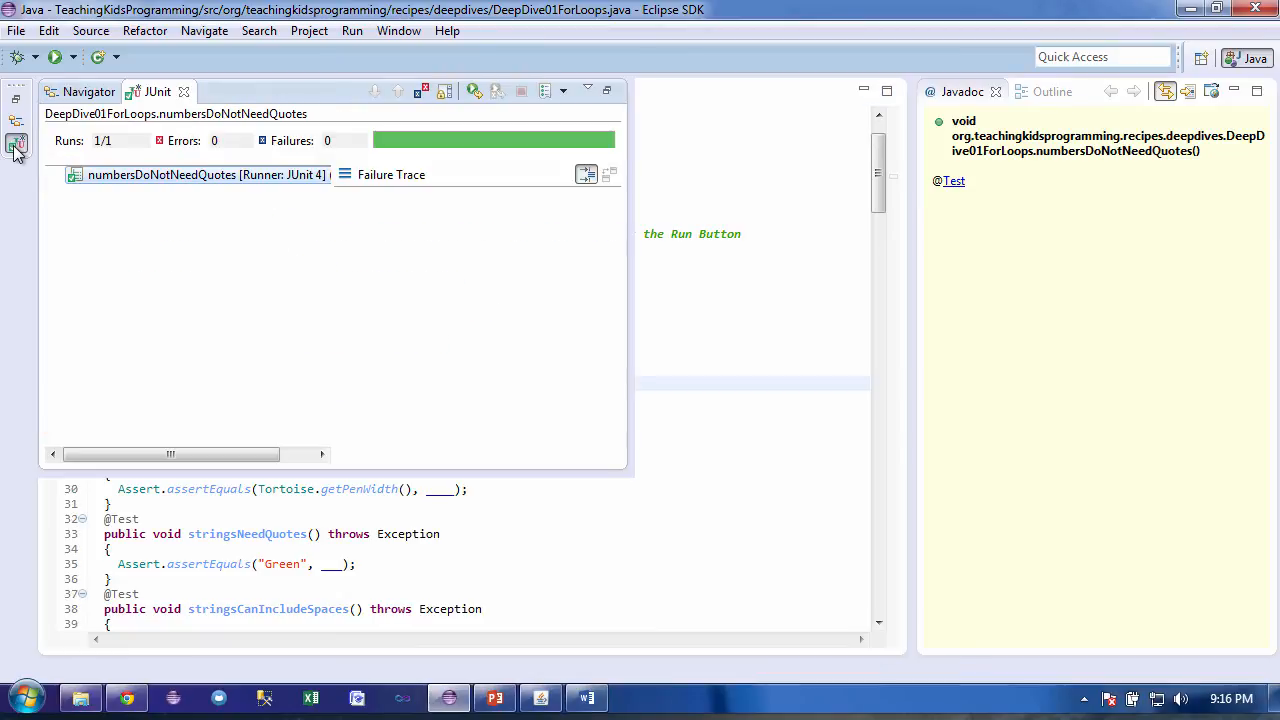
pyautogui.moveTo(310, 242)
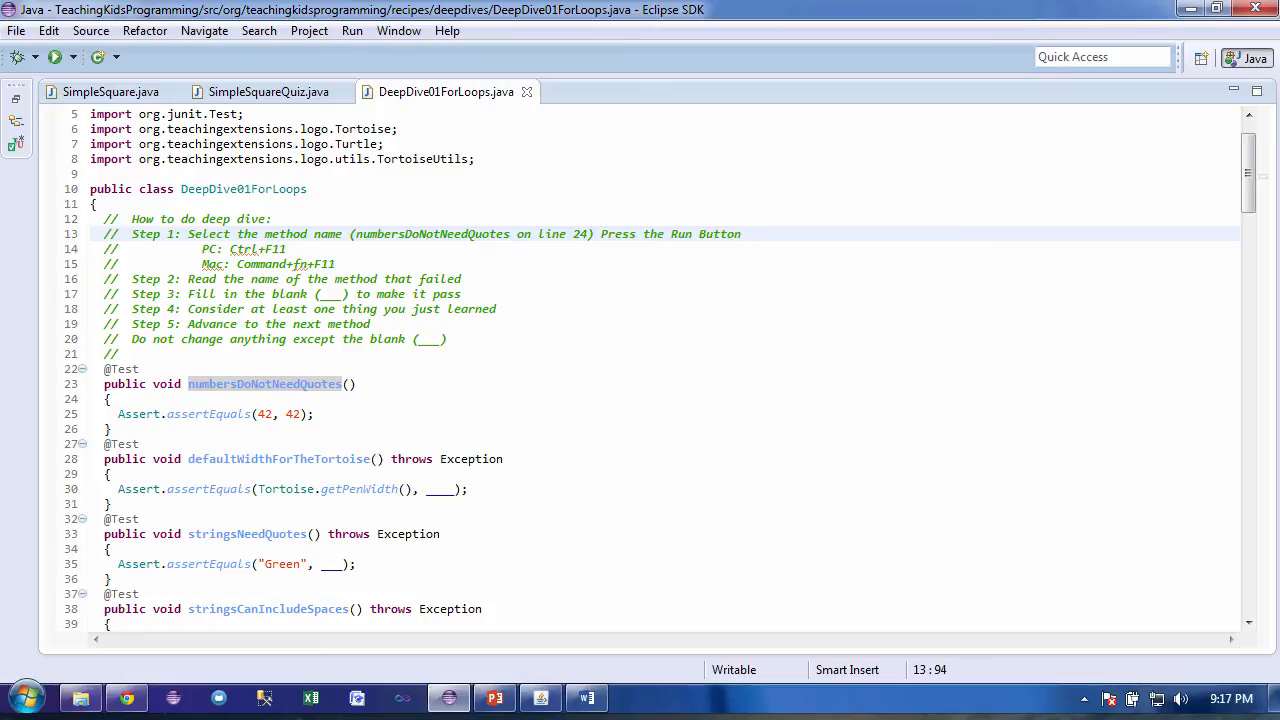
# Fill the defaultWidthForTheTortoise blank on line 30 with 2
pyautogui.click(740, 234)
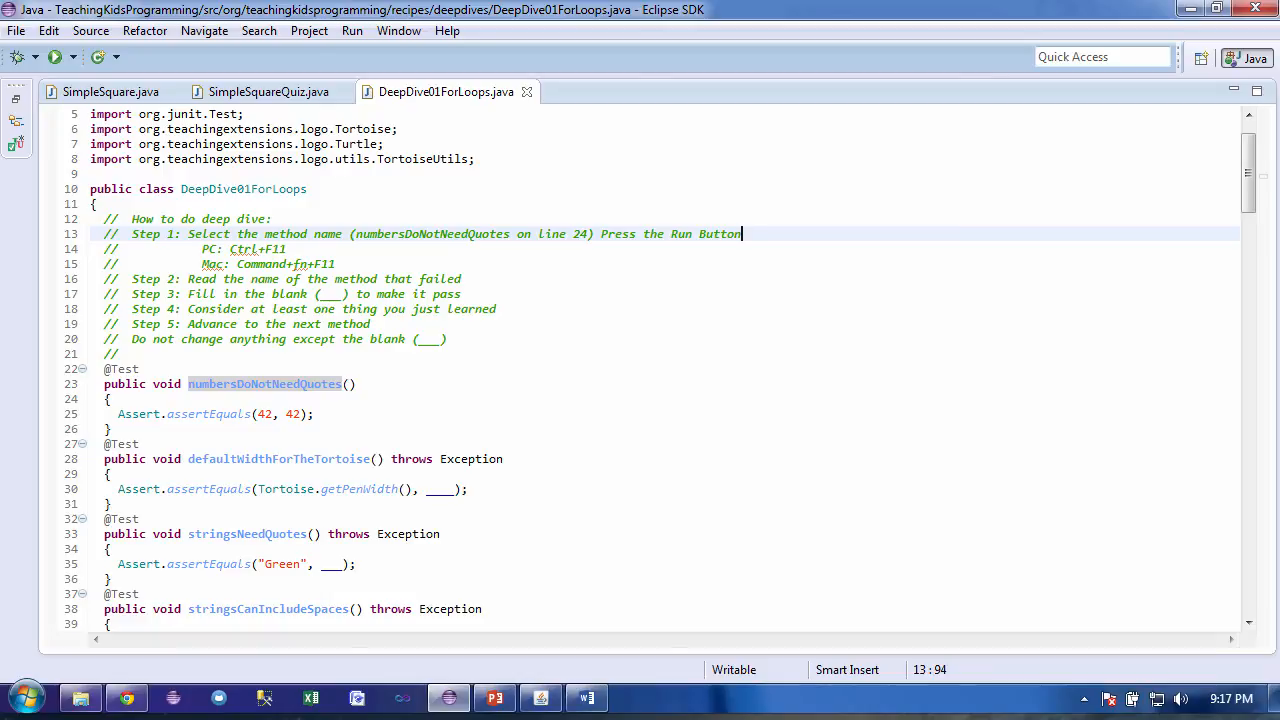
pyautogui.doubleClick(438, 489)
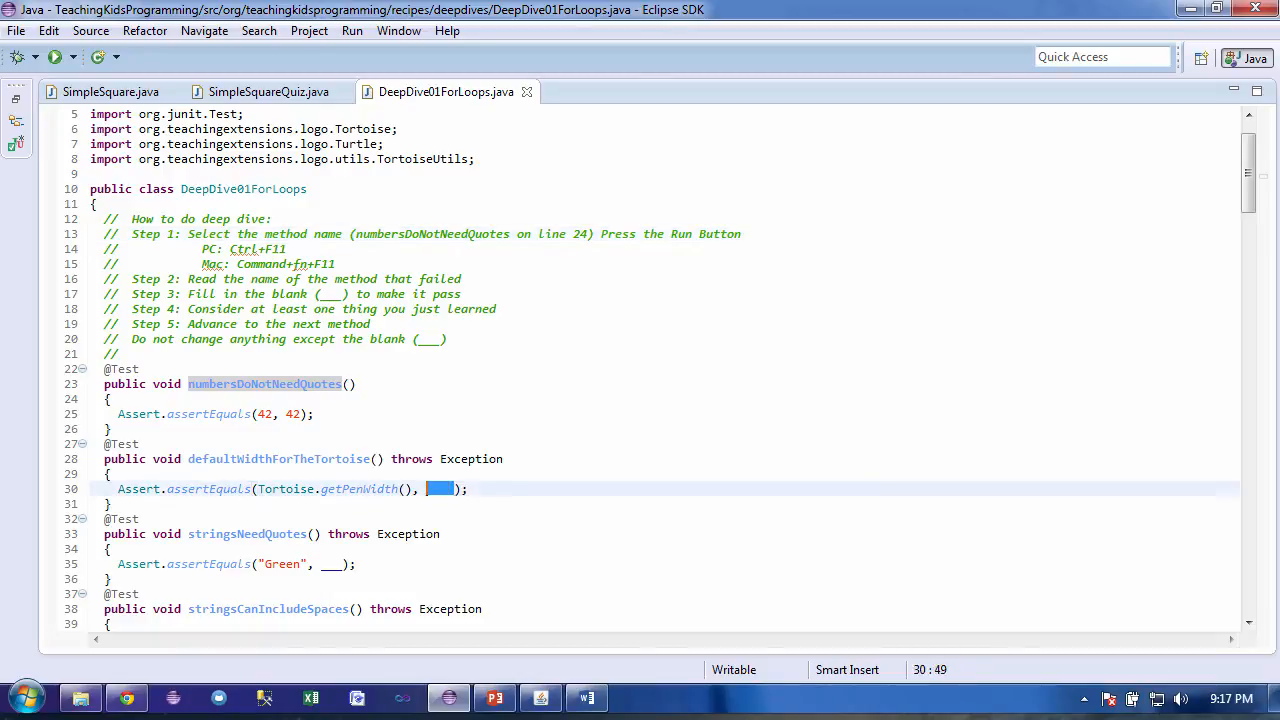
pyautogui.write('2')
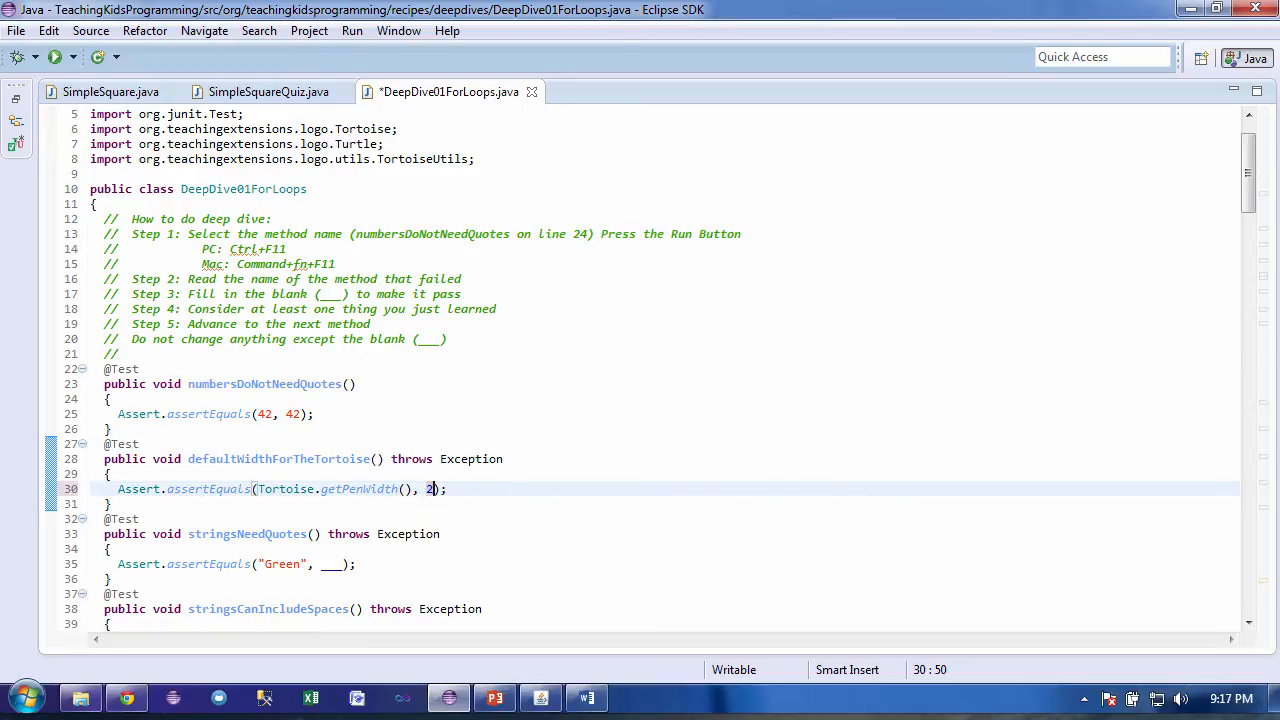
pyautogui.moveTo(250, 455)
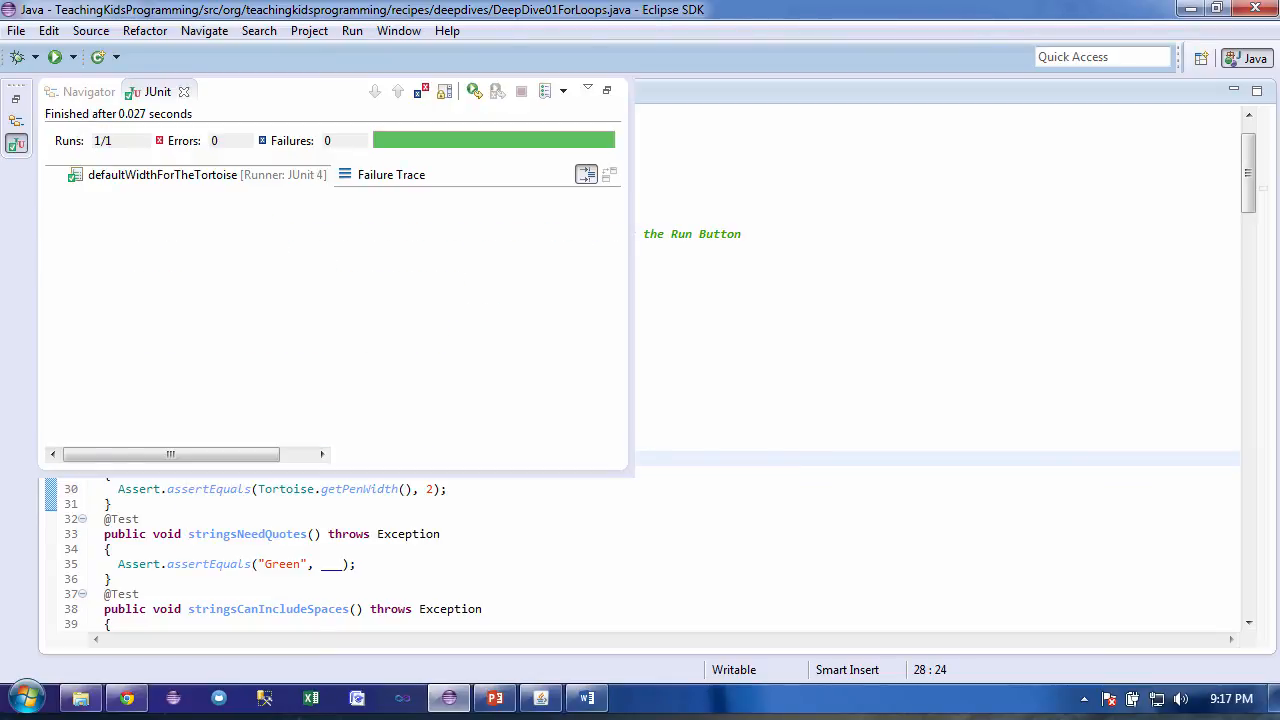
pyautogui.moveTo(240, 174)
pyautogui.write('3')
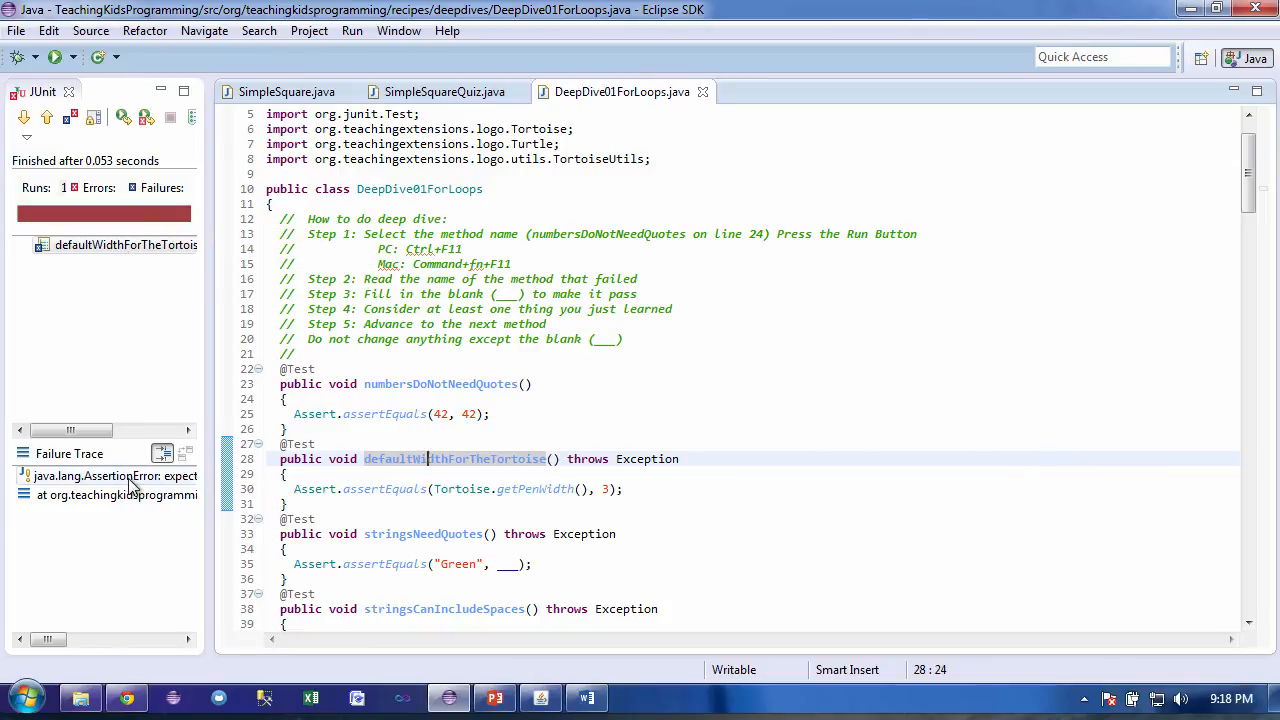
pyautogui.moveTo(115, 476)
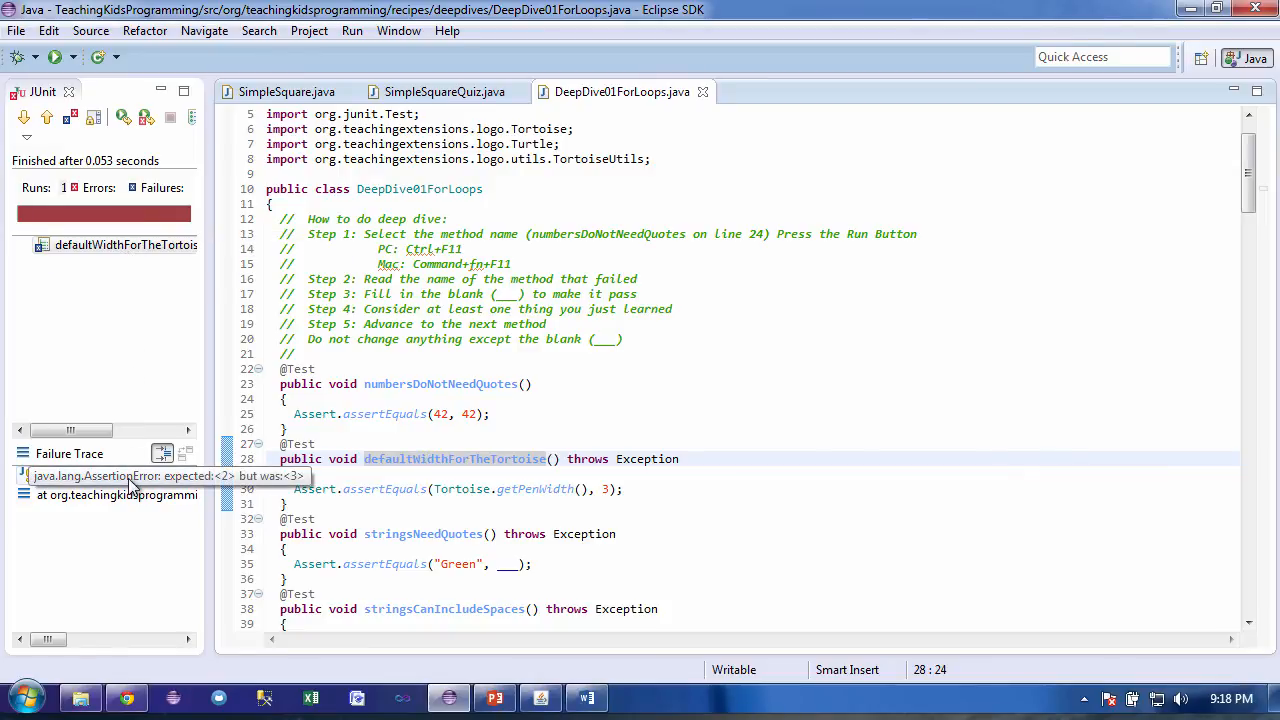